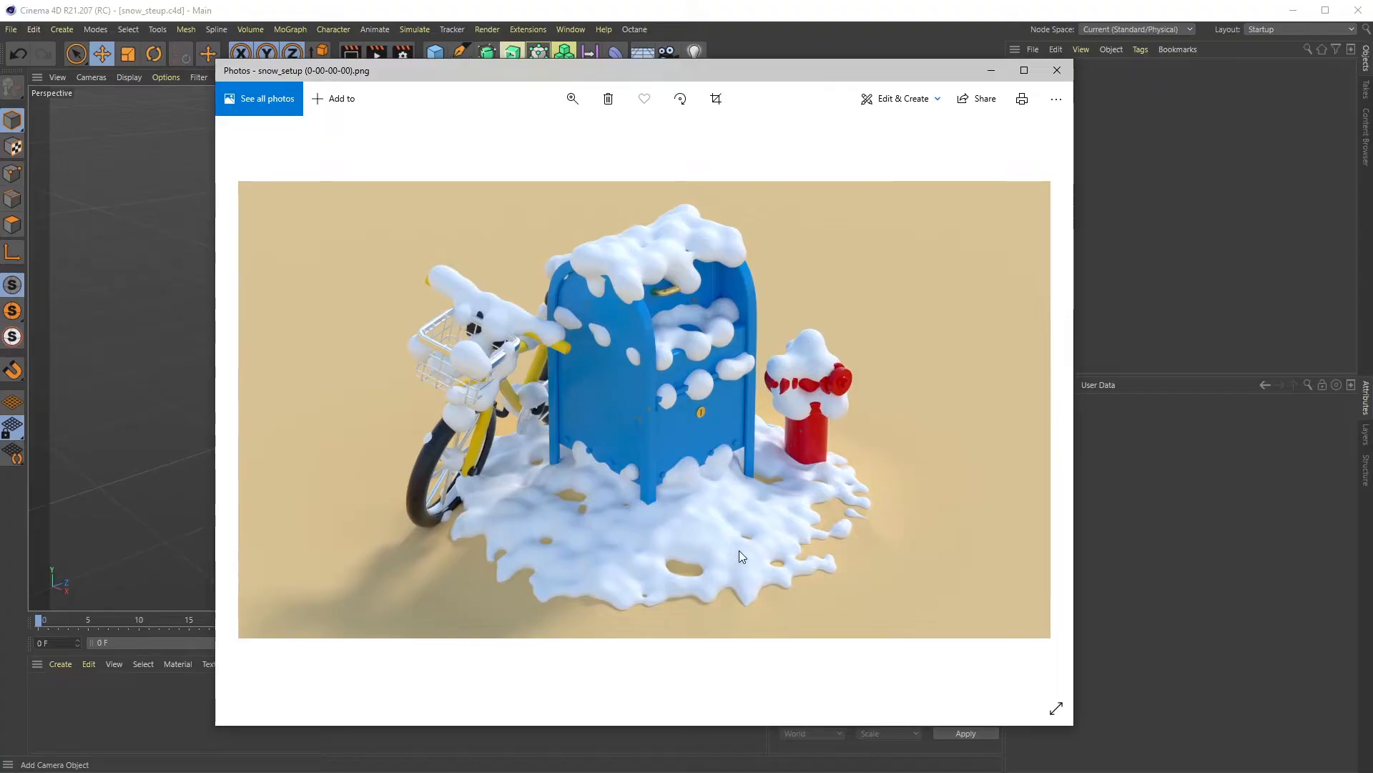
pyautogui.moveTo(814, 599)
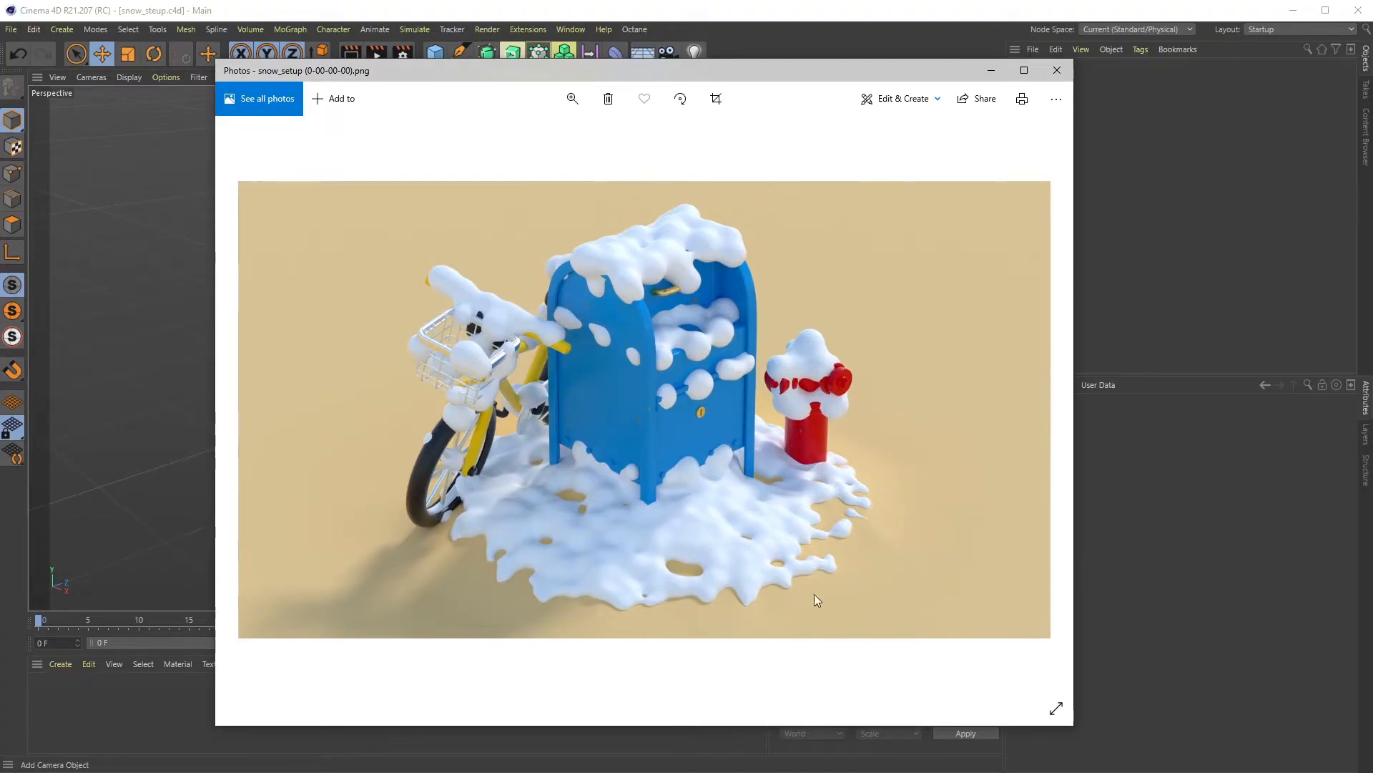
pyautogui.moveTo(650, 561)
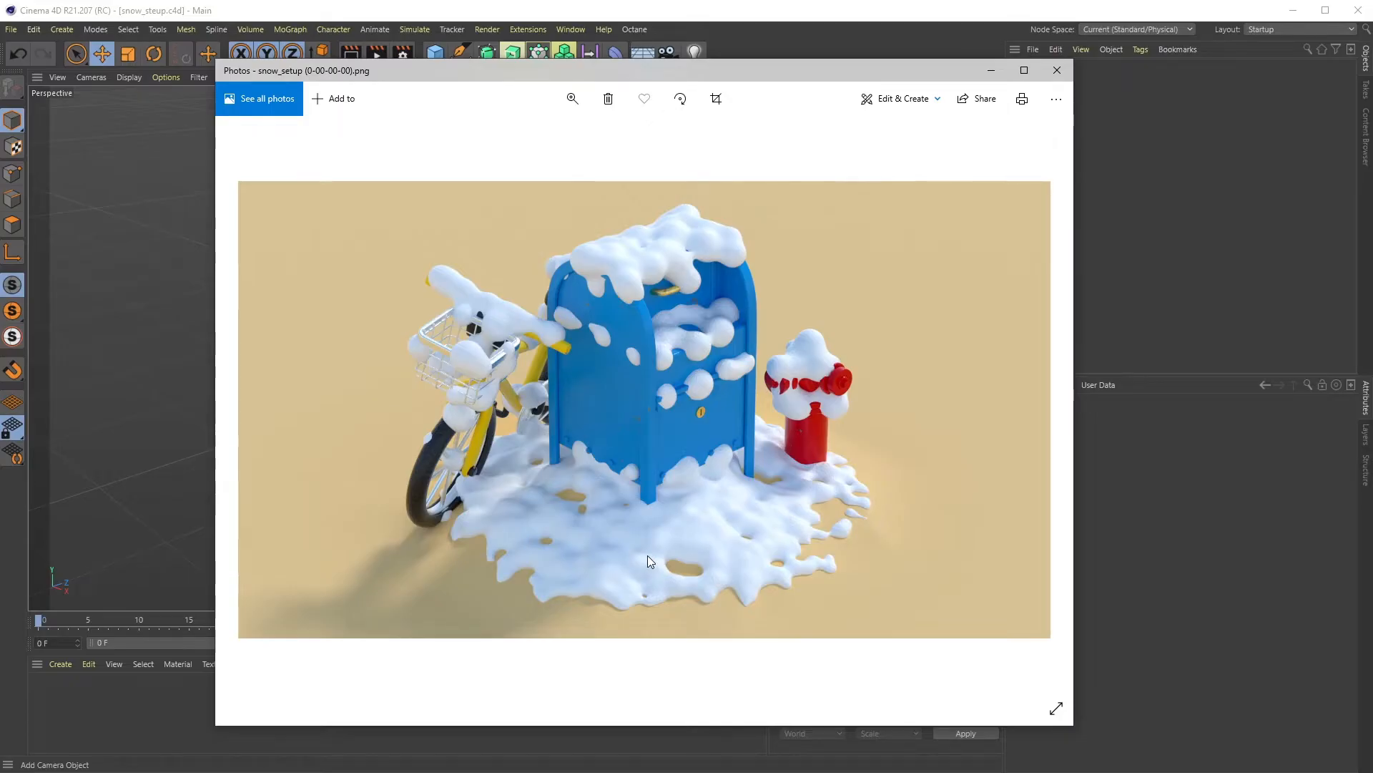
pyautogui.moveTo(671, 518)
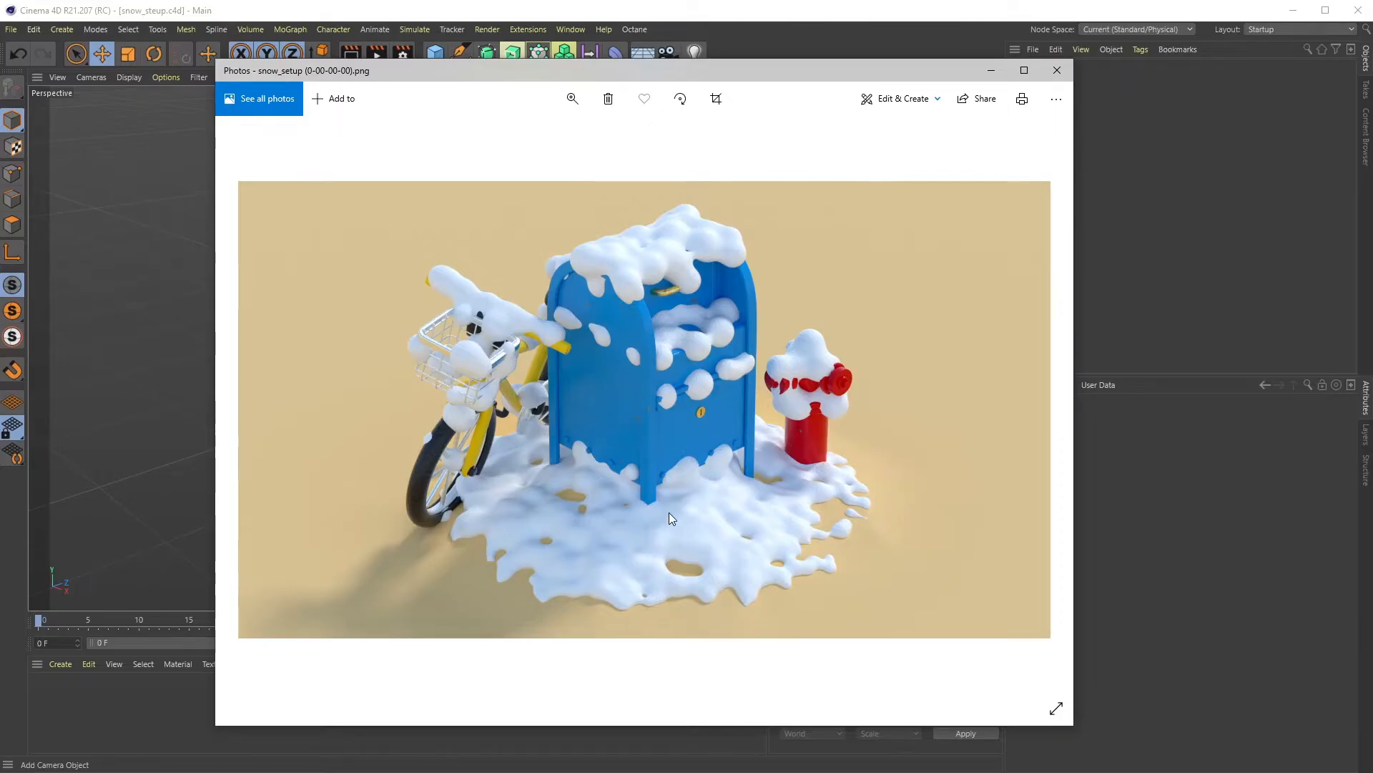
pyautogui.moveTo(643, 578)
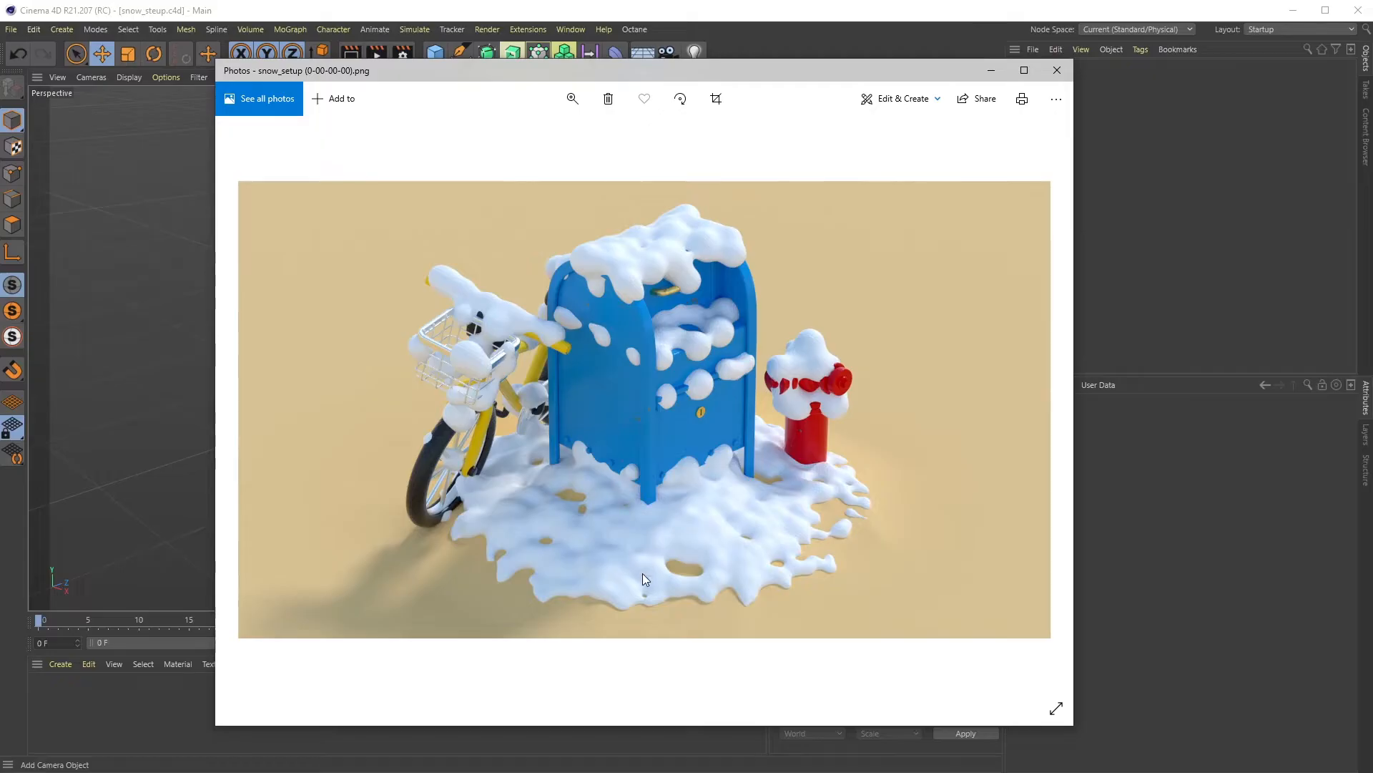
pyautogui.moveTo(436, 470)
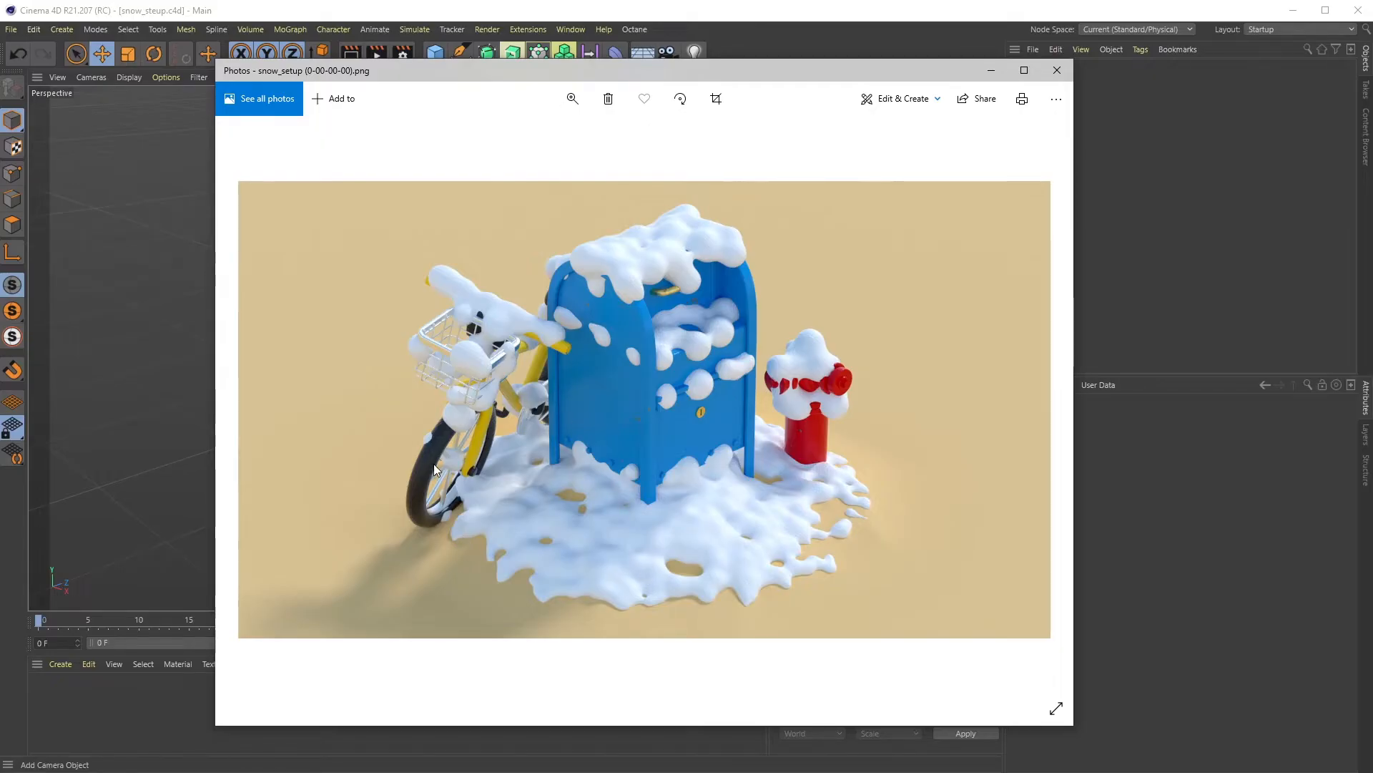
pyautogui.moveTo(631, 572)
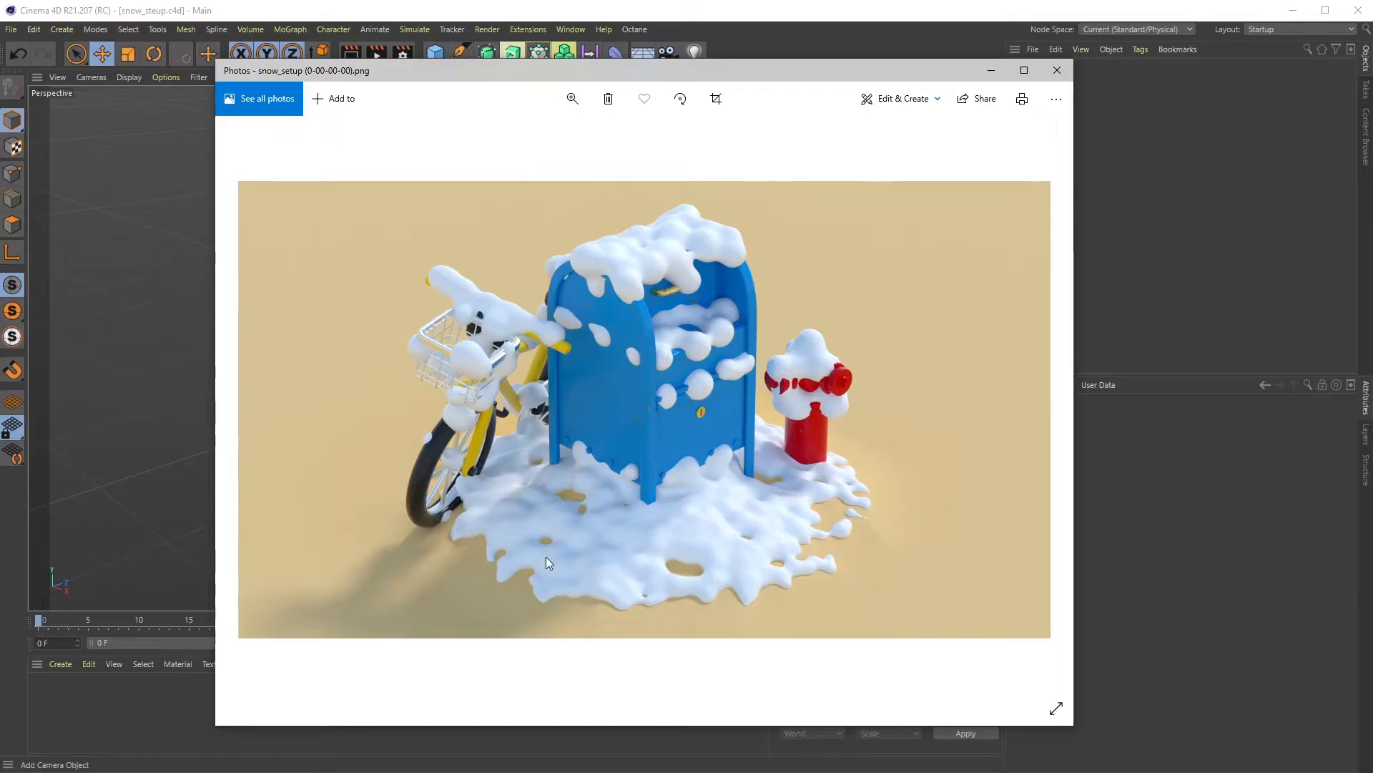
pyautogui.moveTo(499, 306)
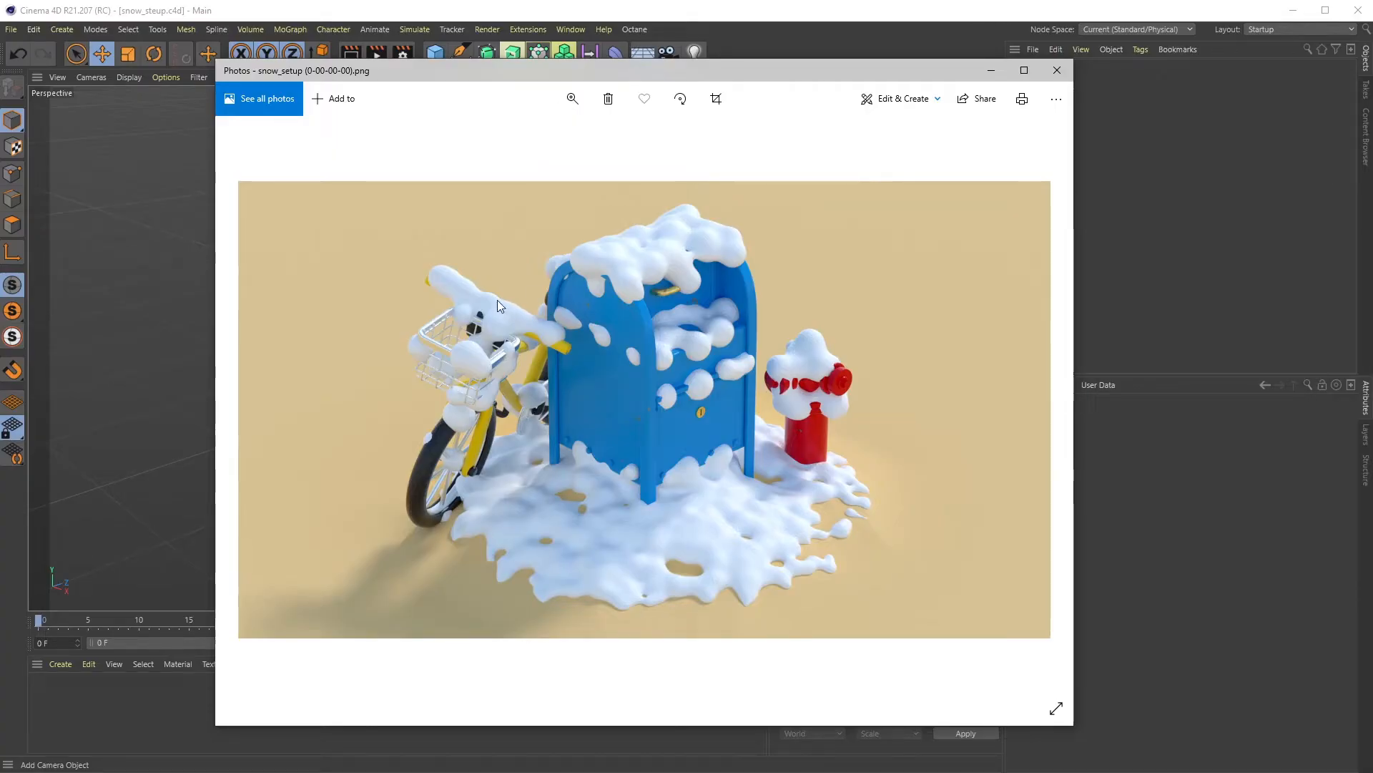
pyautogui.moveTo(664, 611)
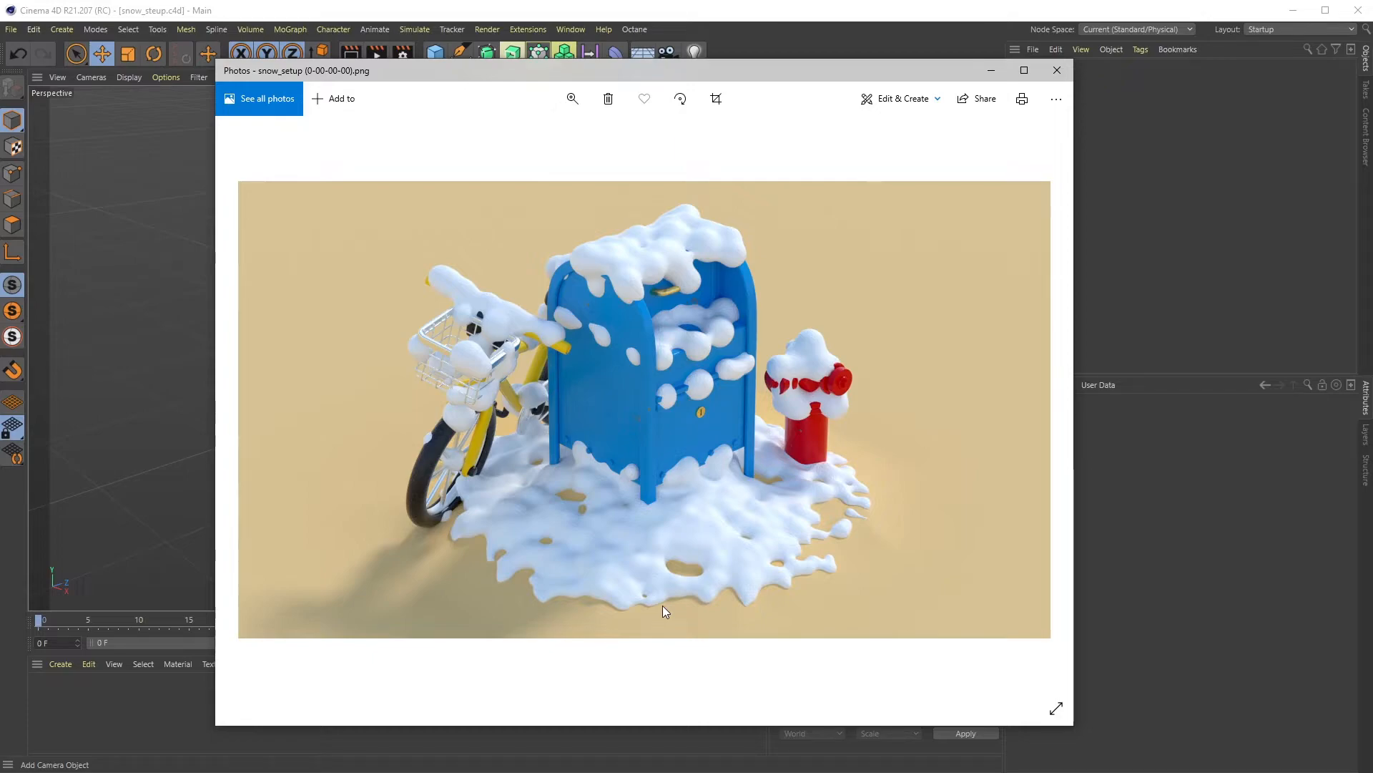
# Load the chicago_hydrant, post box and bike rental station from the THT City Pack into the scene.
pyautogui.click(1055, 70)
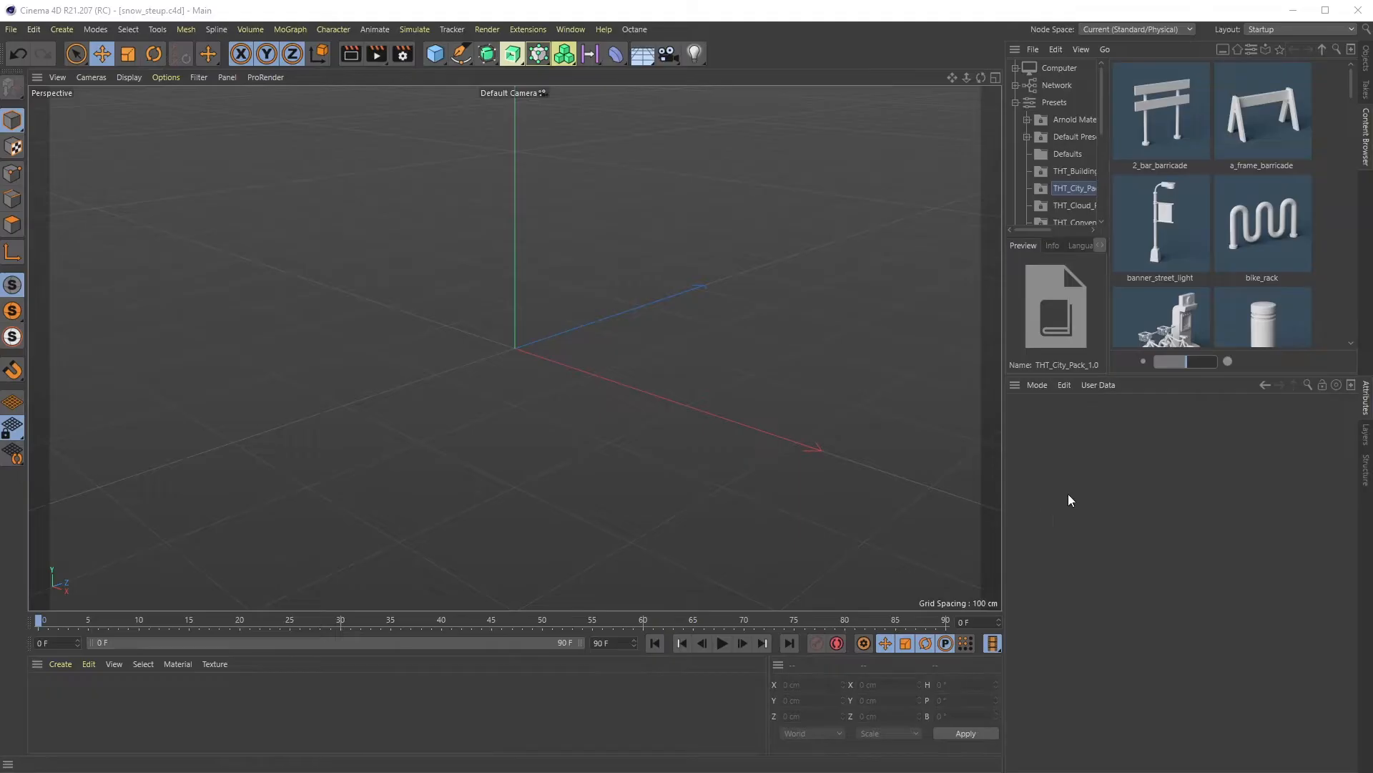
pyautogui.moveTo(1355, 86)
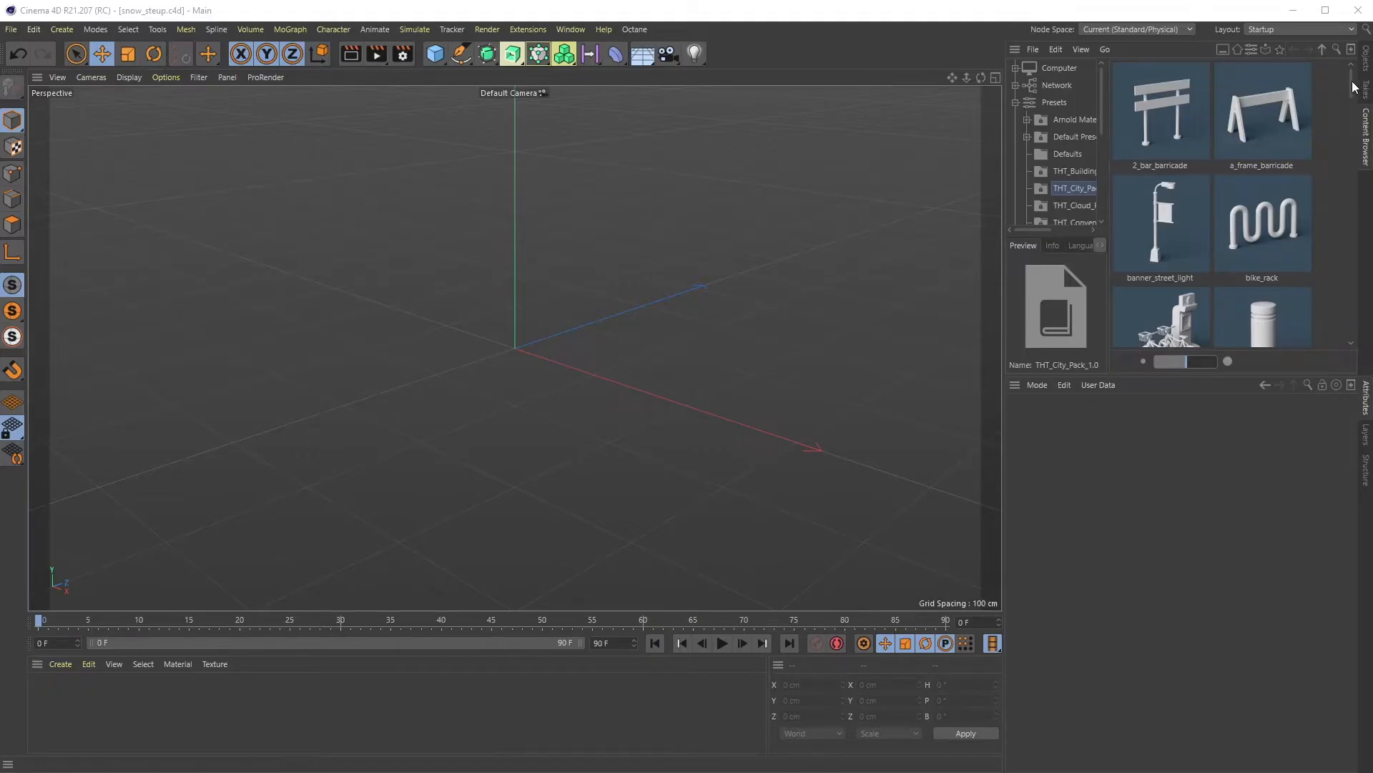
pyautogui.scroll(-3)
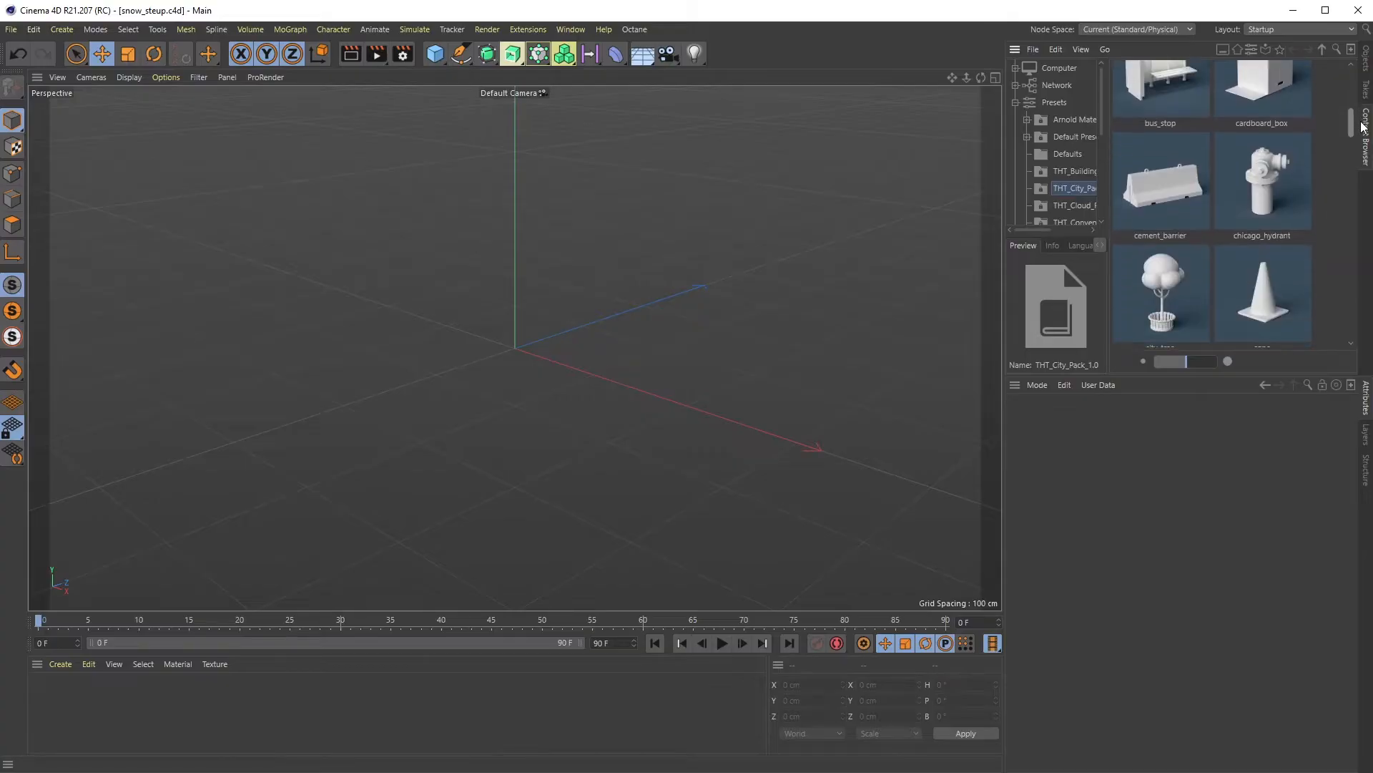
pyautogui.doubleClick(1261, 181)
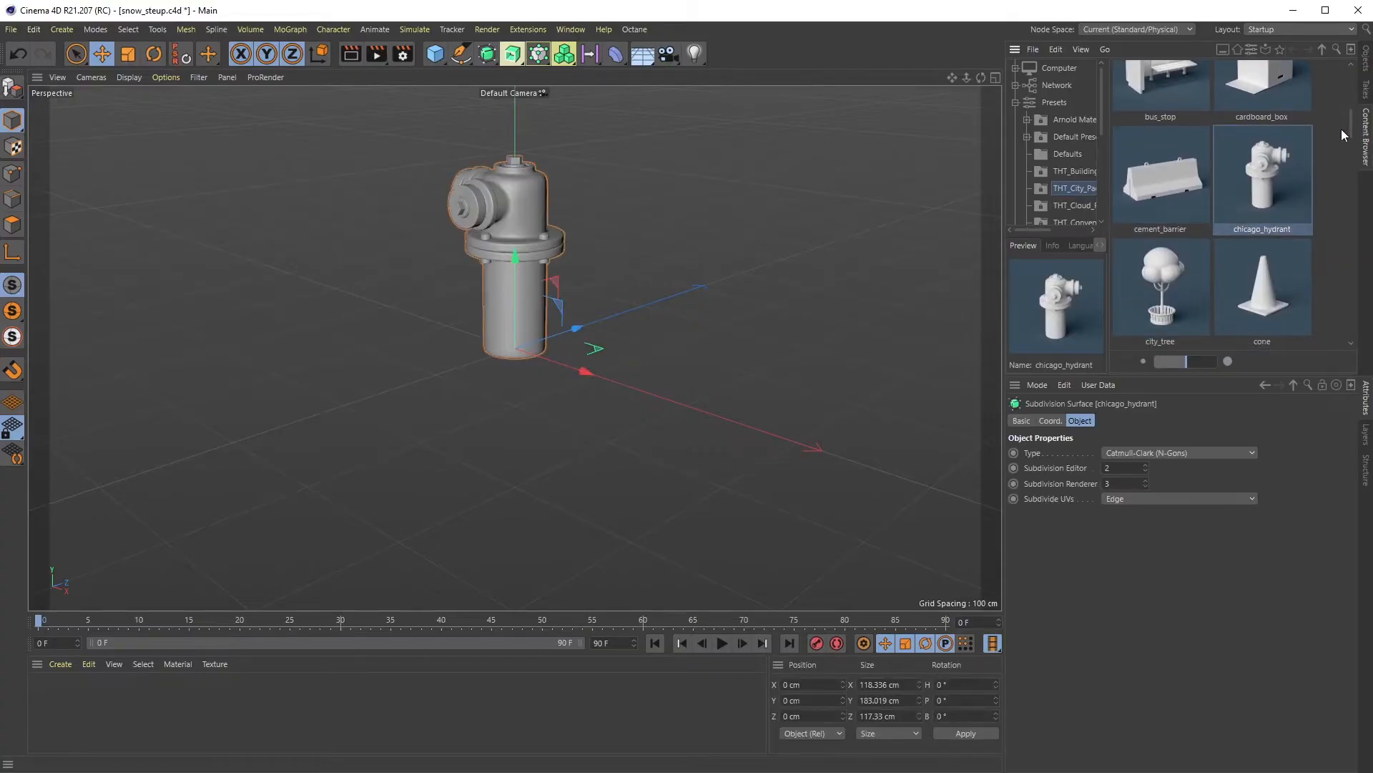
pyautogui.scroll(-3)
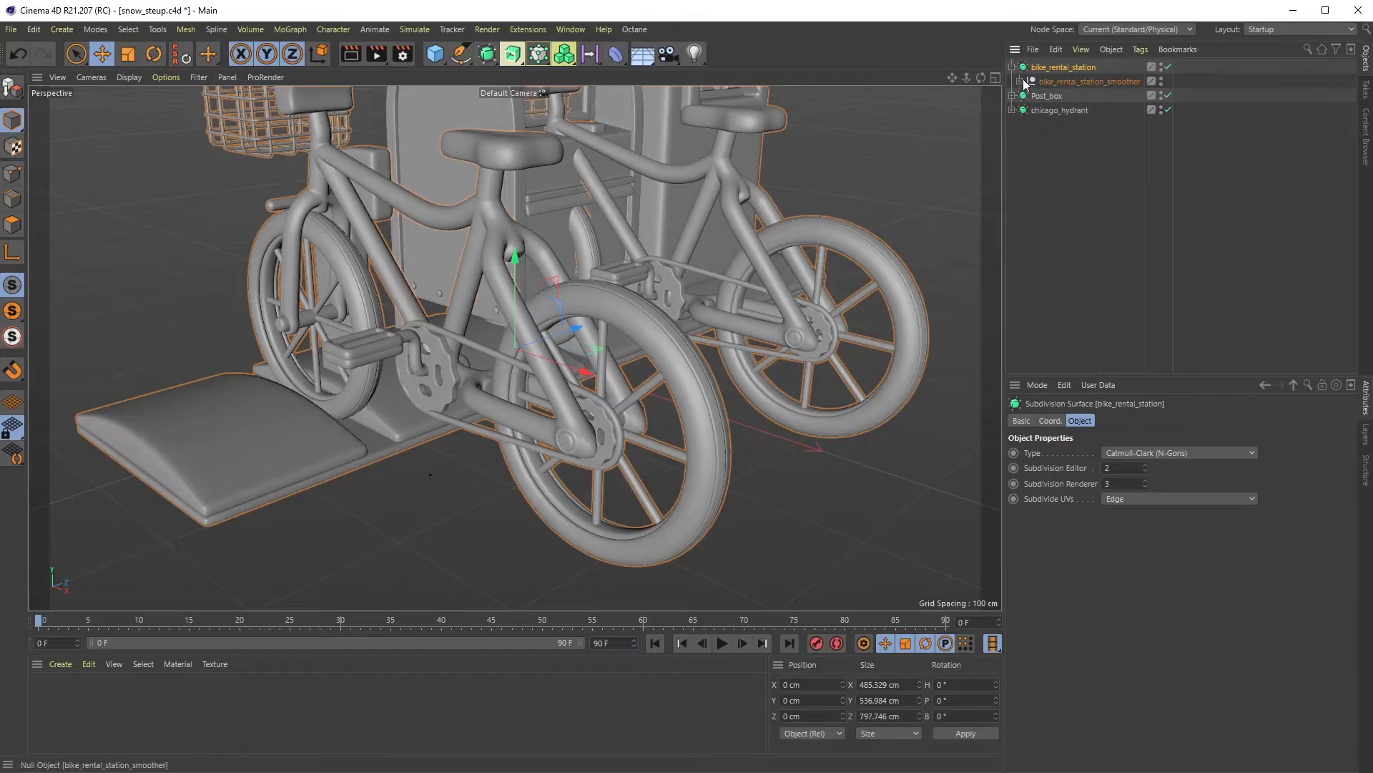
# Pull bike_1 out of the bike_rental_station hierarchy and discard the rest of the station.
pyautogui.click(1013, 81)
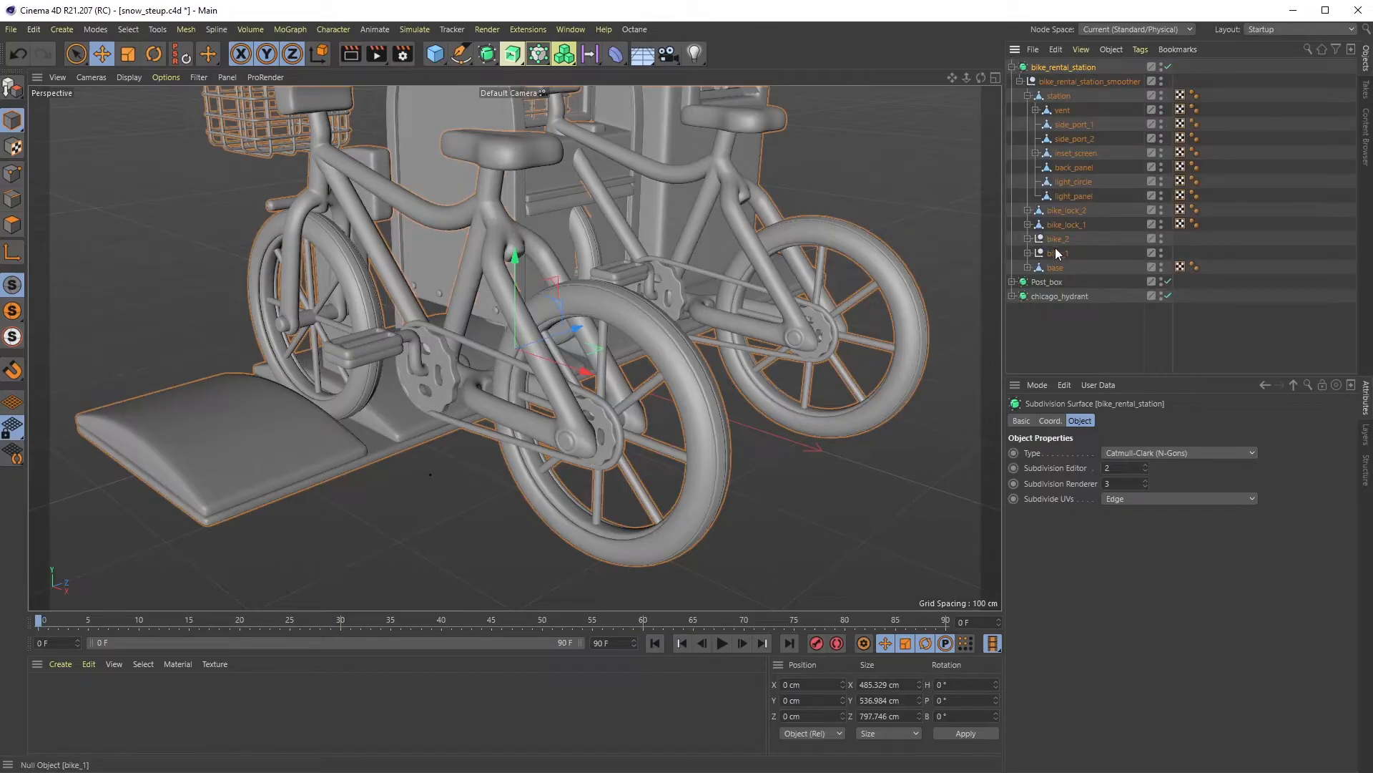
pyautogui.click(1058, 252)
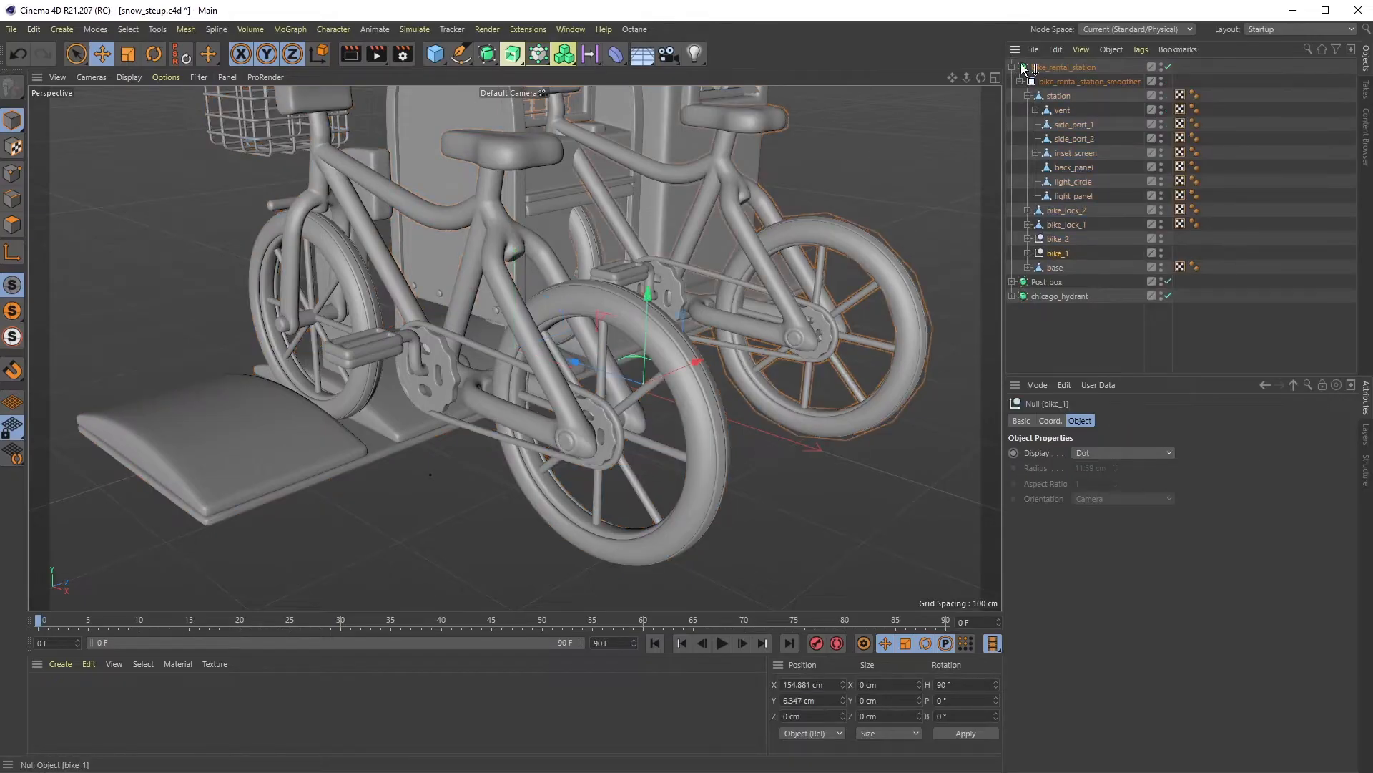
pyautogui.click(1069, 80)
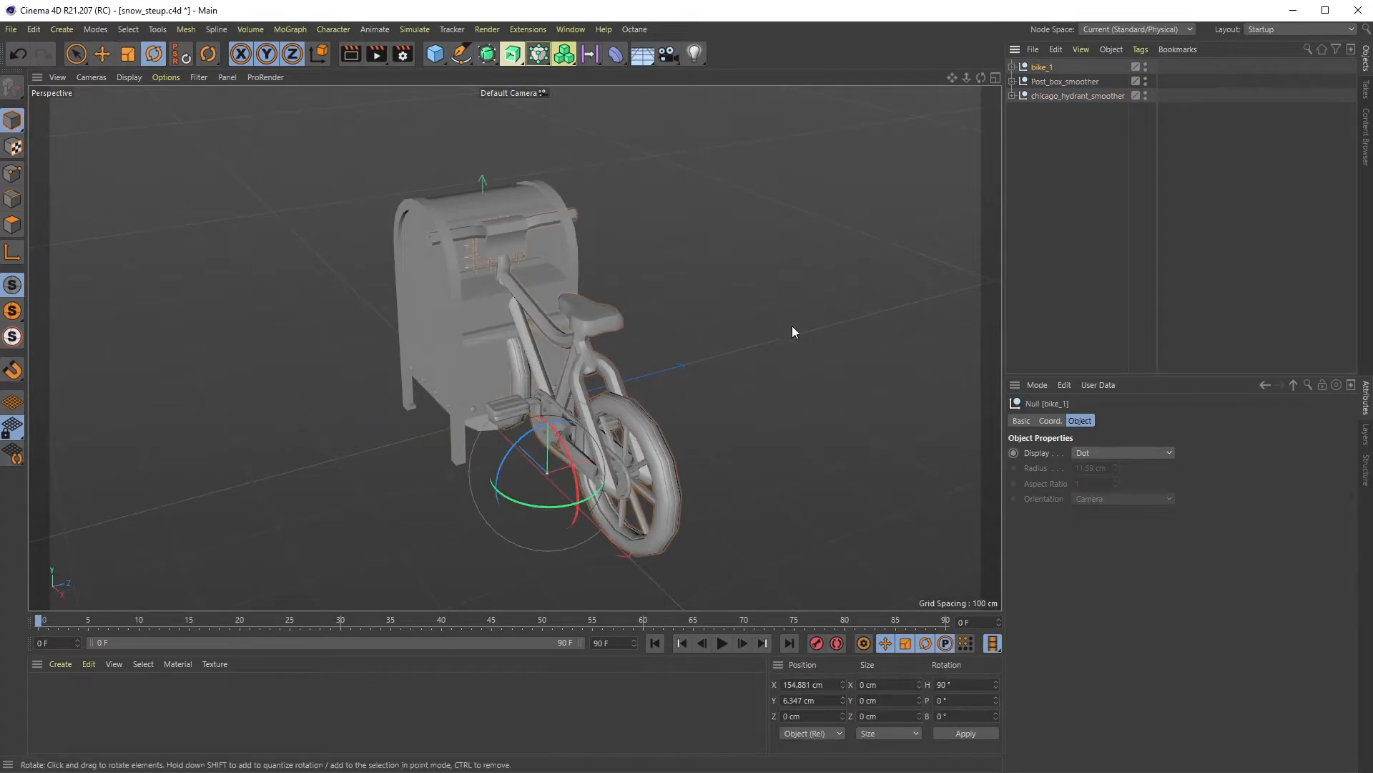
# Move bike_1 so it leans against the post box.
pyautogui.moveTo(543, 464); pyautogui.dragTo(595, 481)
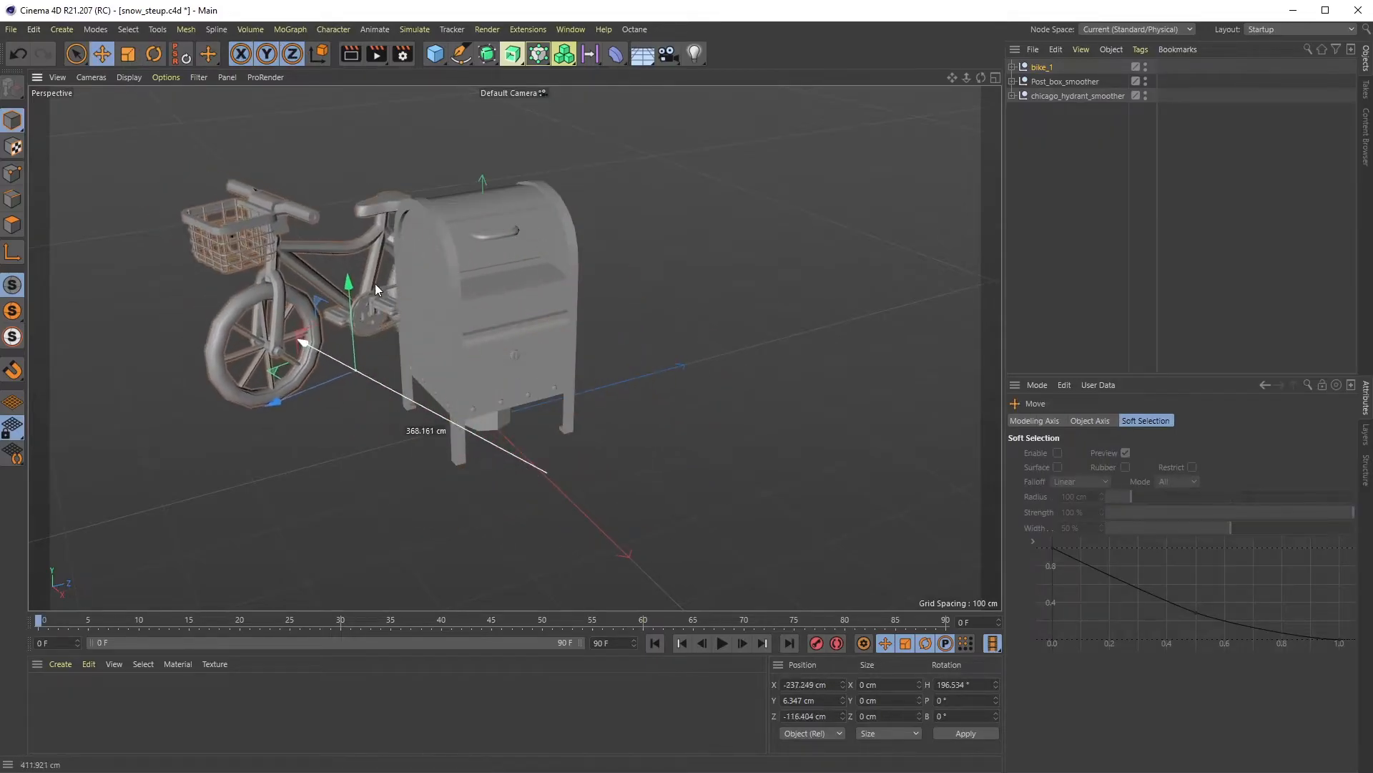
pyautogui.moveTo(302, 341); pyautogui.dragTo(412, 307)
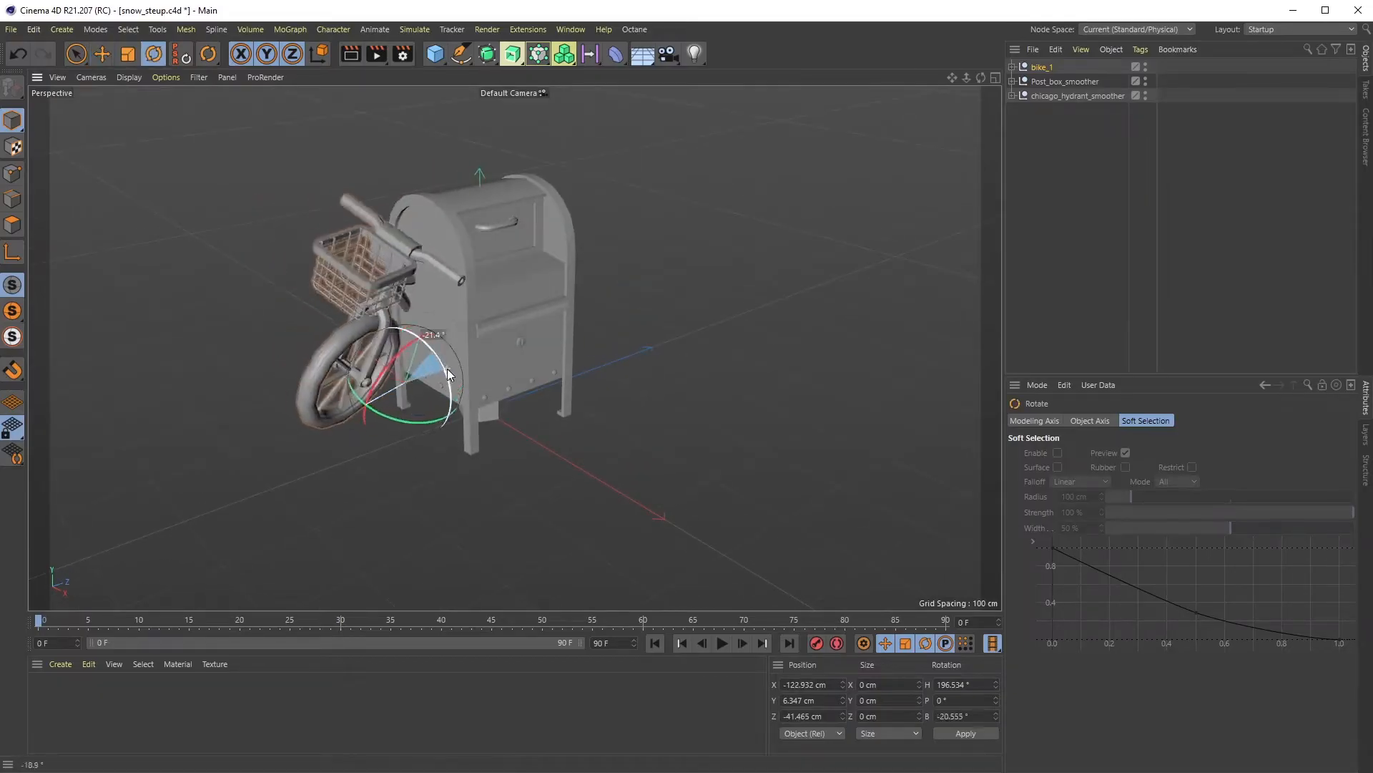
pyautogui.click(102, 52)
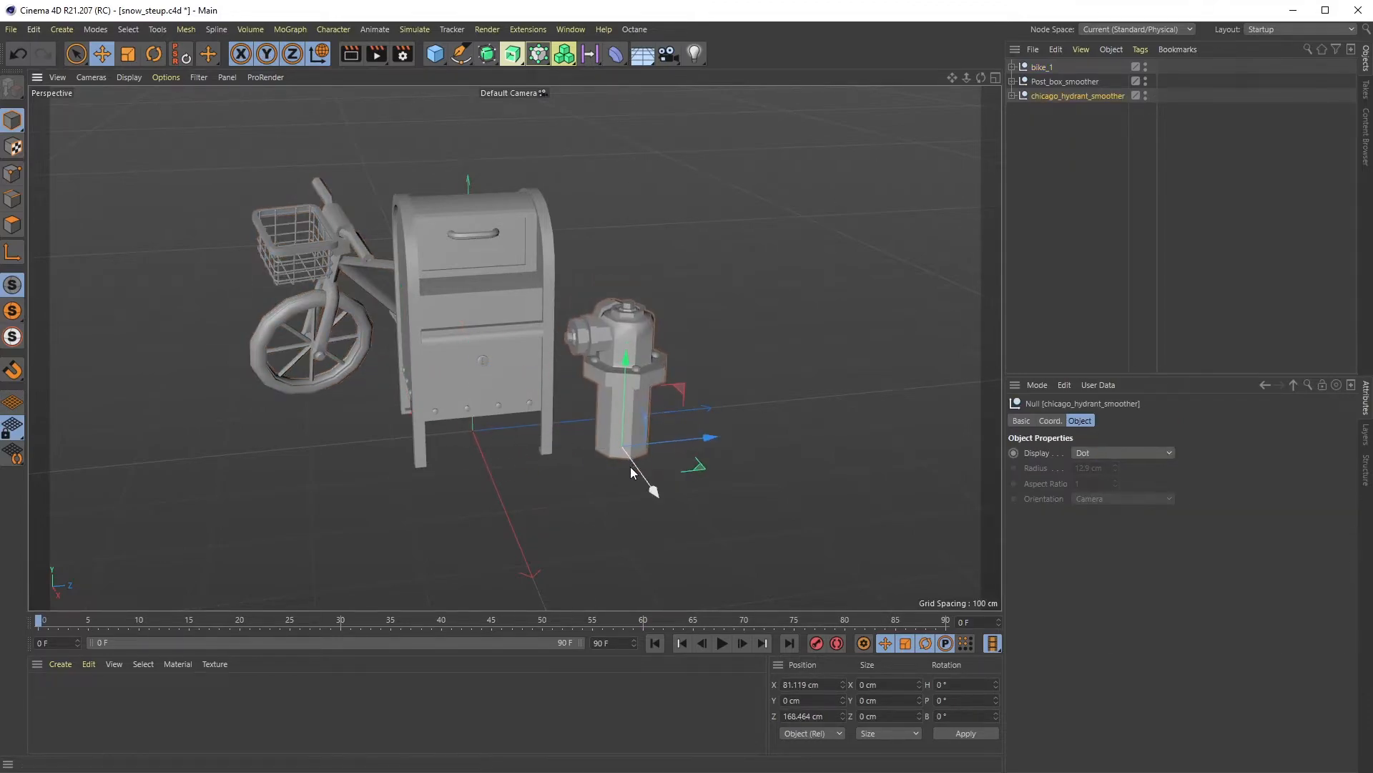
# Rotate the hydrant on its heading axis to stand beside the post box.
pyautogui.click(152, 53)
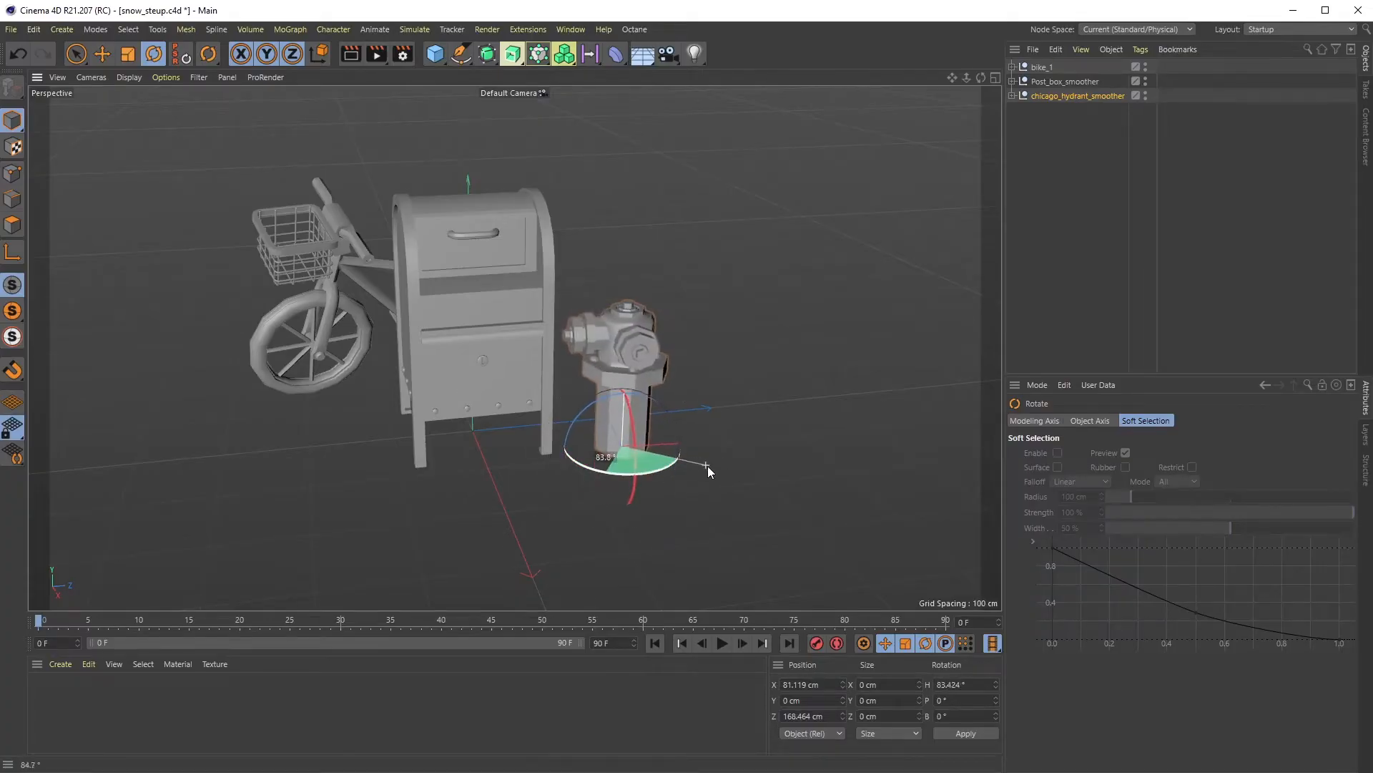
pyautogui.moveTo(708, 470); pyautogui.dragTo(775, 464)
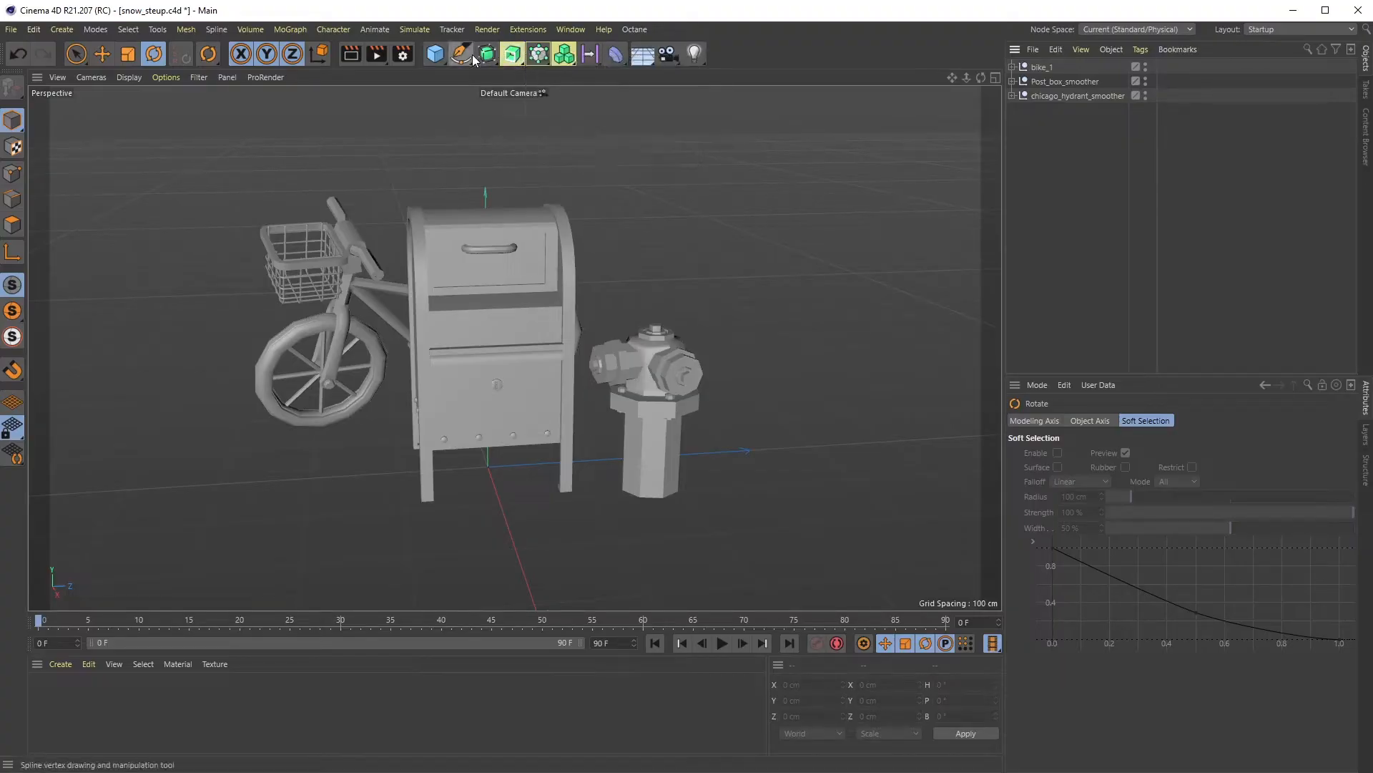
# Add a welded Connect object holding the bike, post box and hydrant, with Phong Mode set to Manual.
pyautogui.click(512, 53)
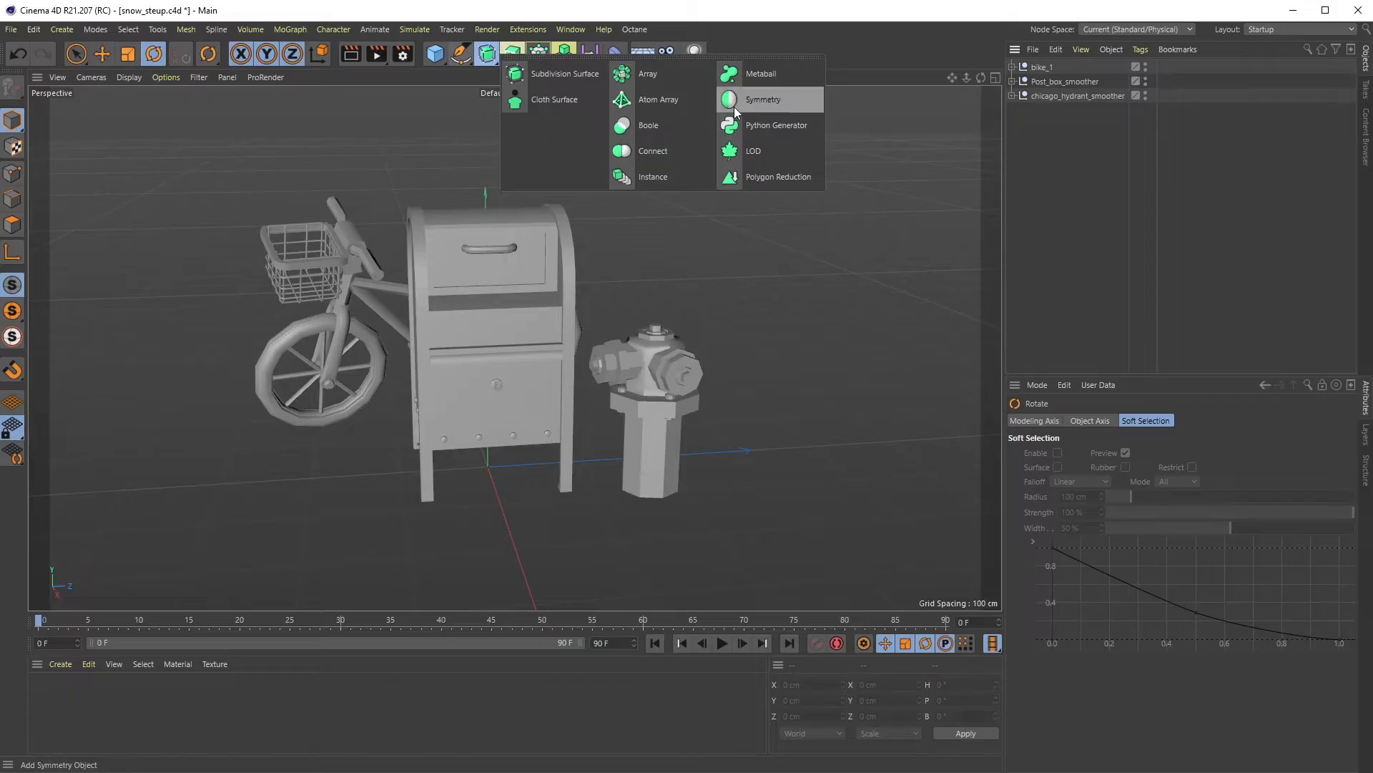
pyautogui.click(652, 150)
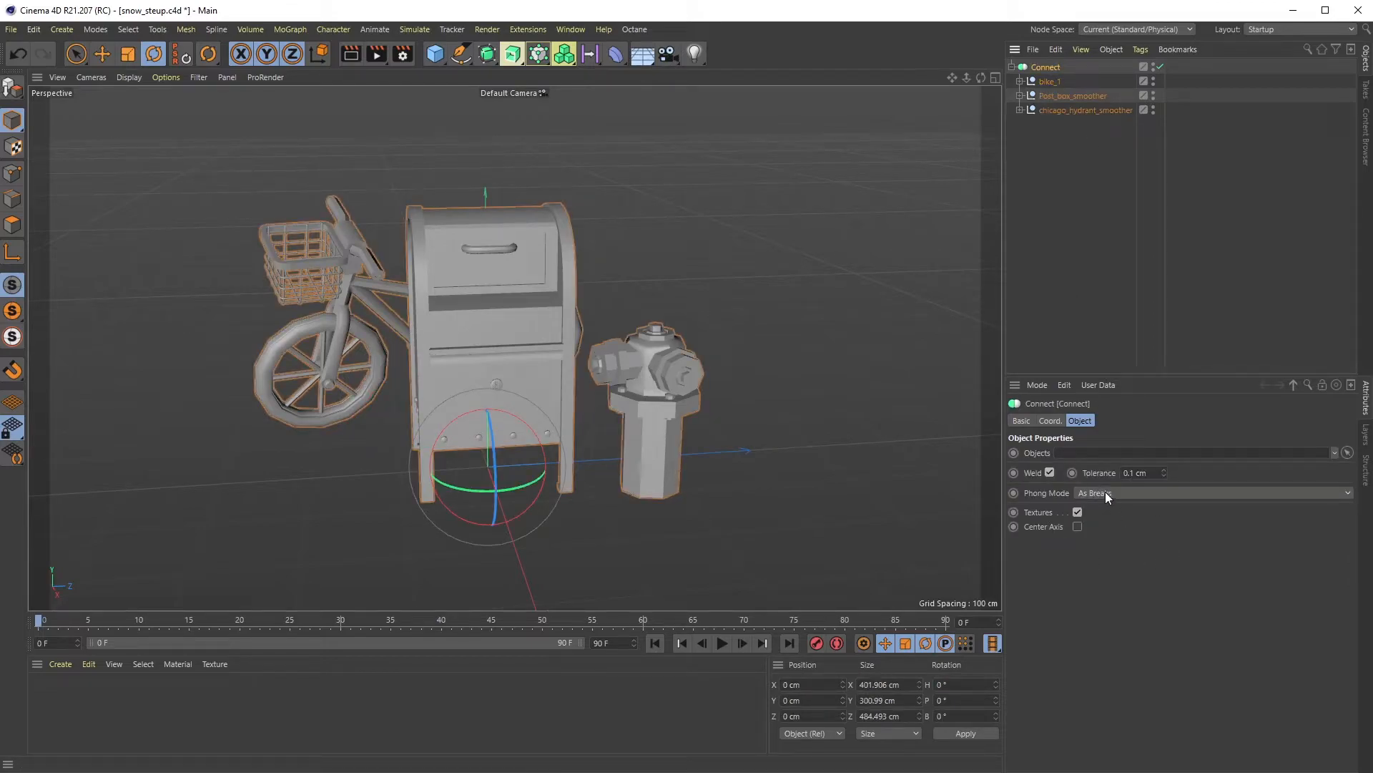
pyautogui.click(1221, 492)
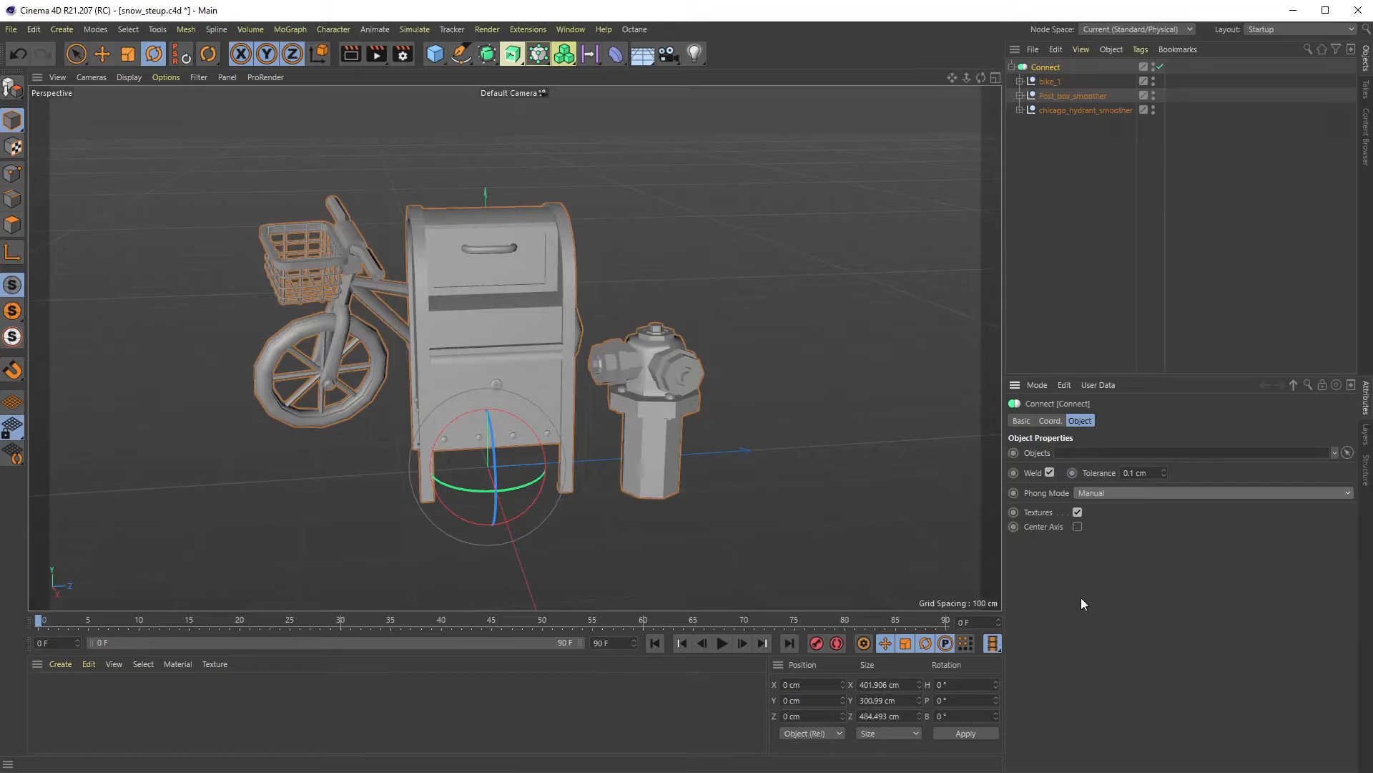
pyautogui.moveTo(390, 306)
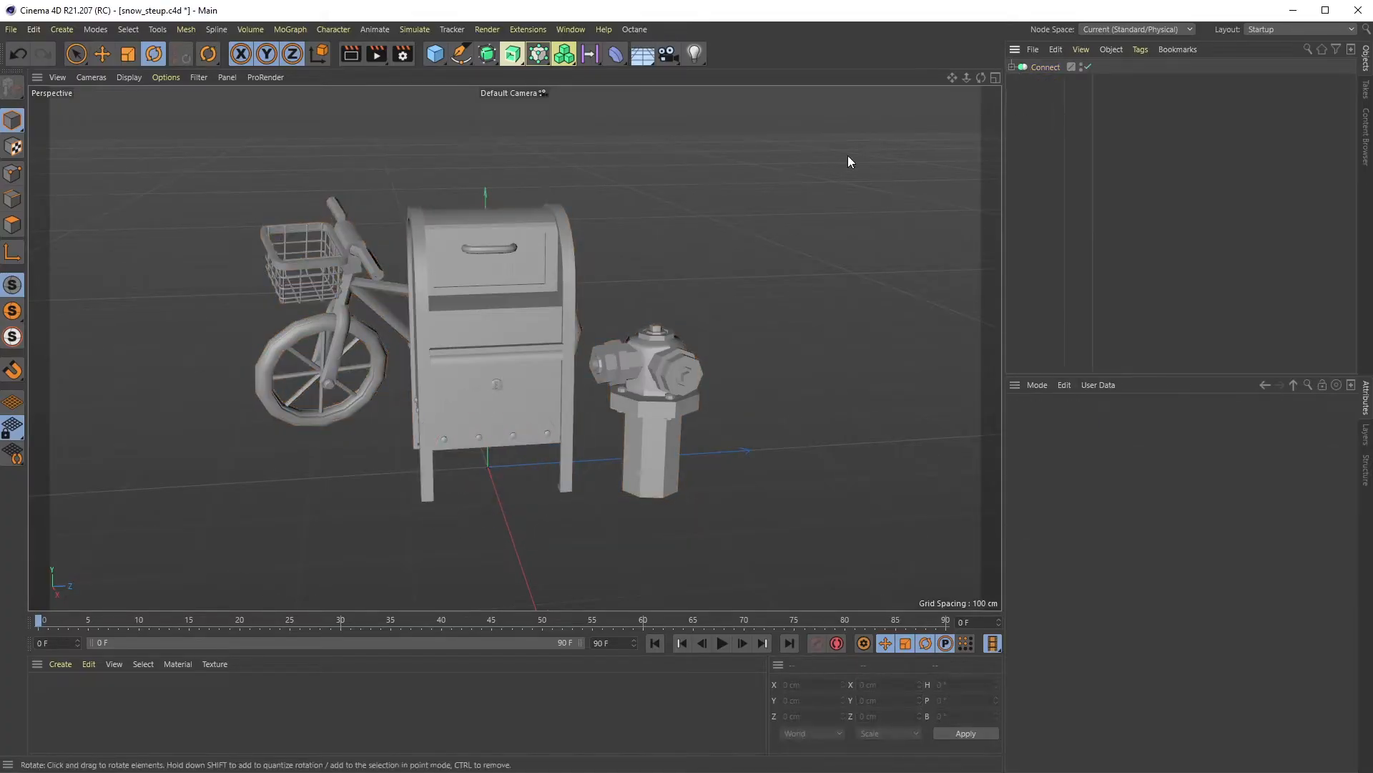
# Clone a small sphere in Object mode over the Connect object's surfaces.
pyautogui.click(537, 54)
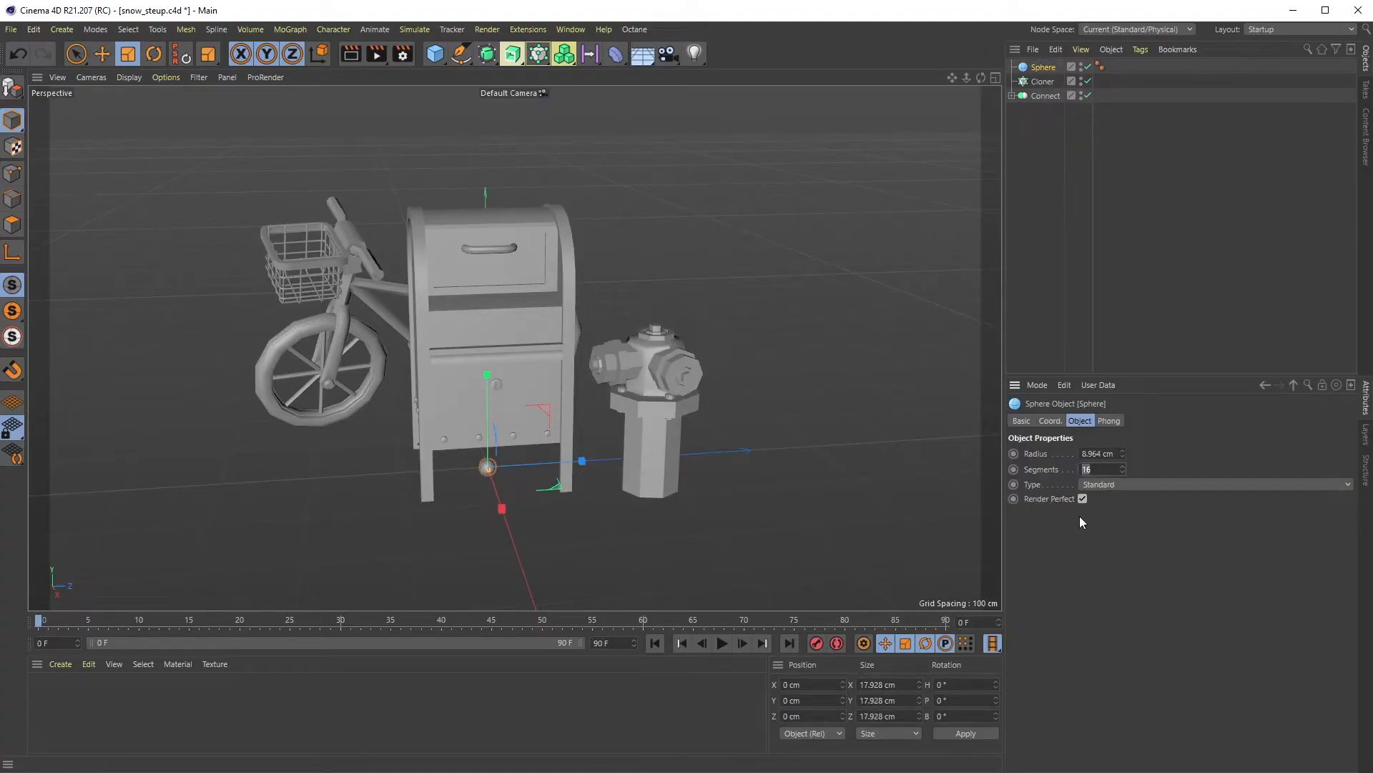
pyautogui.write('8')
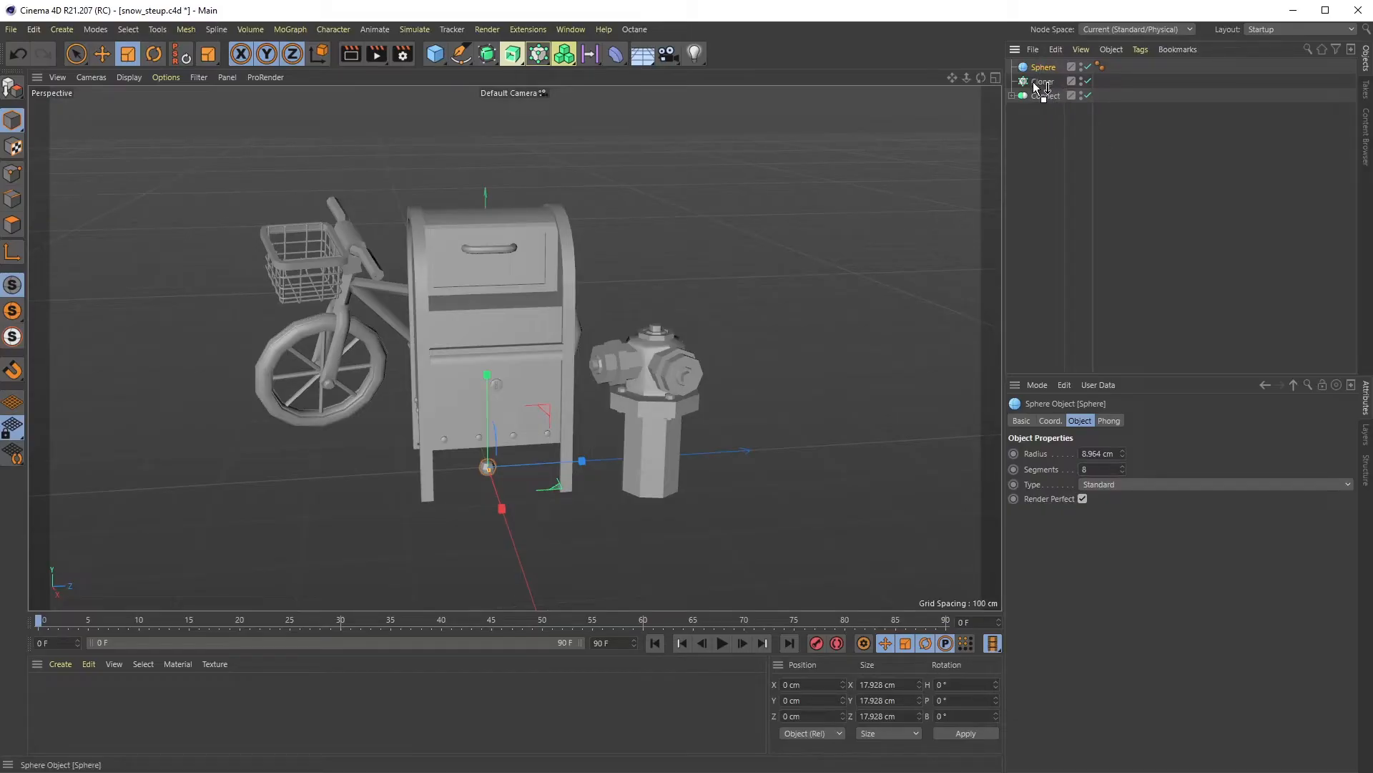
pyautogui.click(1086, 453)
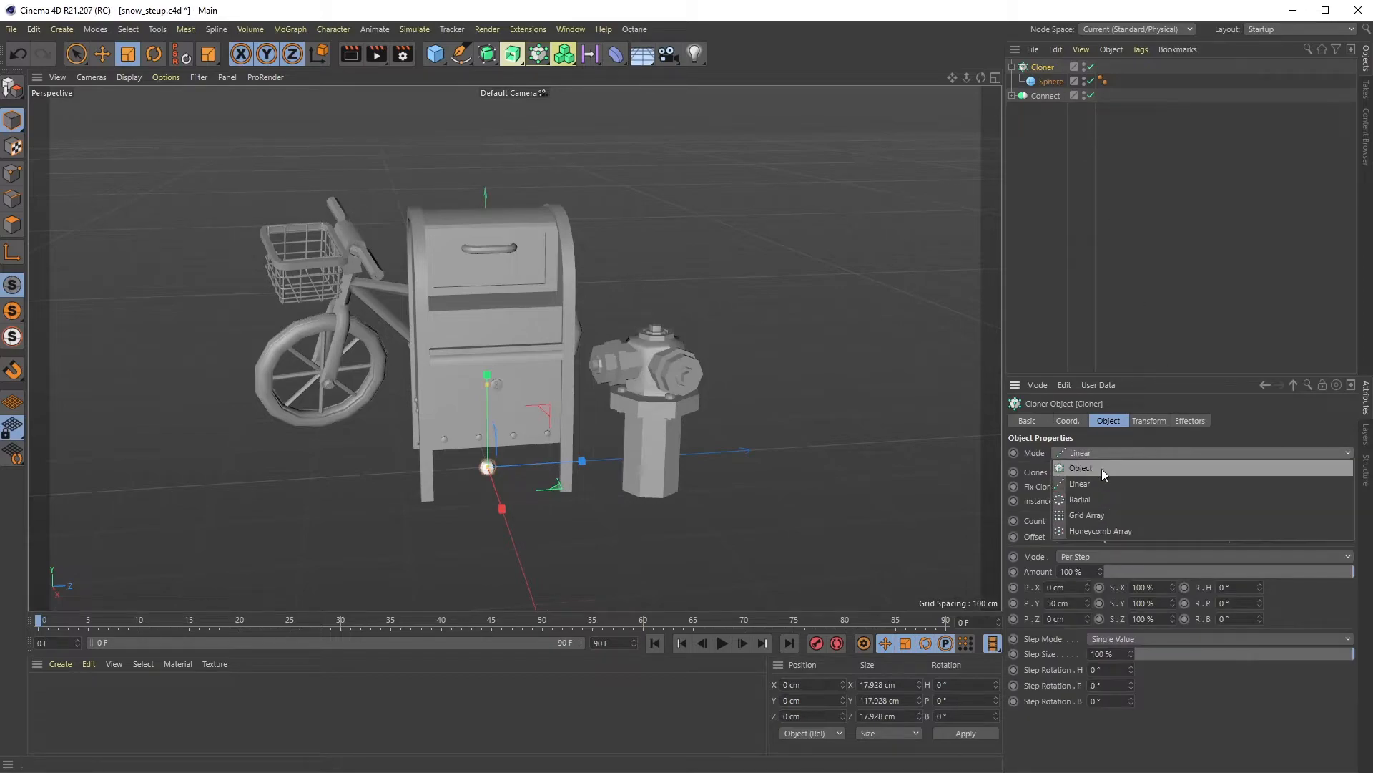
pyautogui.click(1080, 467)
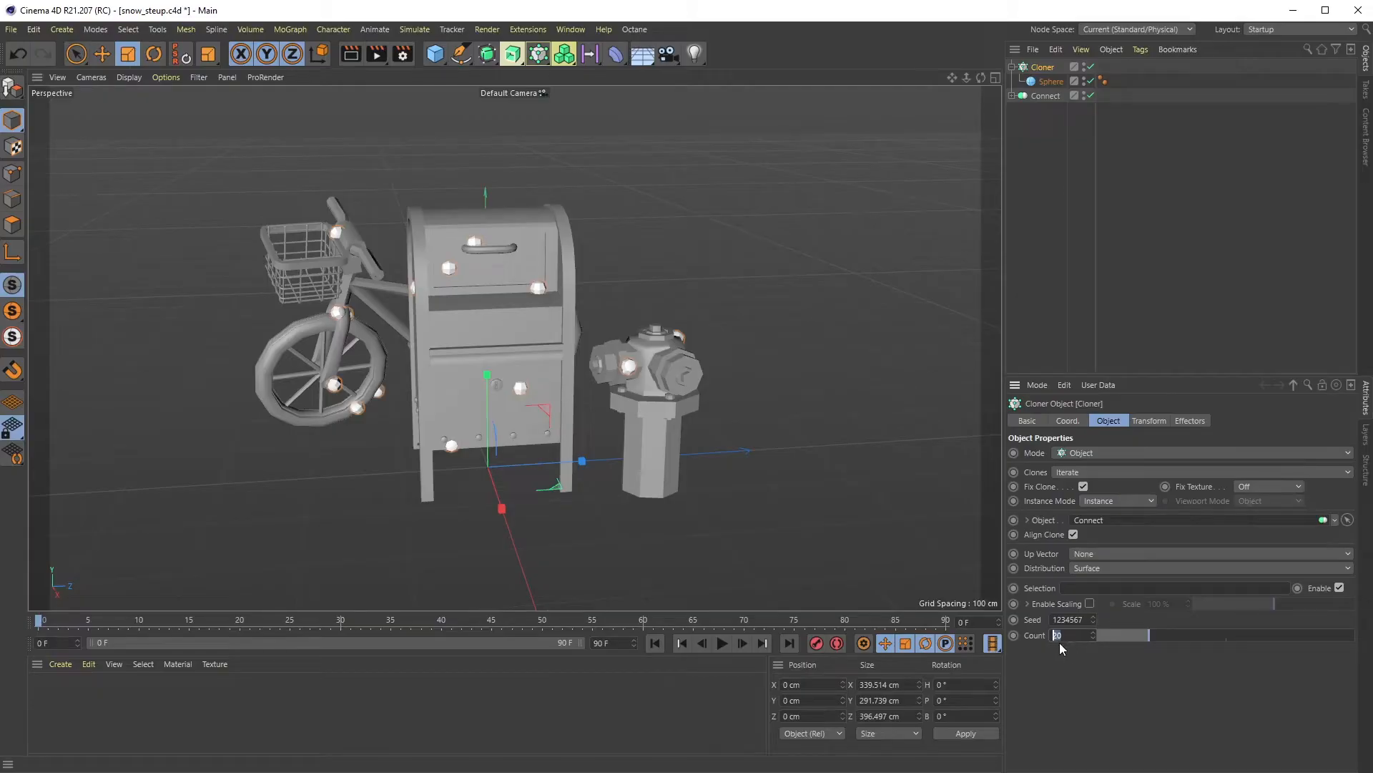
# Set the Cloner count to 5000 so spheres densely coat the three objects.
pyautogui.write('5000')
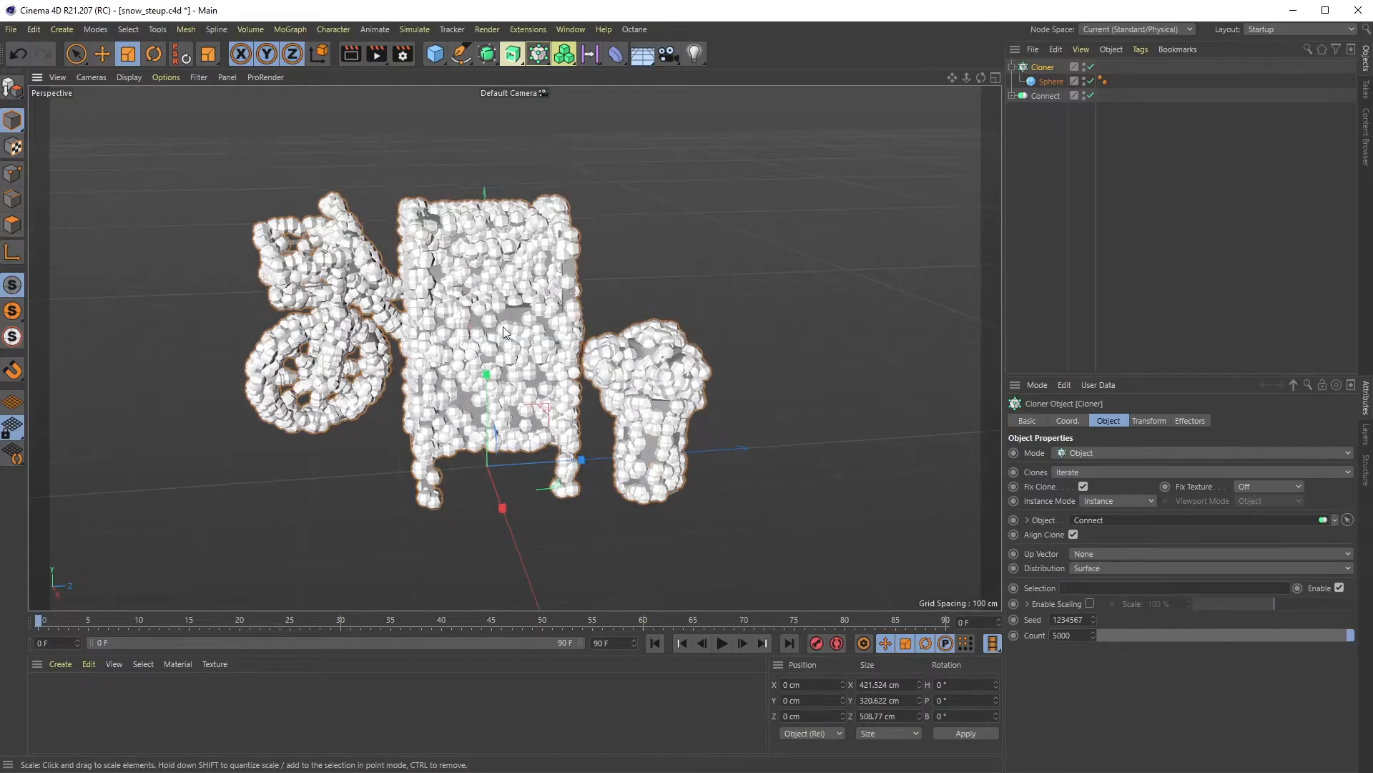
pyautogui.moveTo(504, 330); pyautogui.dragTo(459, 254)
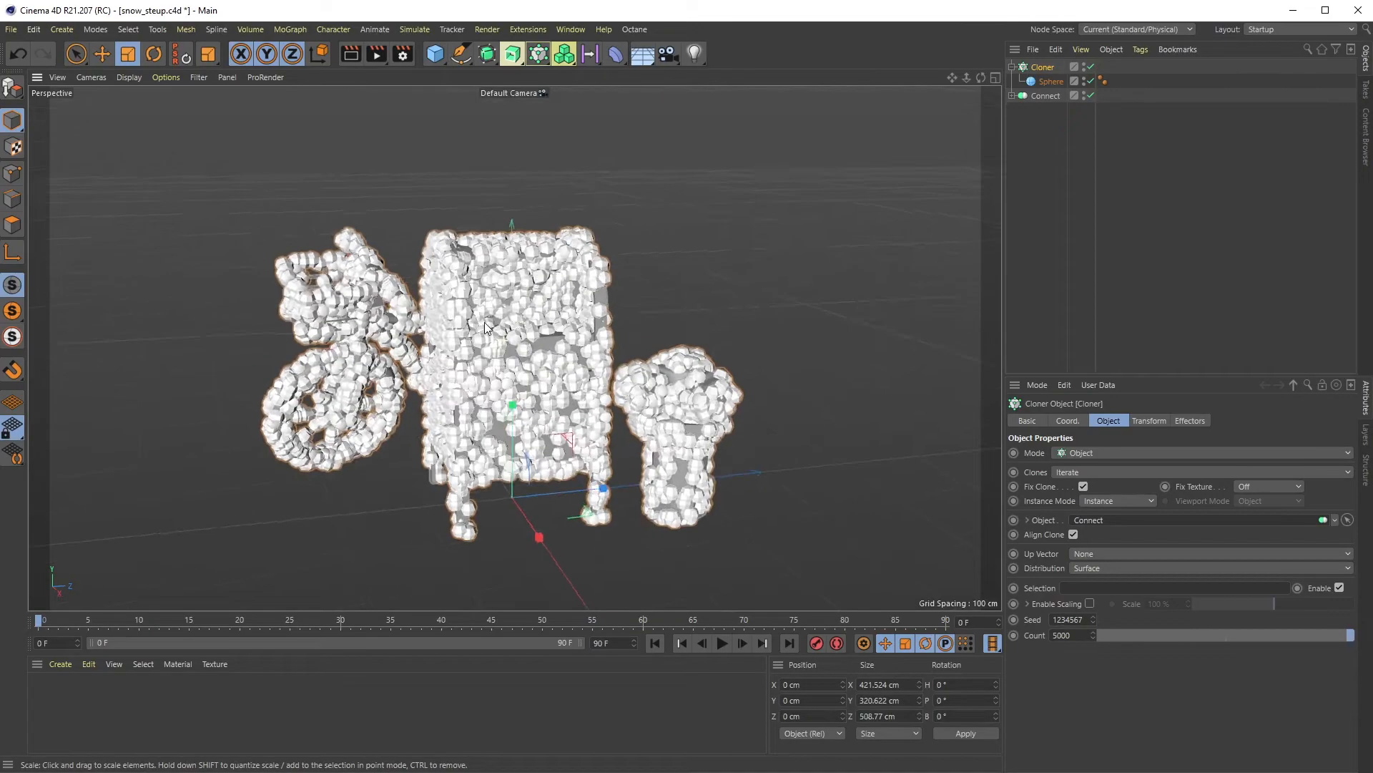
pyautogui.moveTo(486, 329); pyautogui.dragTo(661, 430)
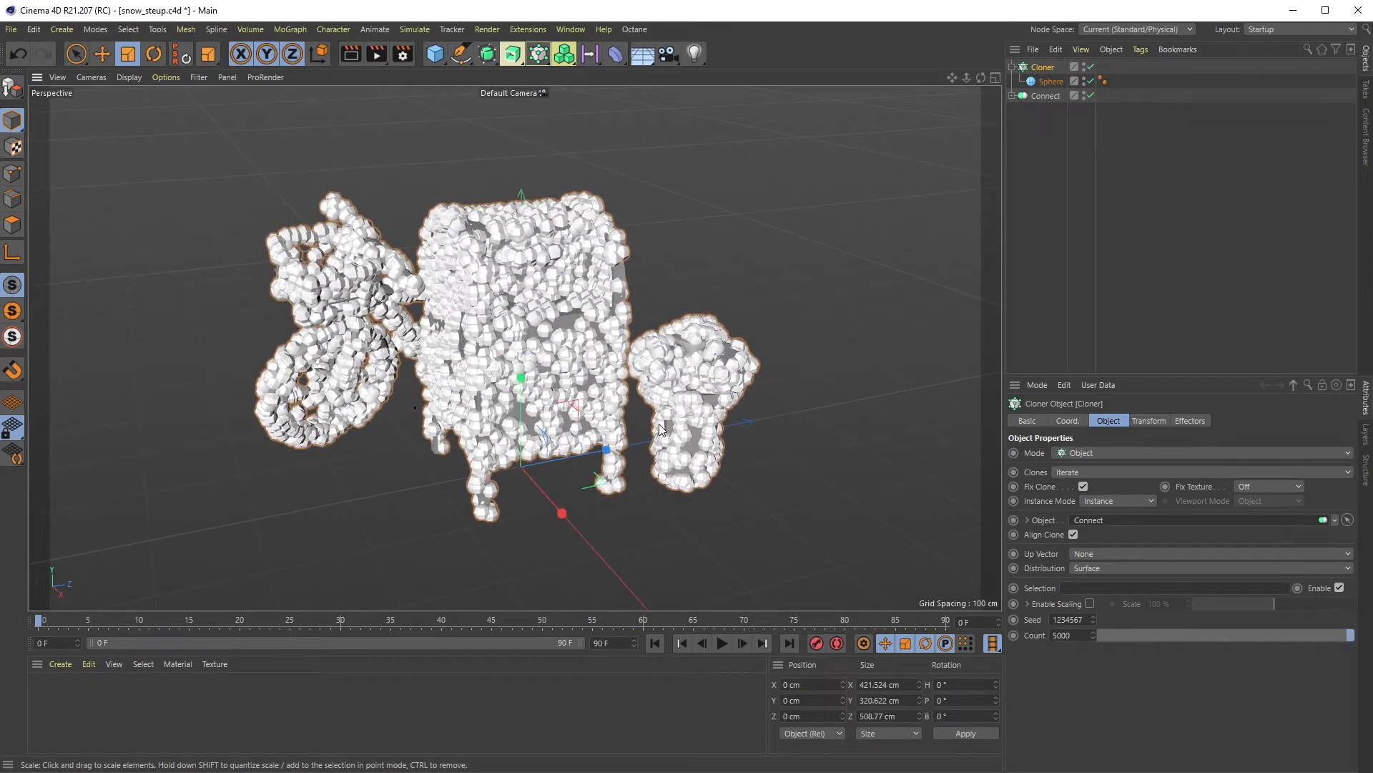
pyautogui.moveTo(782, 310)
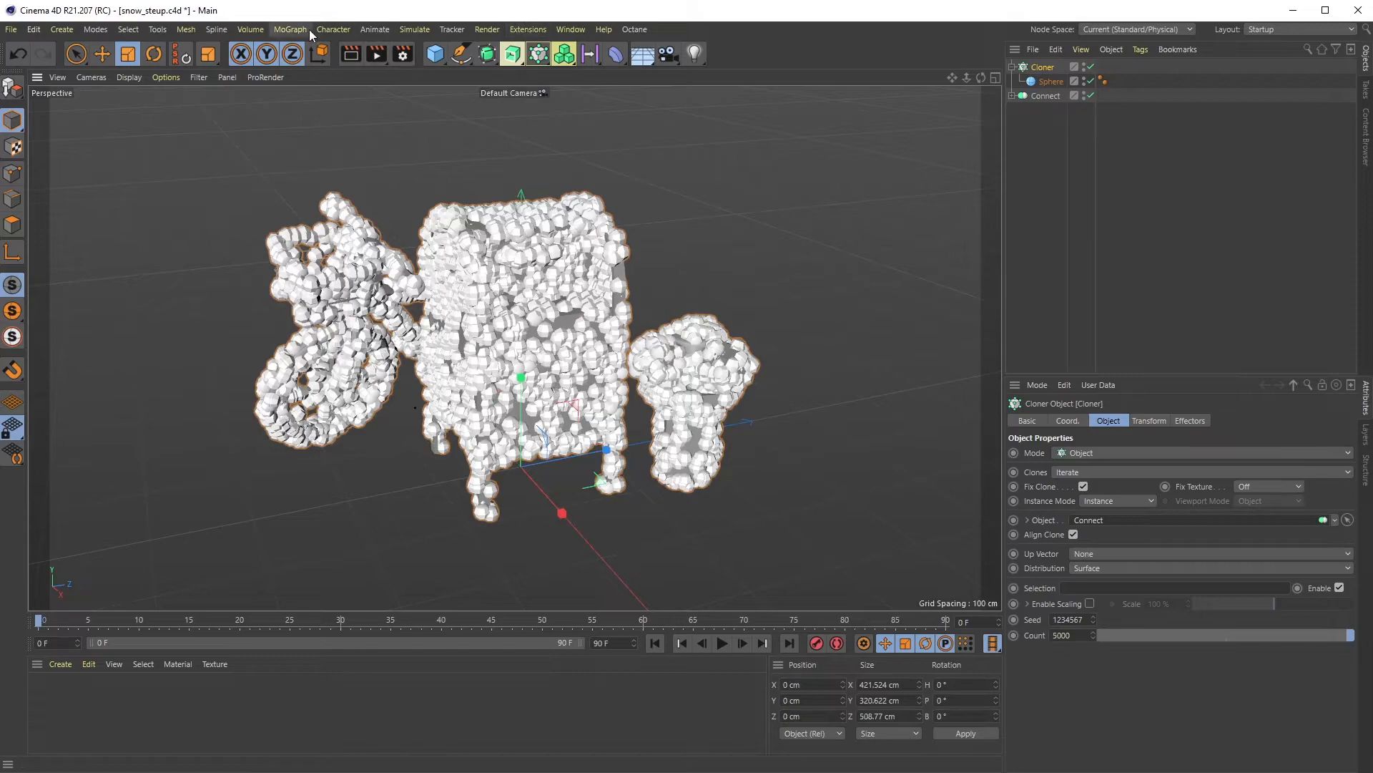
# Add a Shader effector and confirm it is listed in the Cloner's Effectors.
pyautogui.click(289, 28)
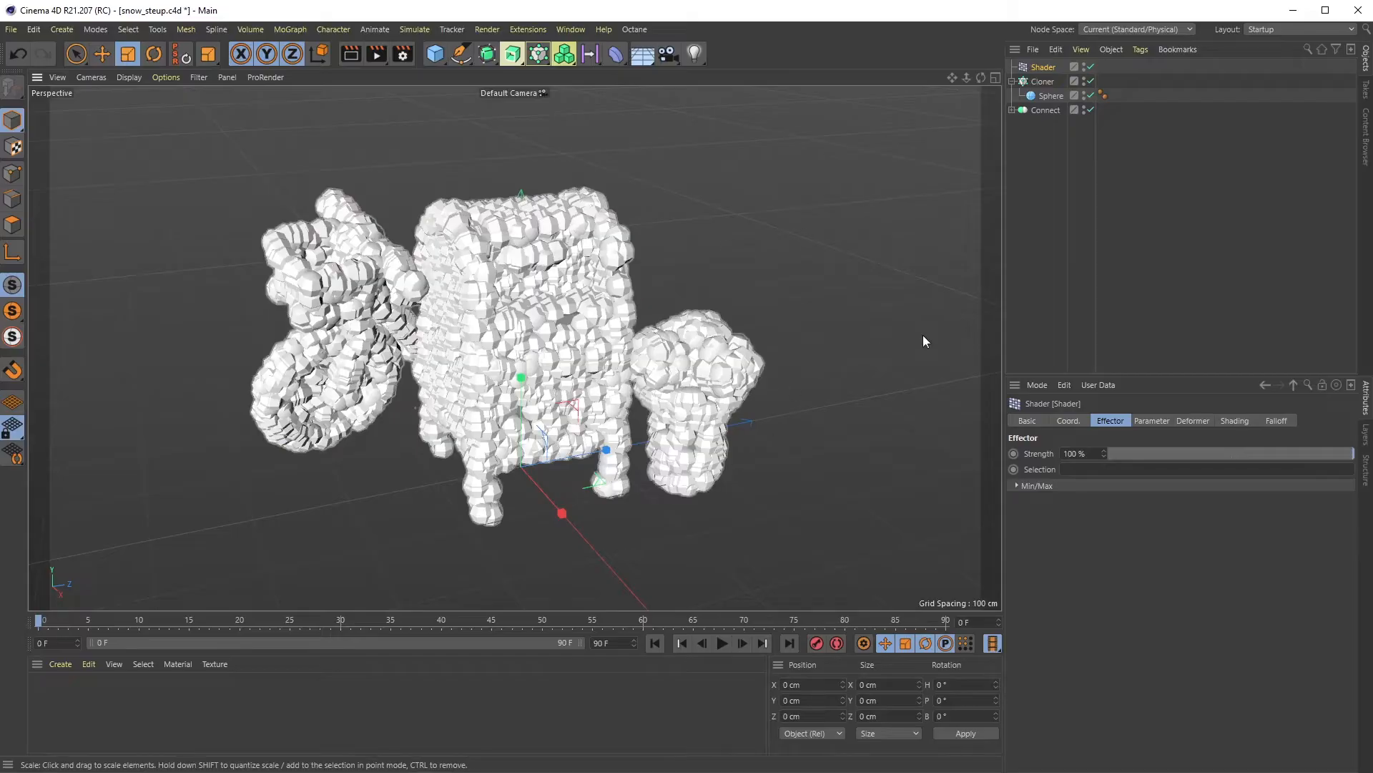
pyautogui.click(1043, 80)
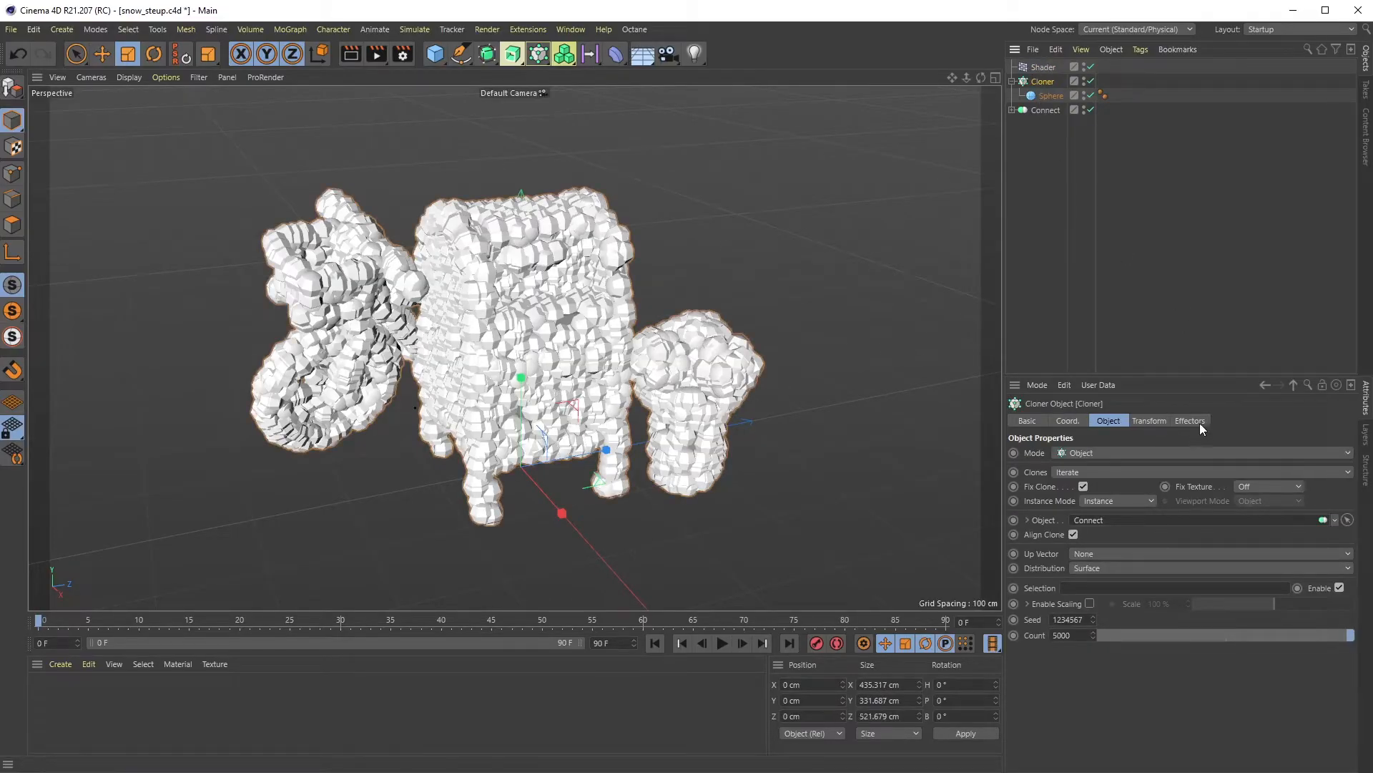
pyautogui.click(1189, 421)
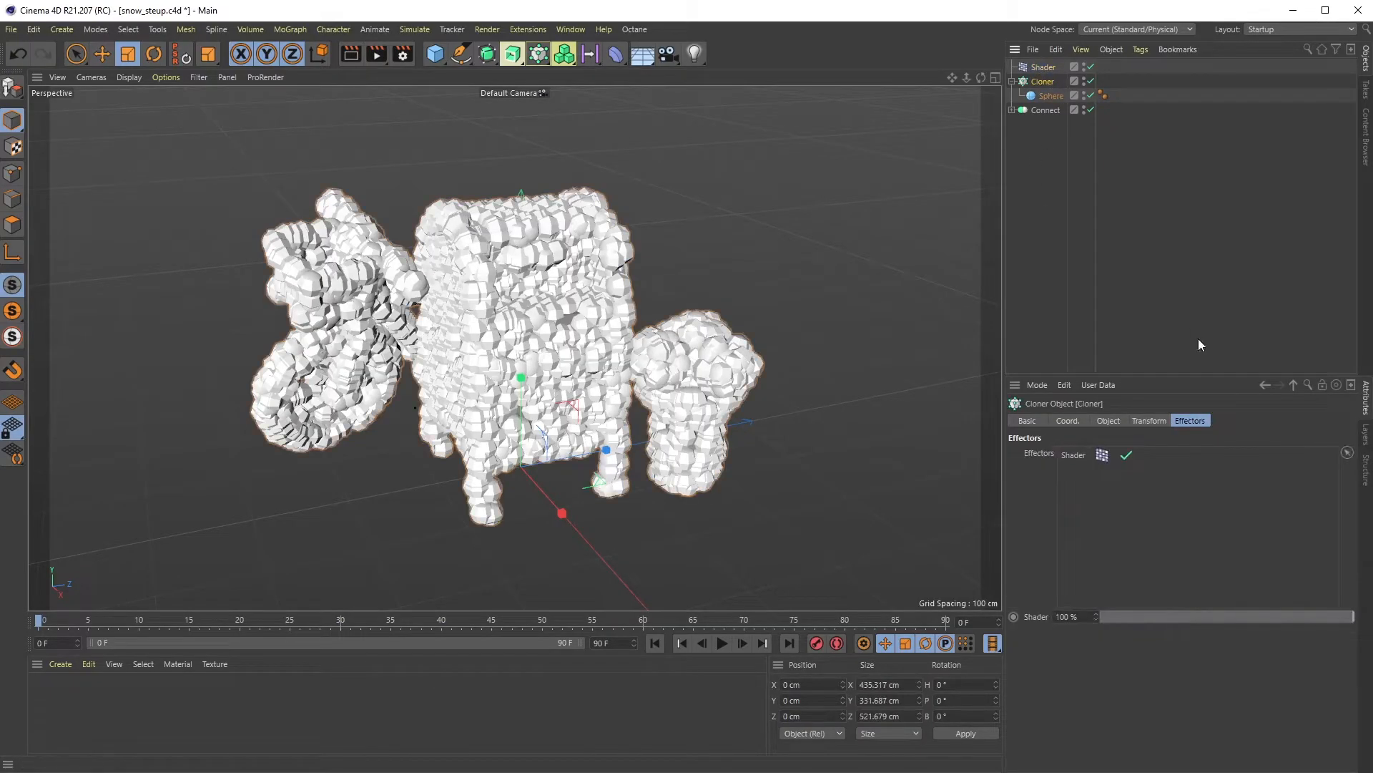
pyautogui.click(1050, 96)
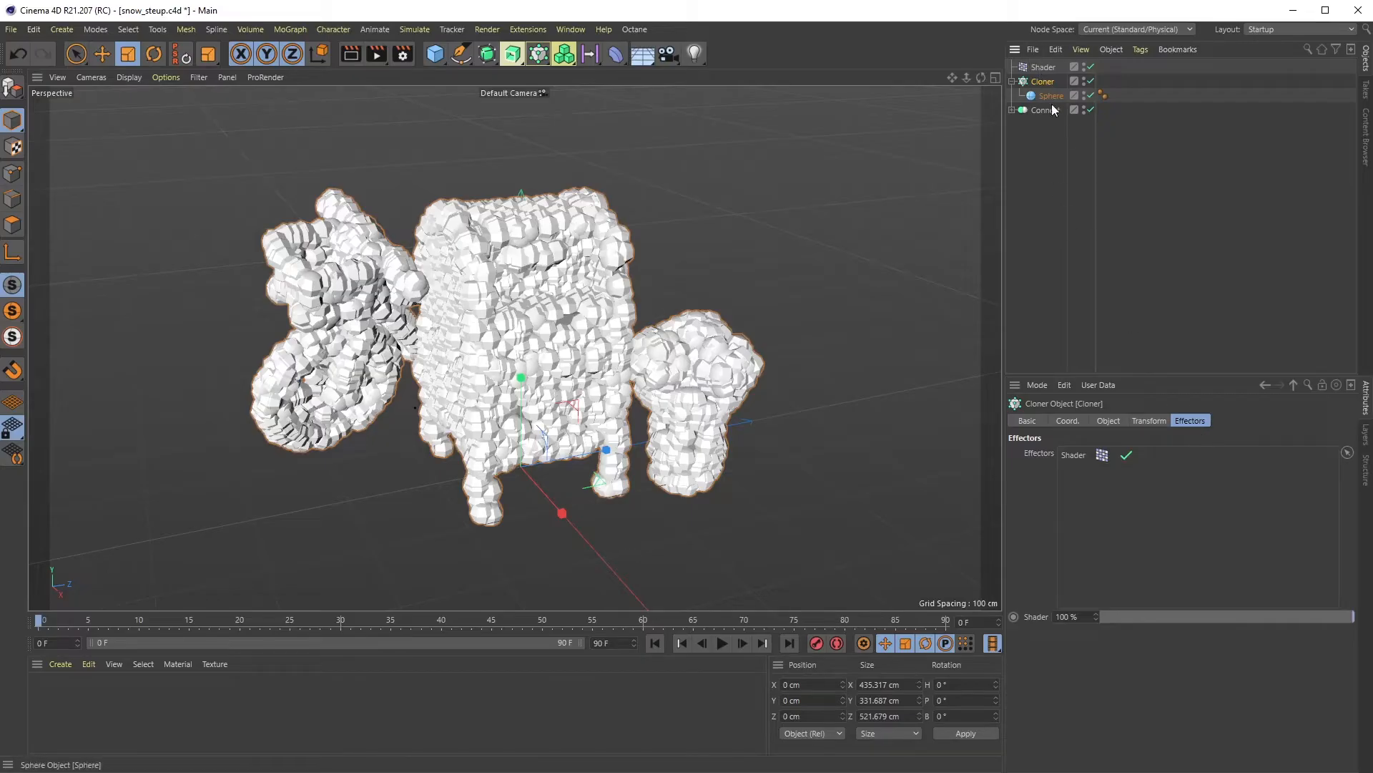
pyautogui.click(1106, 421)
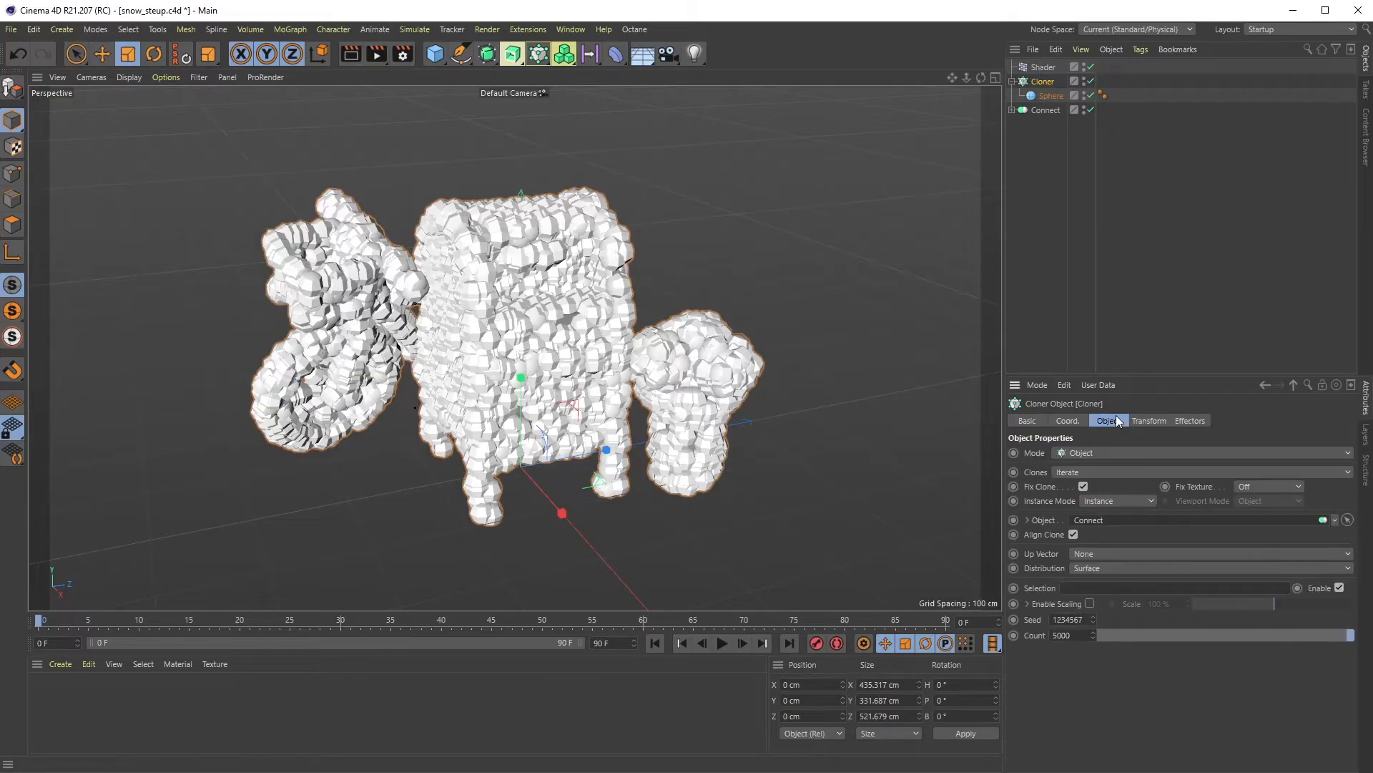
# Enable Visibility in the Shader effector's Parameter settings so it hides clones.
pyautogui.click(1043, 67)
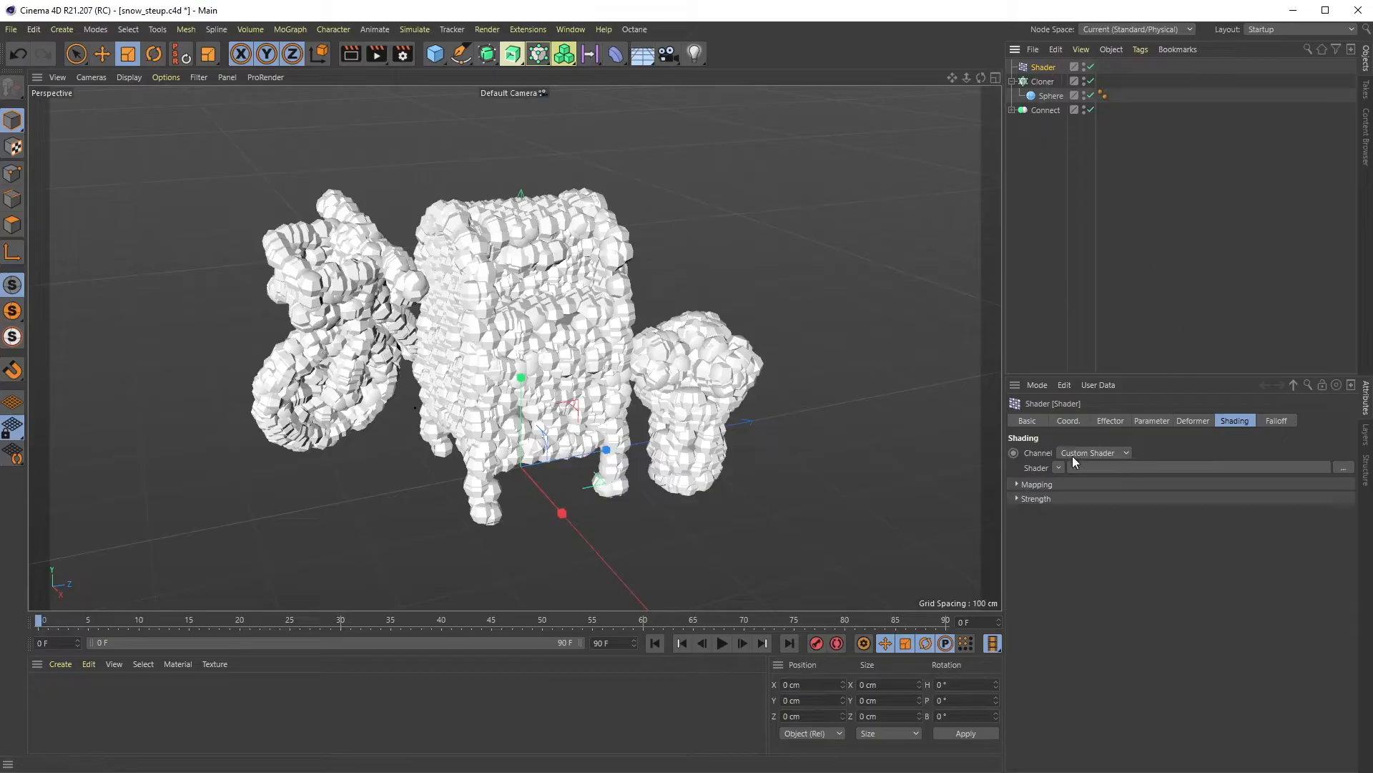
pyautogui.click(1152, 421)
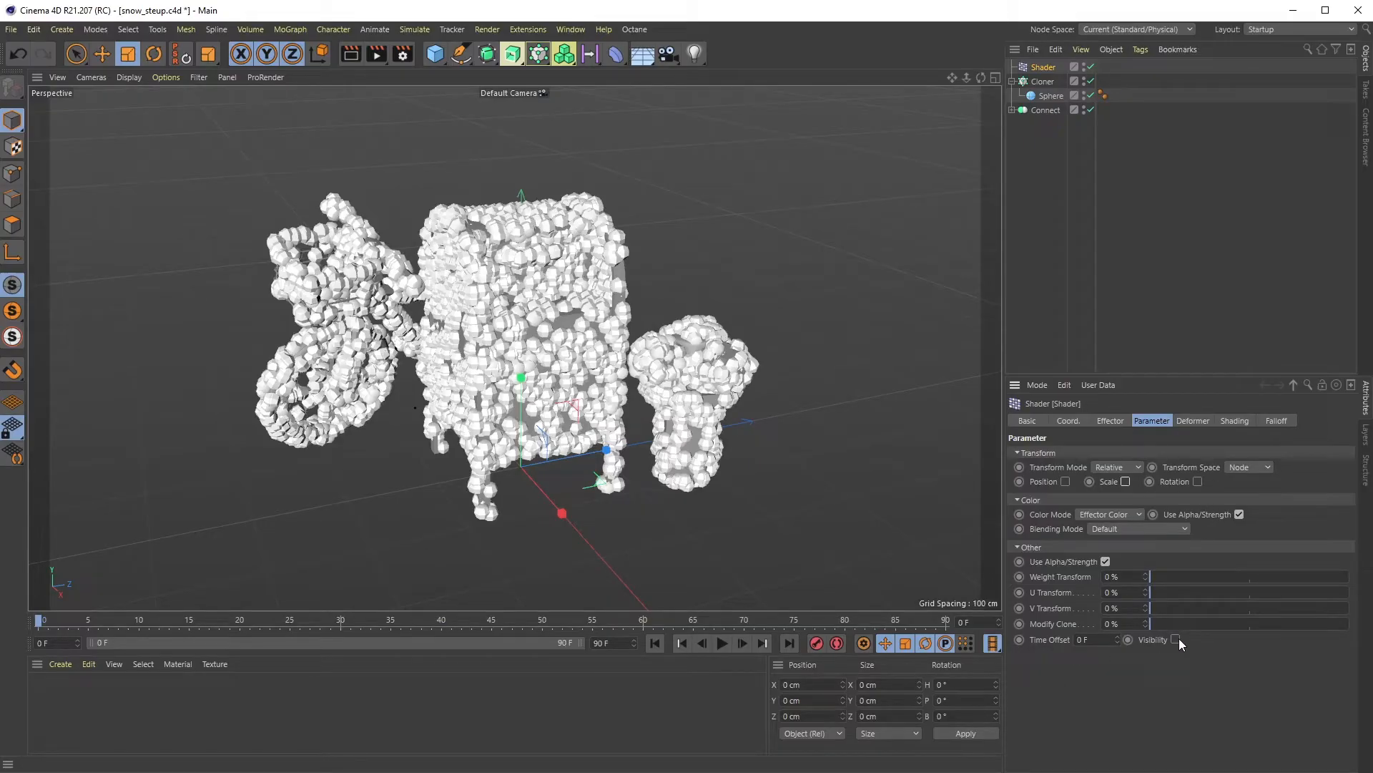
pyautogui.click(1176, 638)
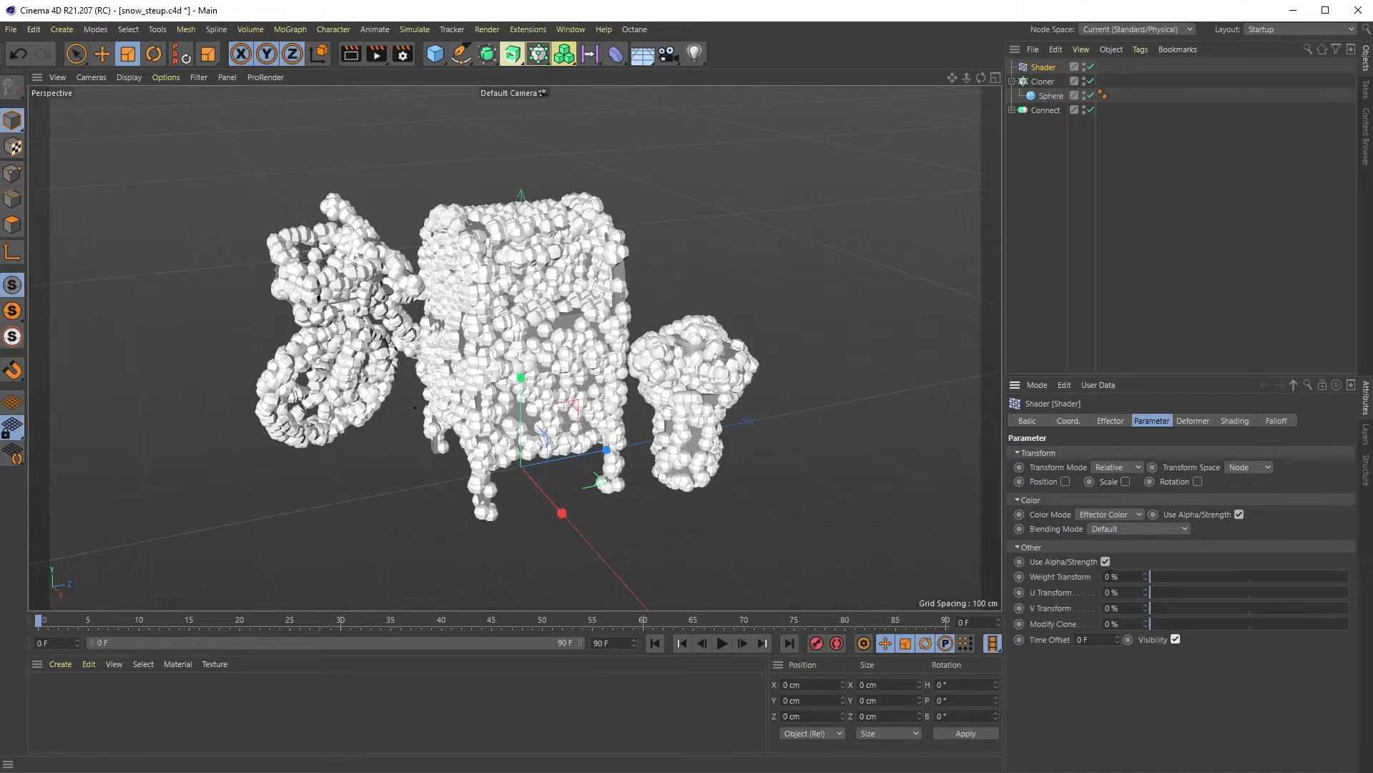
pyautogui.moveTo(1232, 438)
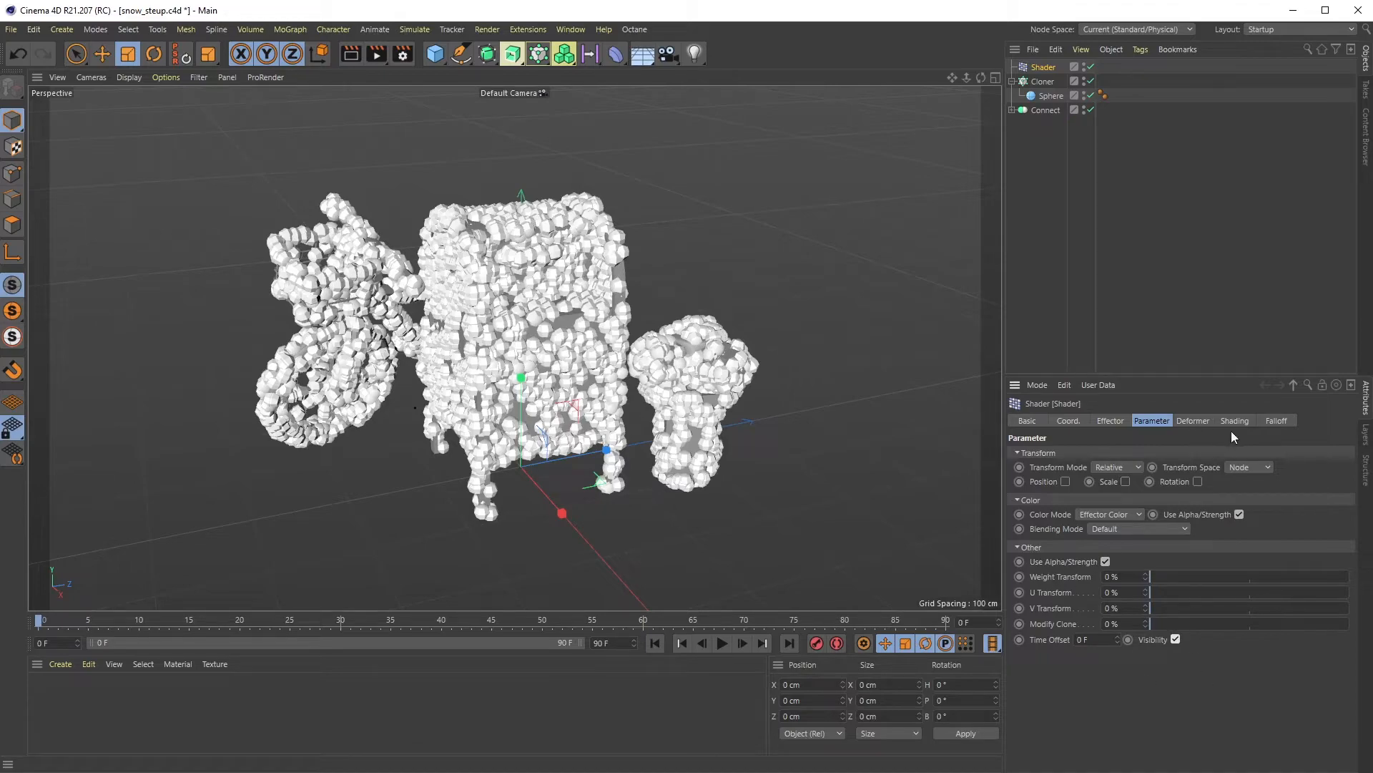
pyautogui.click(1234, 421)
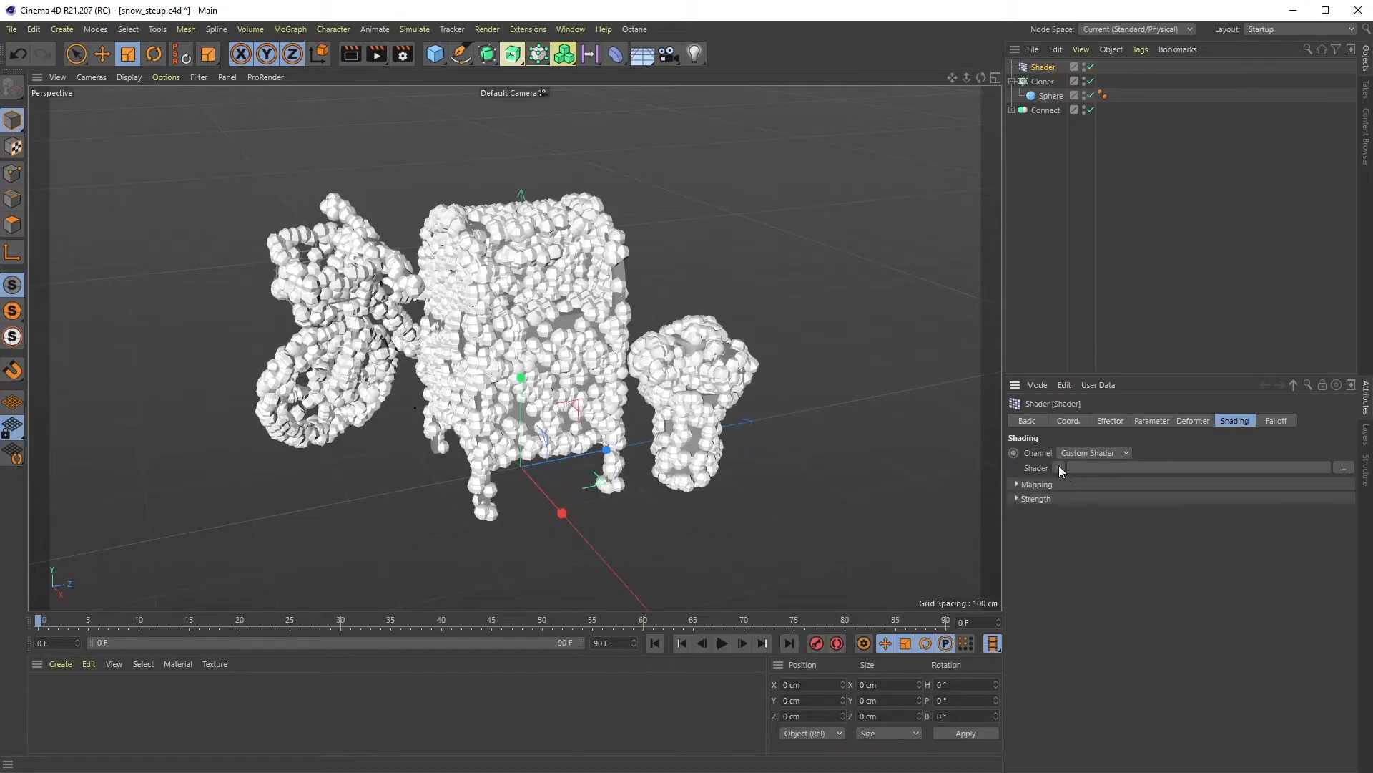
# Load a Terrain Mask into the effector's Shader field and try a sideways slope direction.
pyautogui.click(1057, 466)
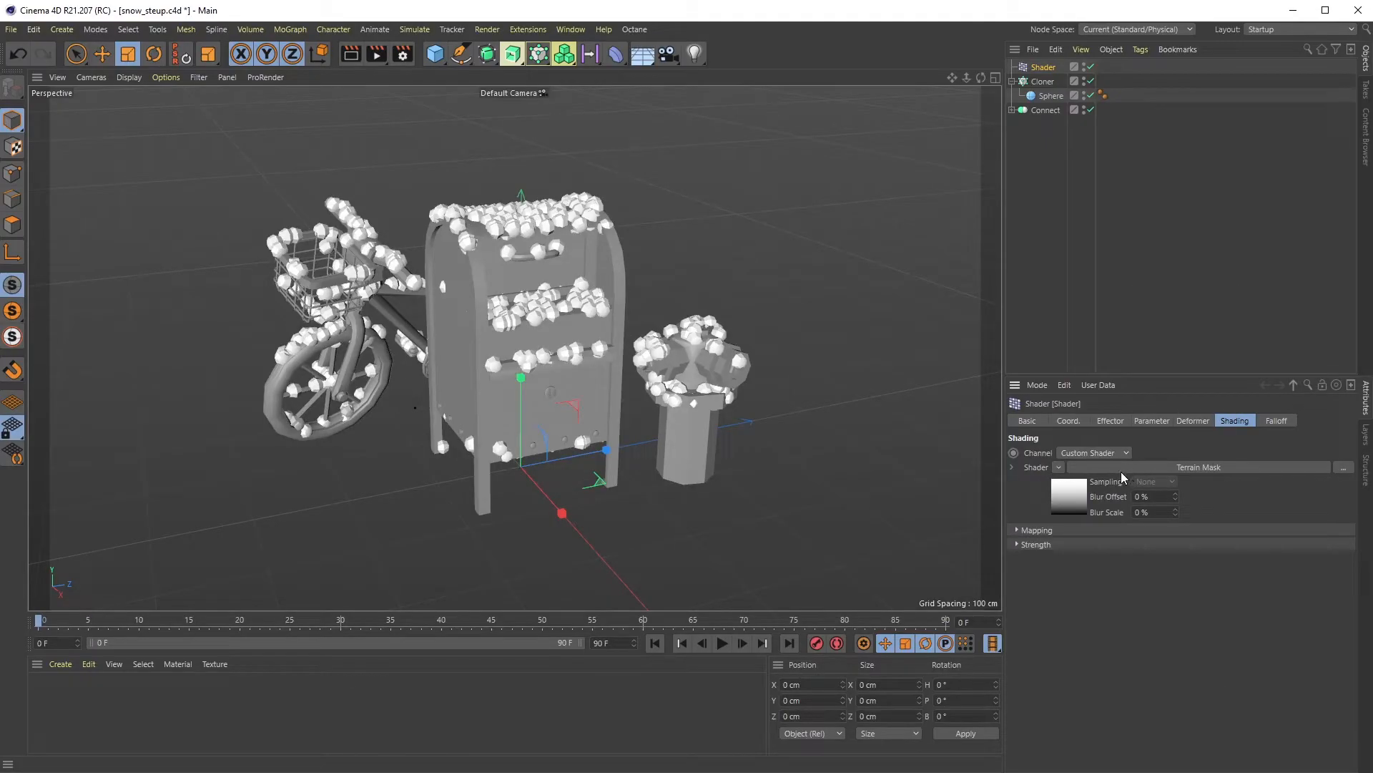
pyautogui.click(1198, 466)
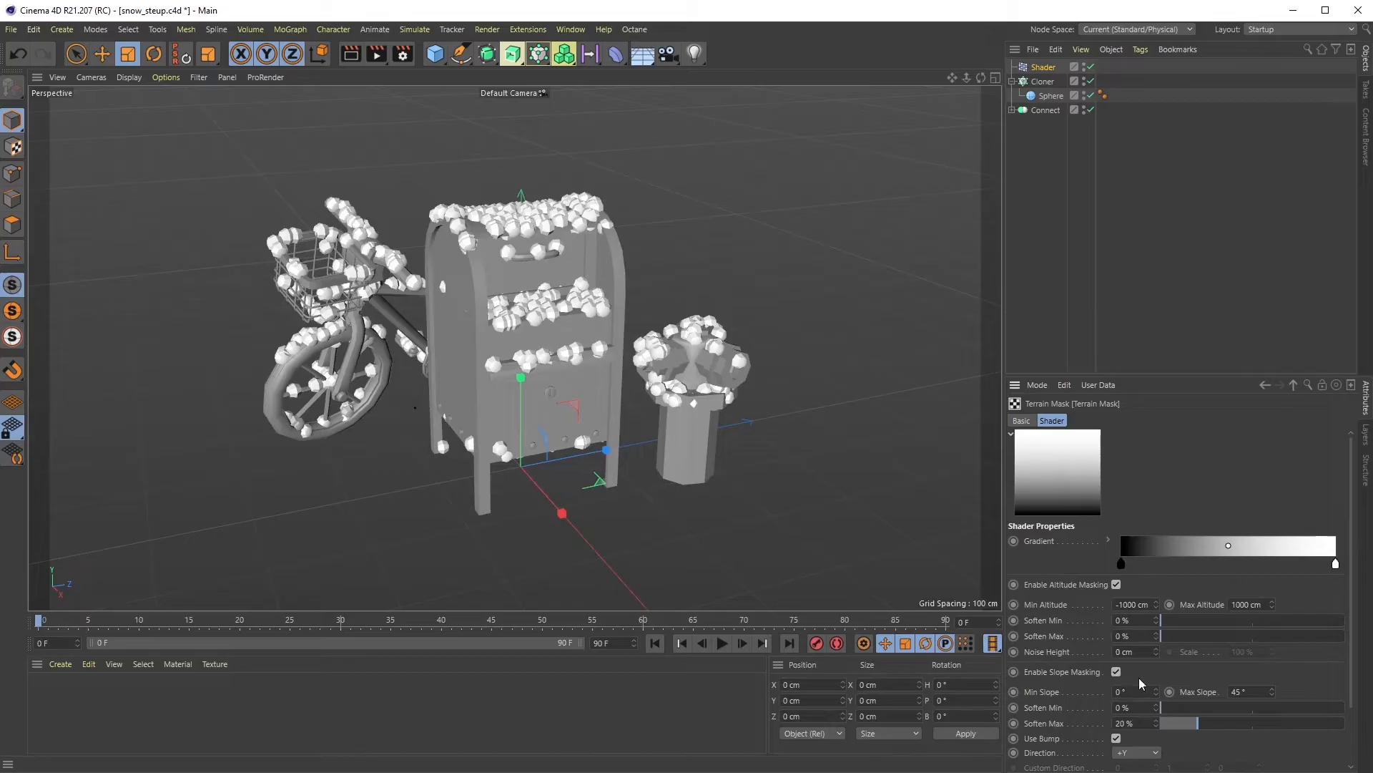
pyautogui.moveTo(1023, 577)
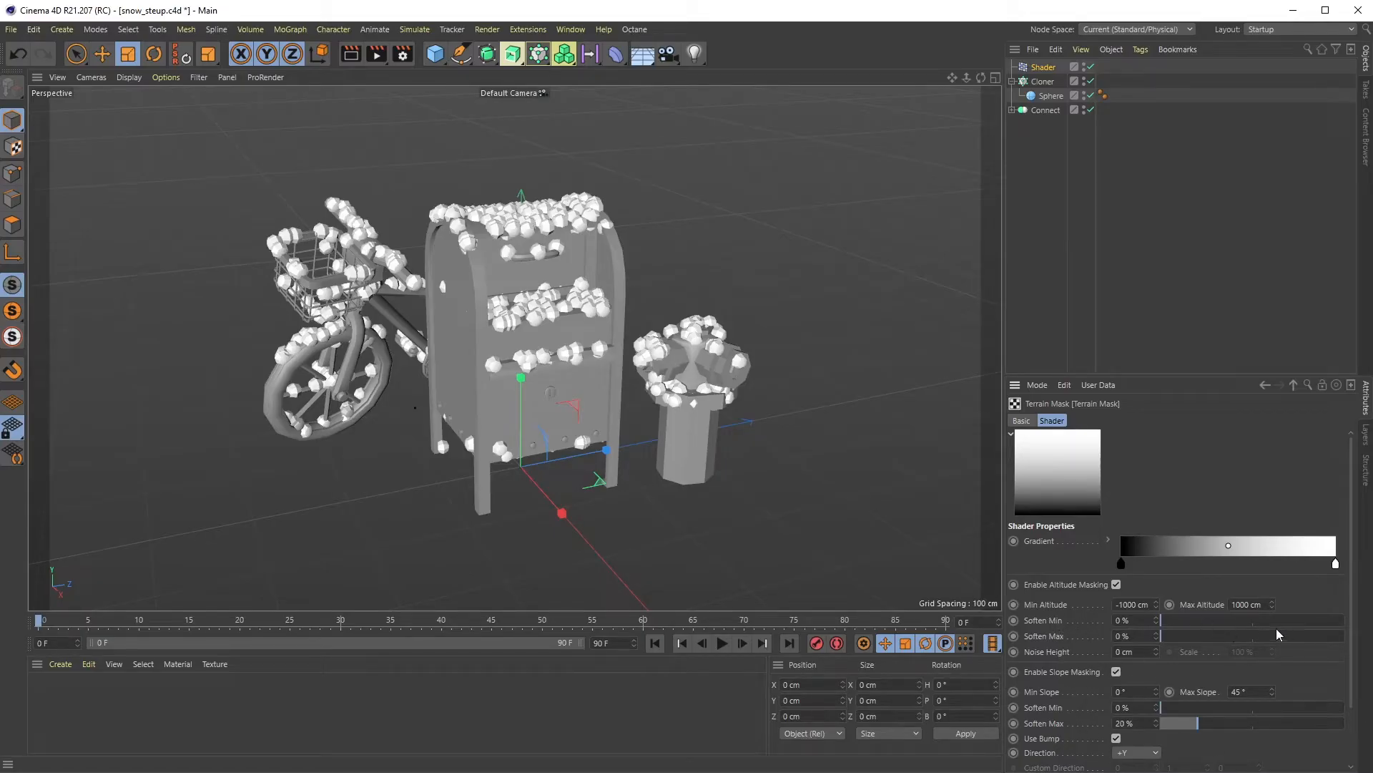
pyautogui.moveTo(1277, 635)
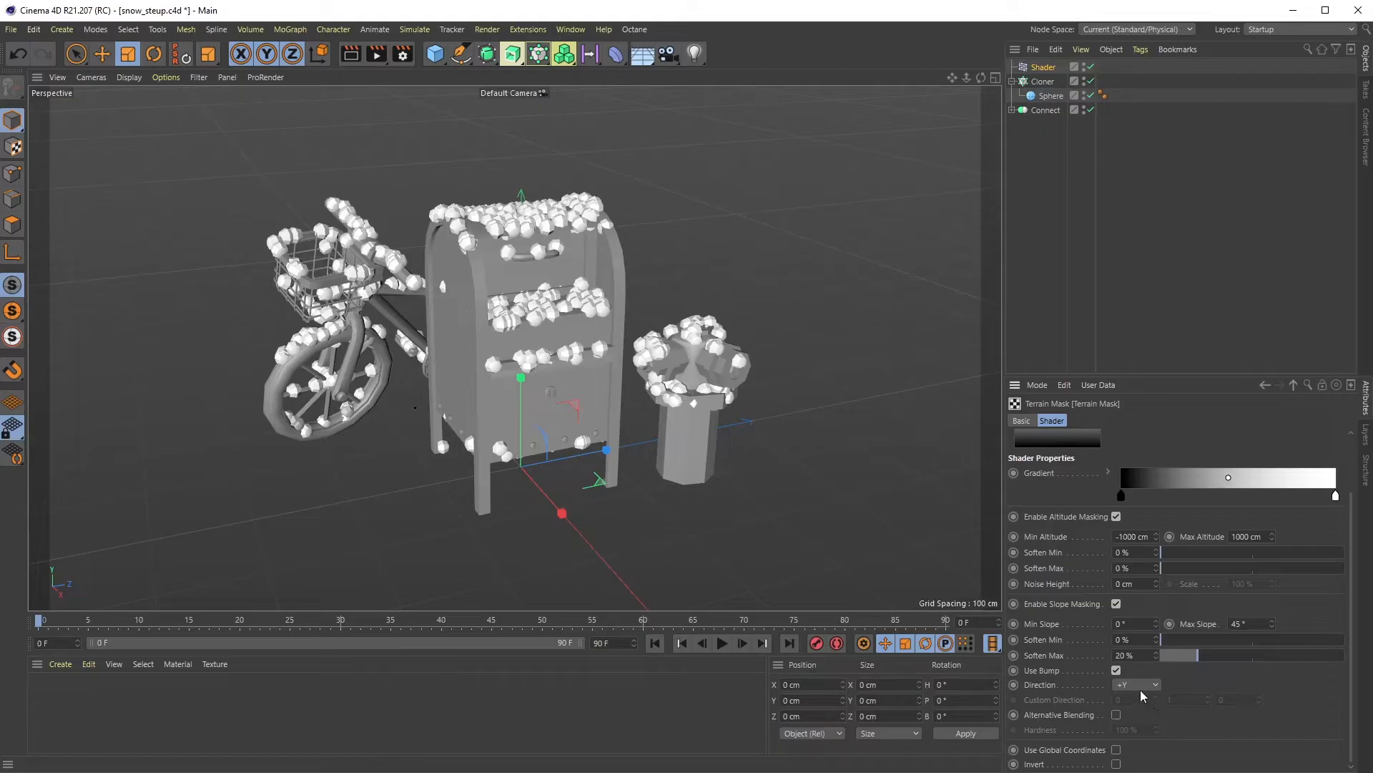
pyautogui.click(1135, 684)
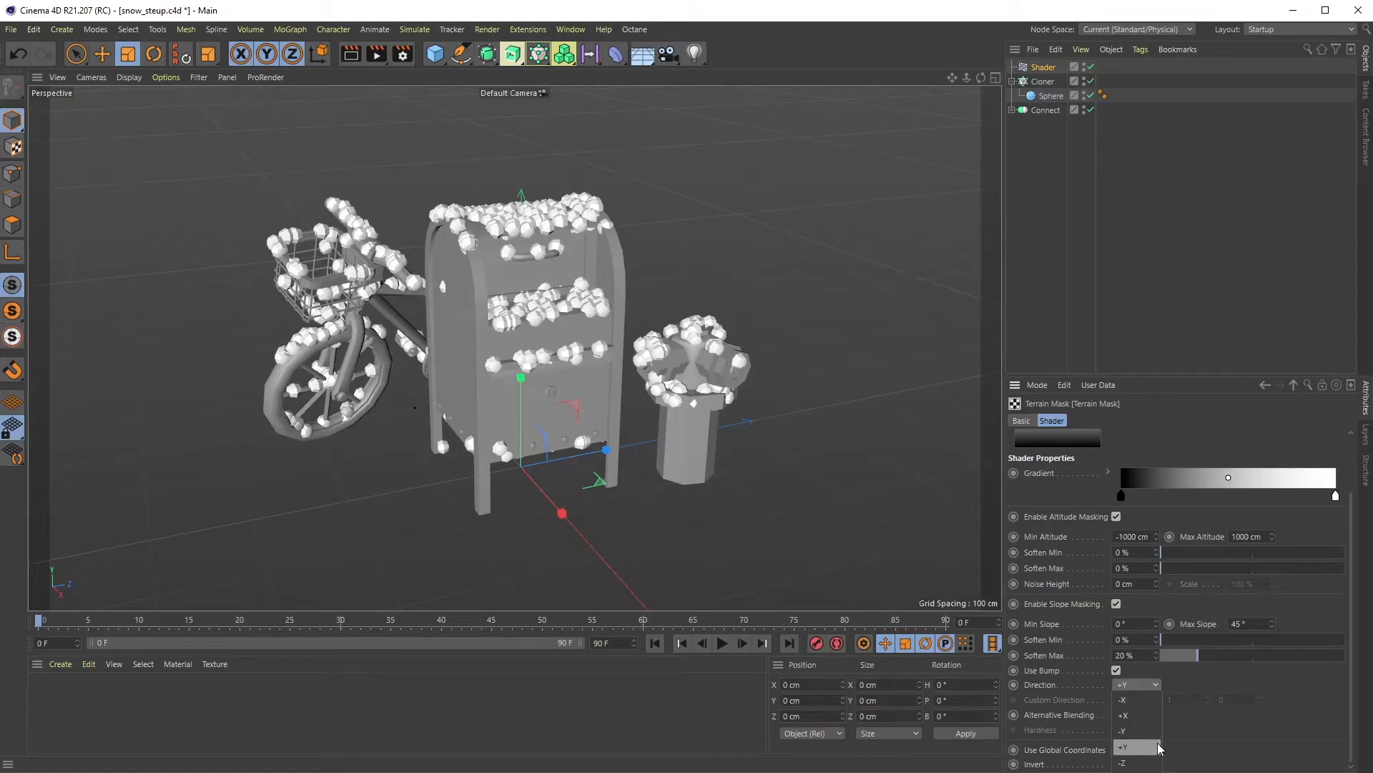
pyautogui.click(1122, 762)
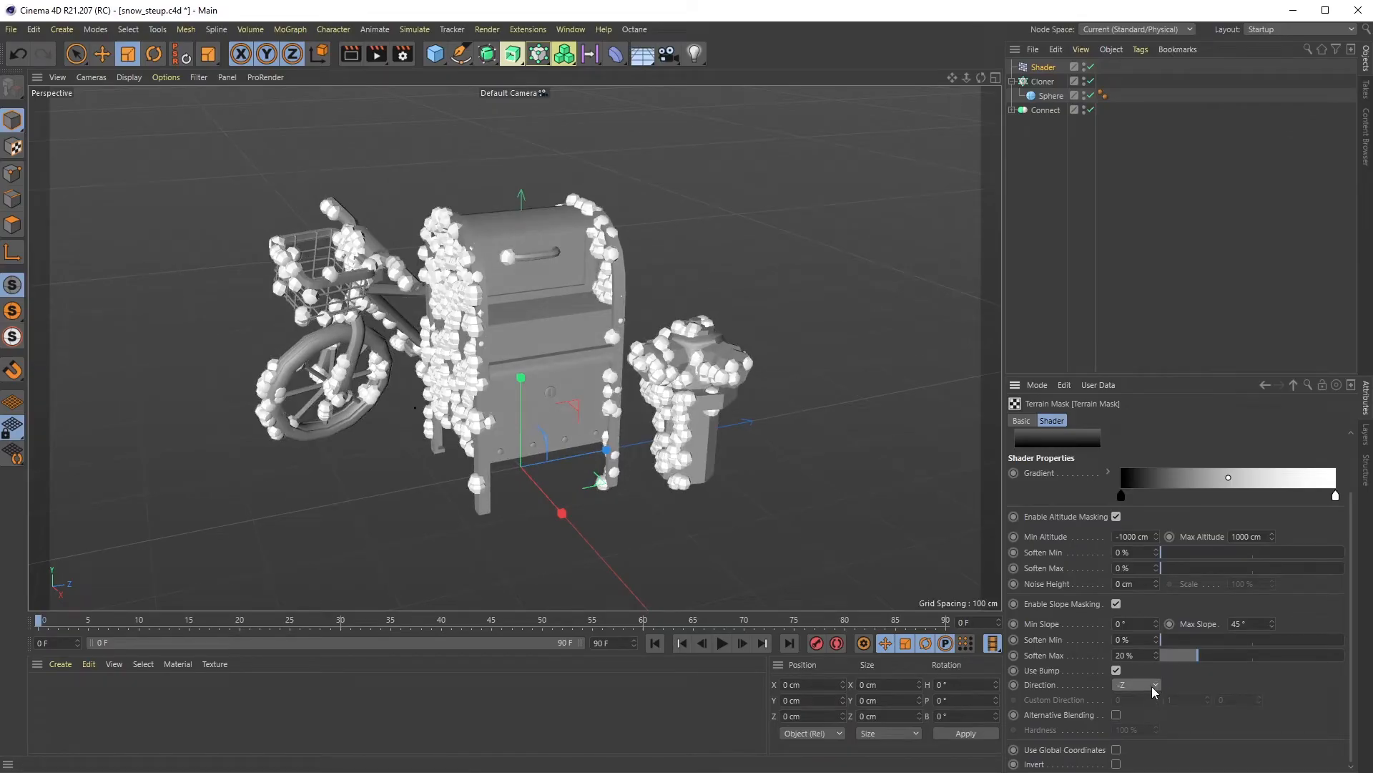
# Test a downward slope direction, then restore Slope Direction to +Y.
pyautogui.click(1134, 683)
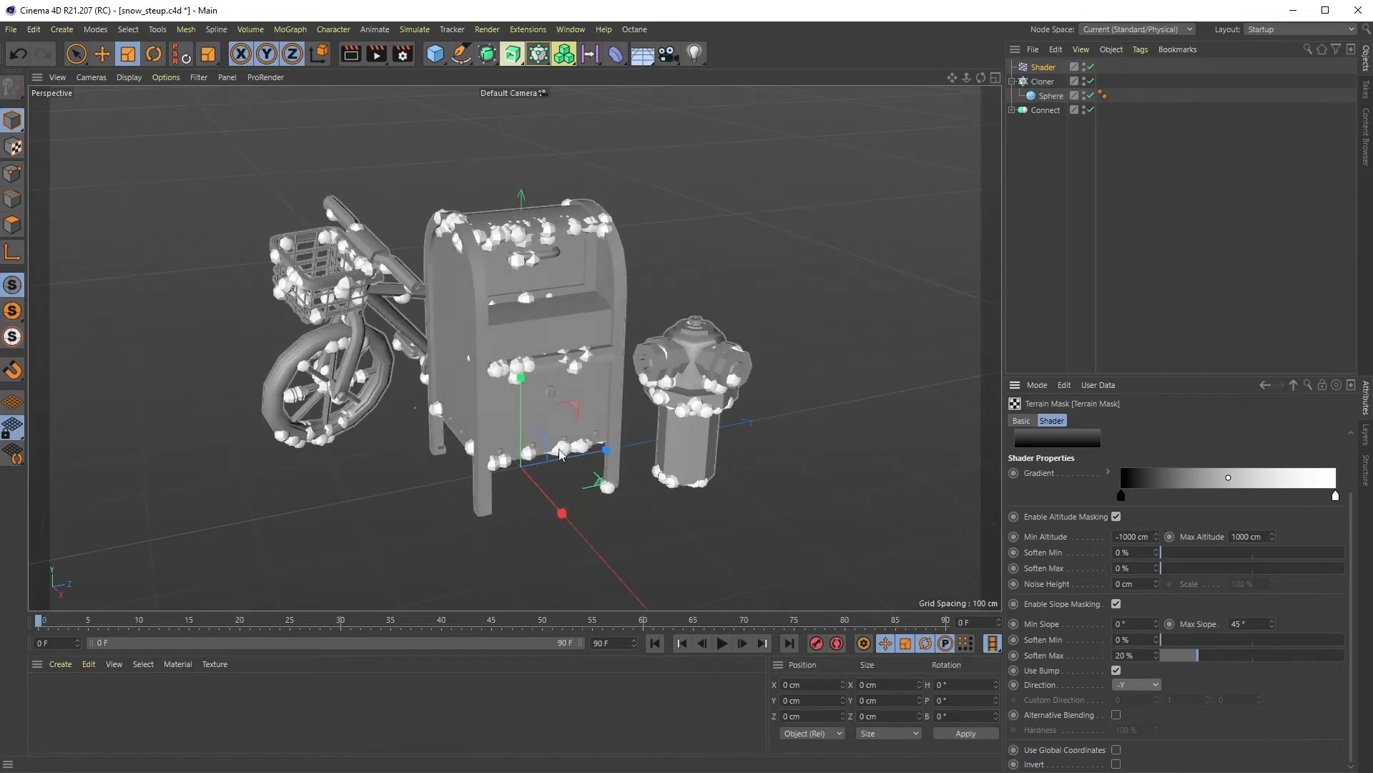
pyautogui.click(1136, 684)
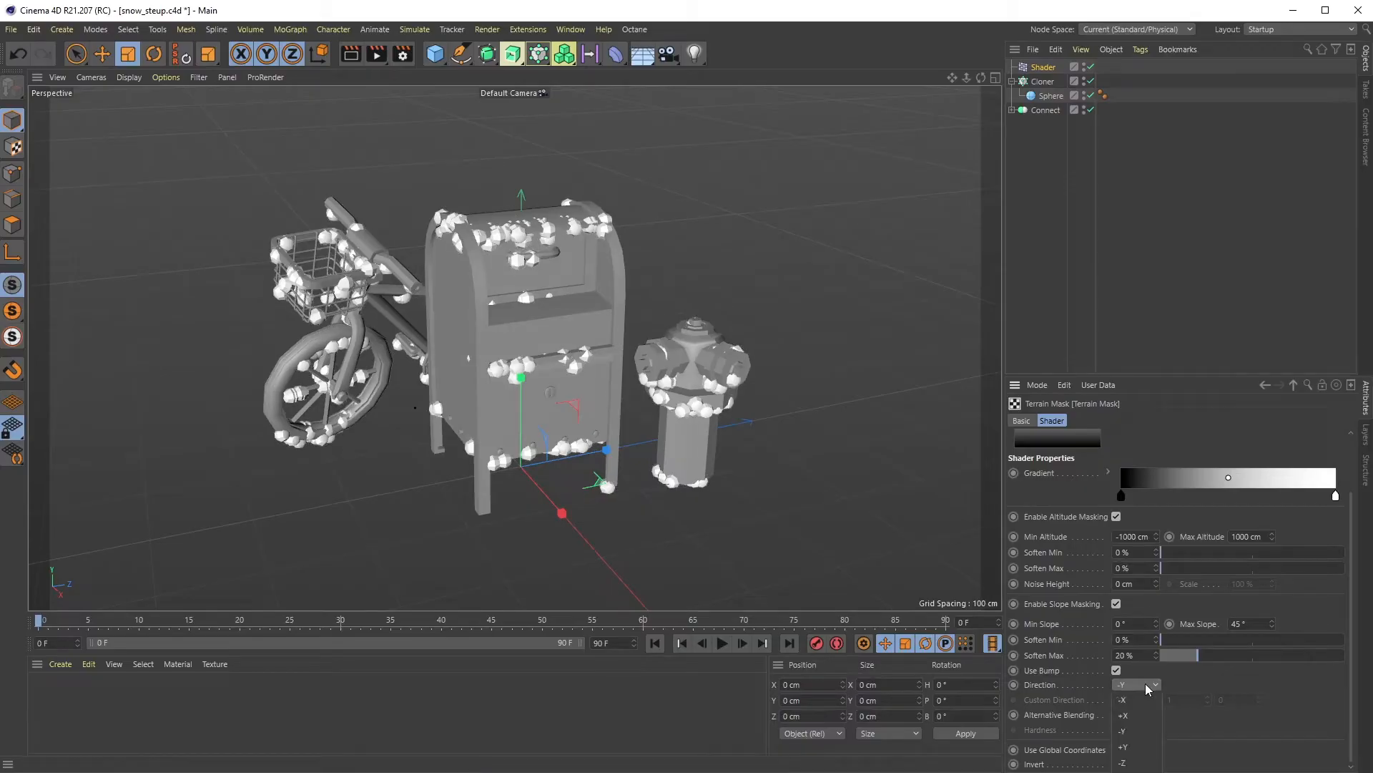
pyautogui.click(1125, 746)
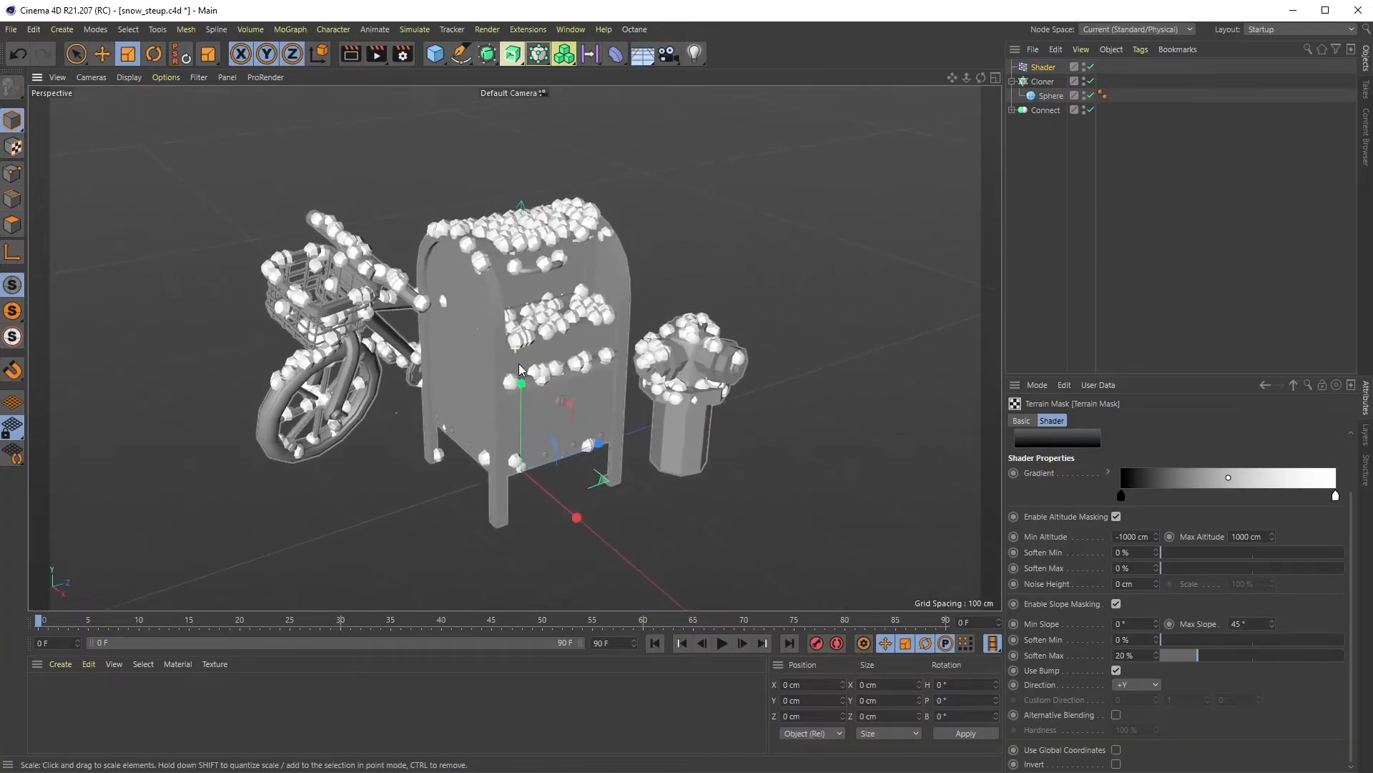
# Add a Floor and a Landscape ground and place the Landscape inside the Connect object.
pyautogui.moveTo(521, 368); pyautogui.dragTo(500, 367)
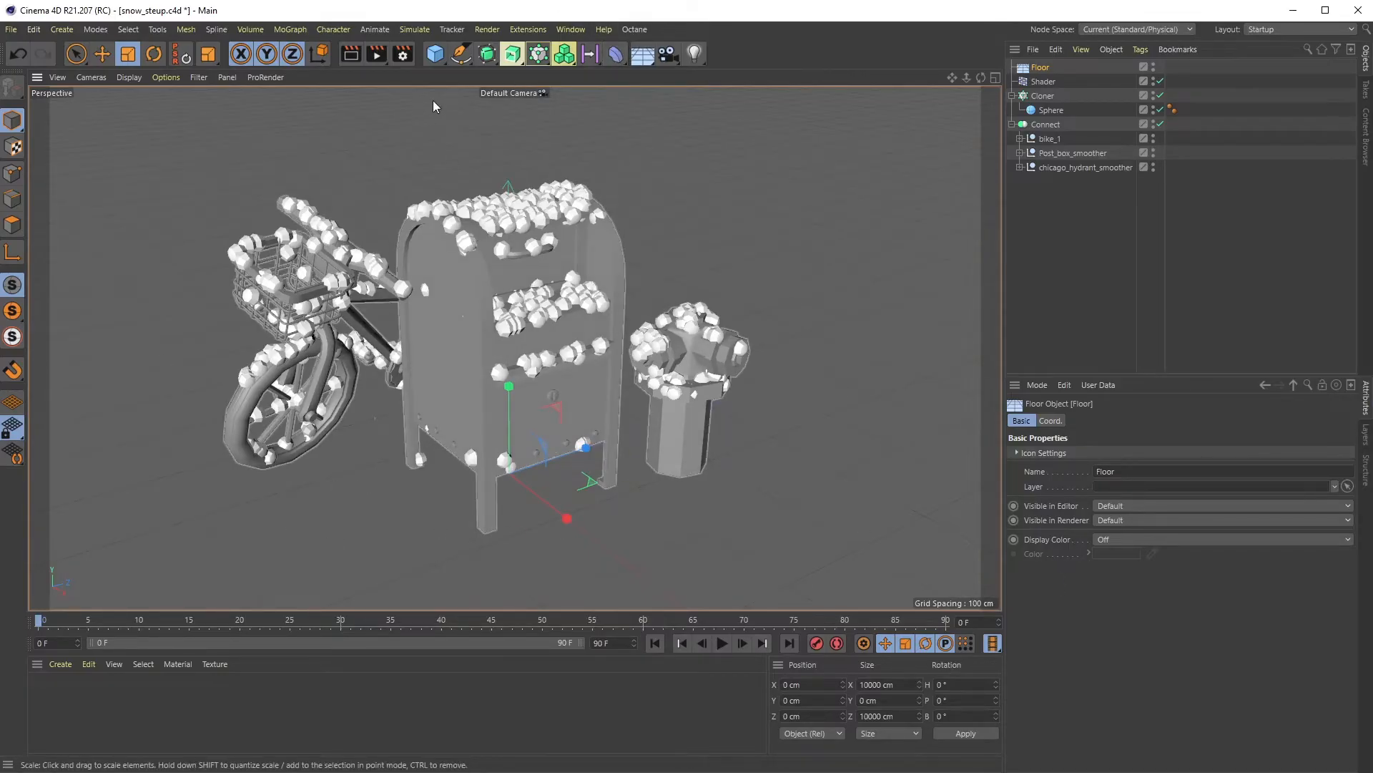
pyautogui.click(435, 53)
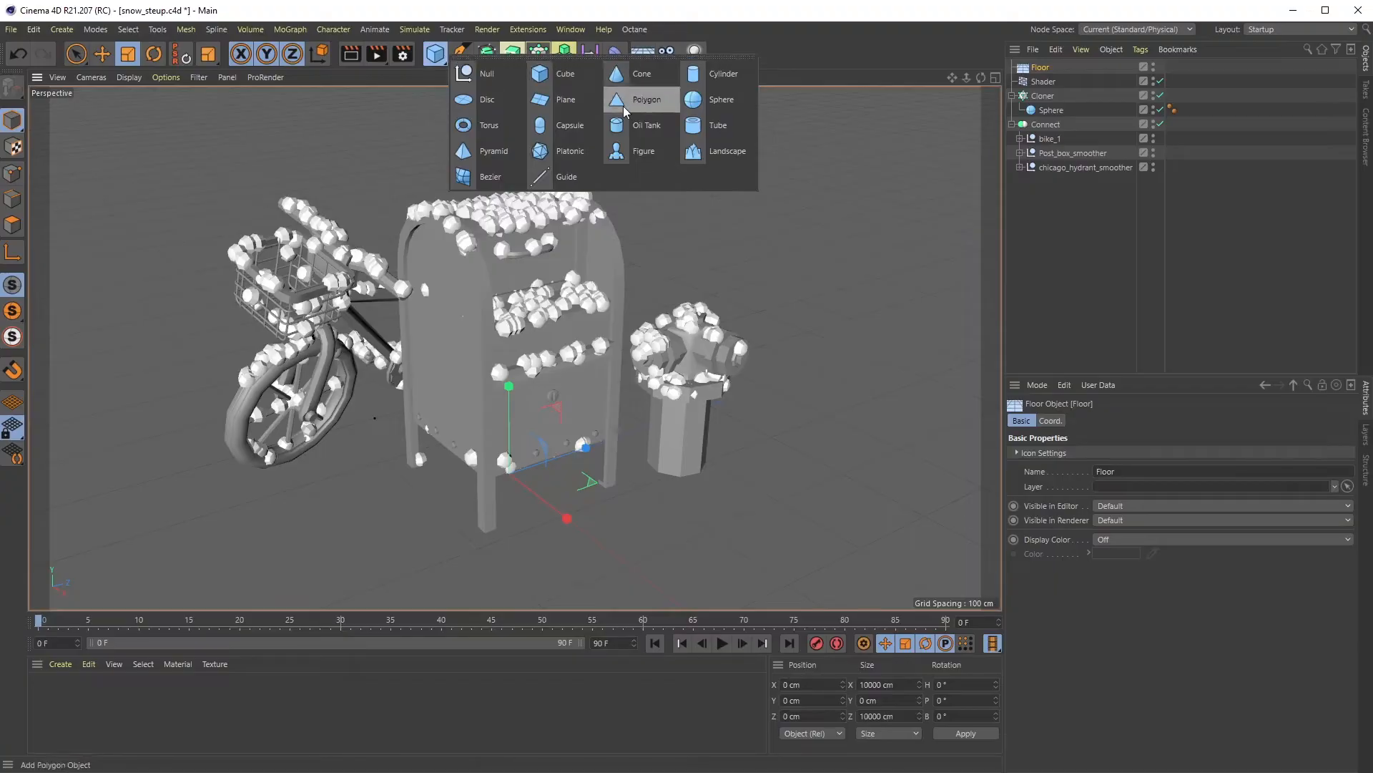
pyautogui.click(726, 150)
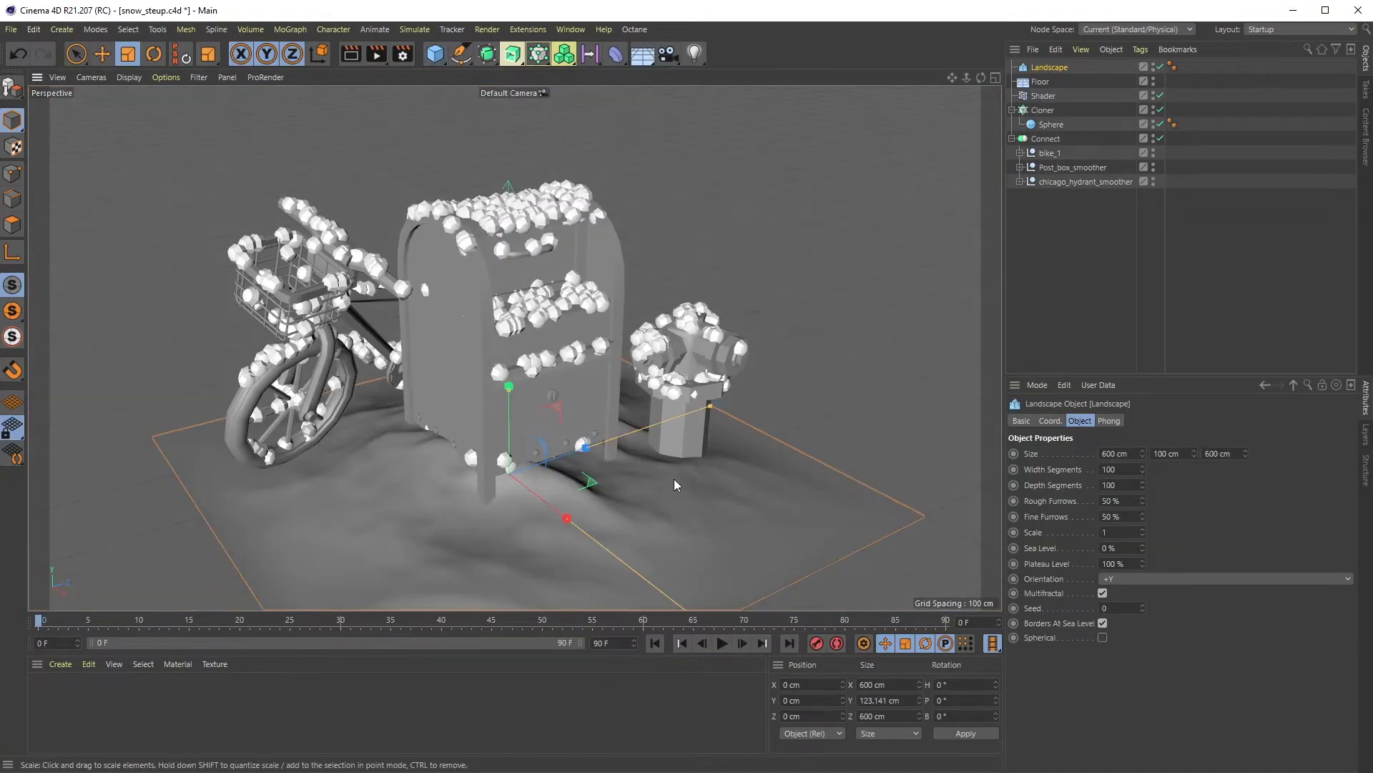
pyautogui.moveTo(678, 478)
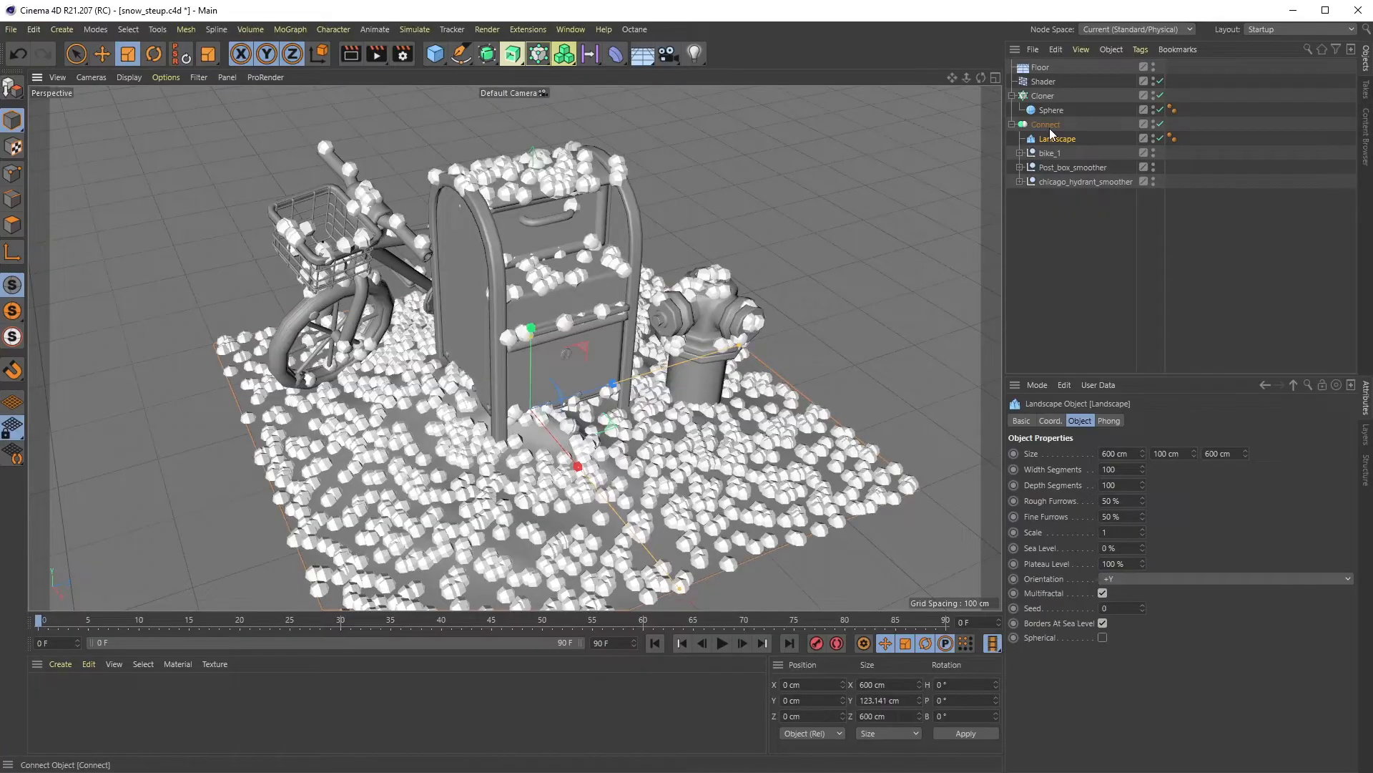
# Rotate the bike slightly and check that the sphere covering follows it.
pyautogui.click(1044, 124)
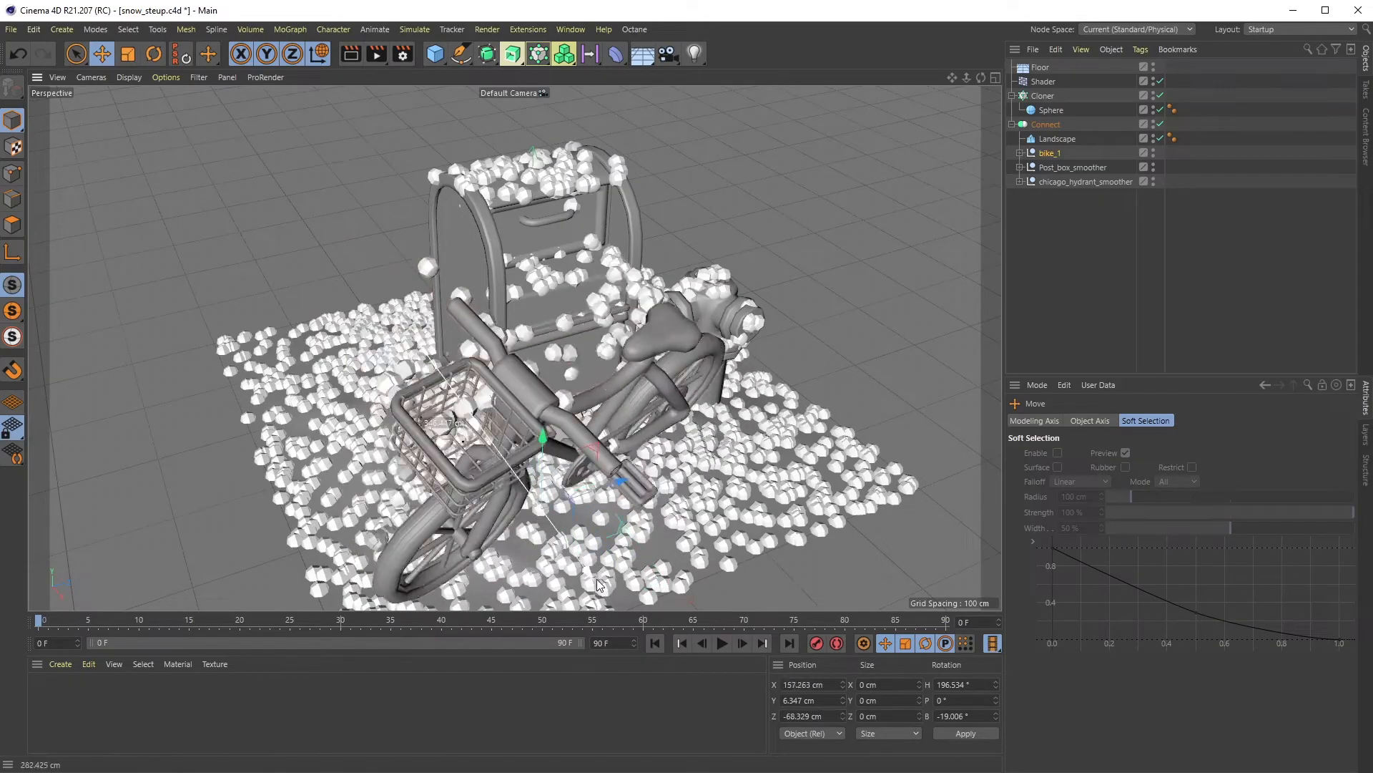
pyautogui.click(151, 53)
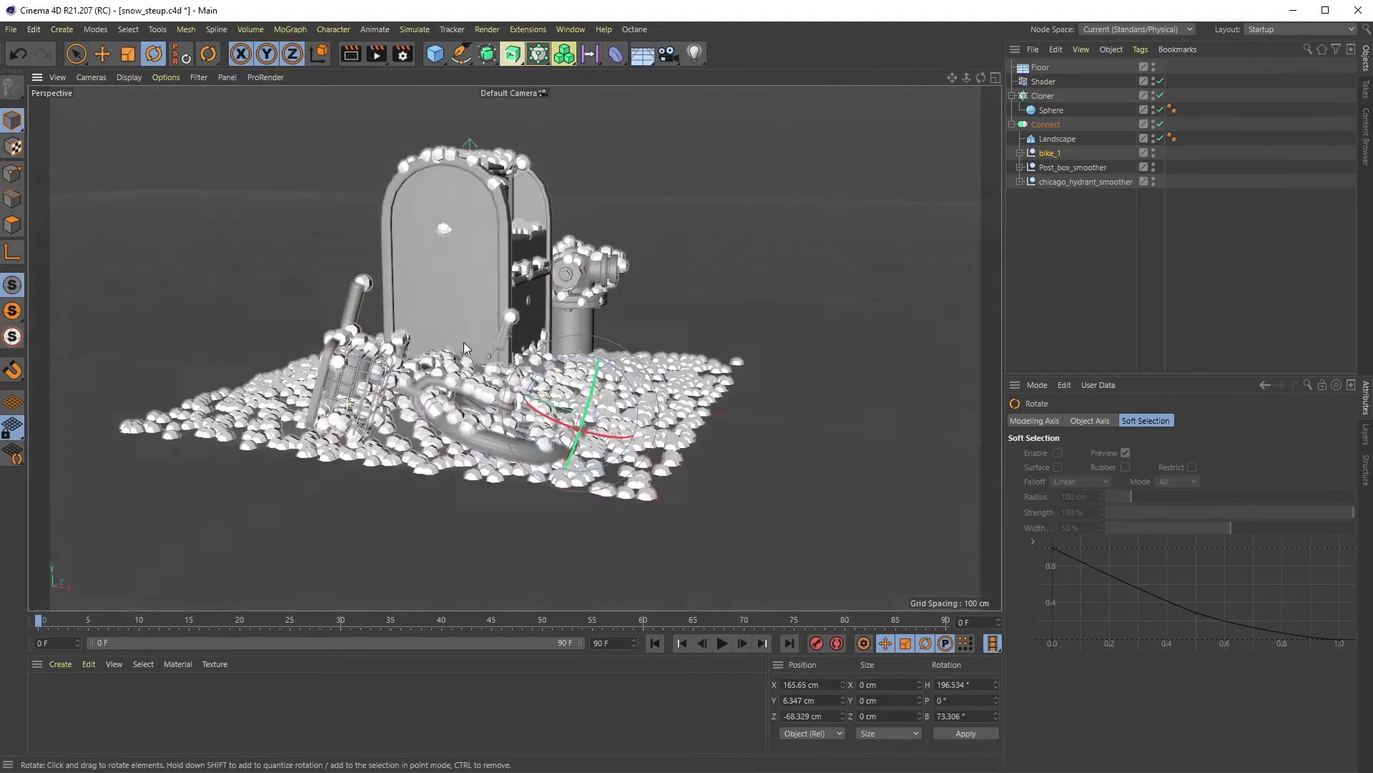
pyautogui.moveTo(463, 347); pyautogui.dragTo(447, 525)
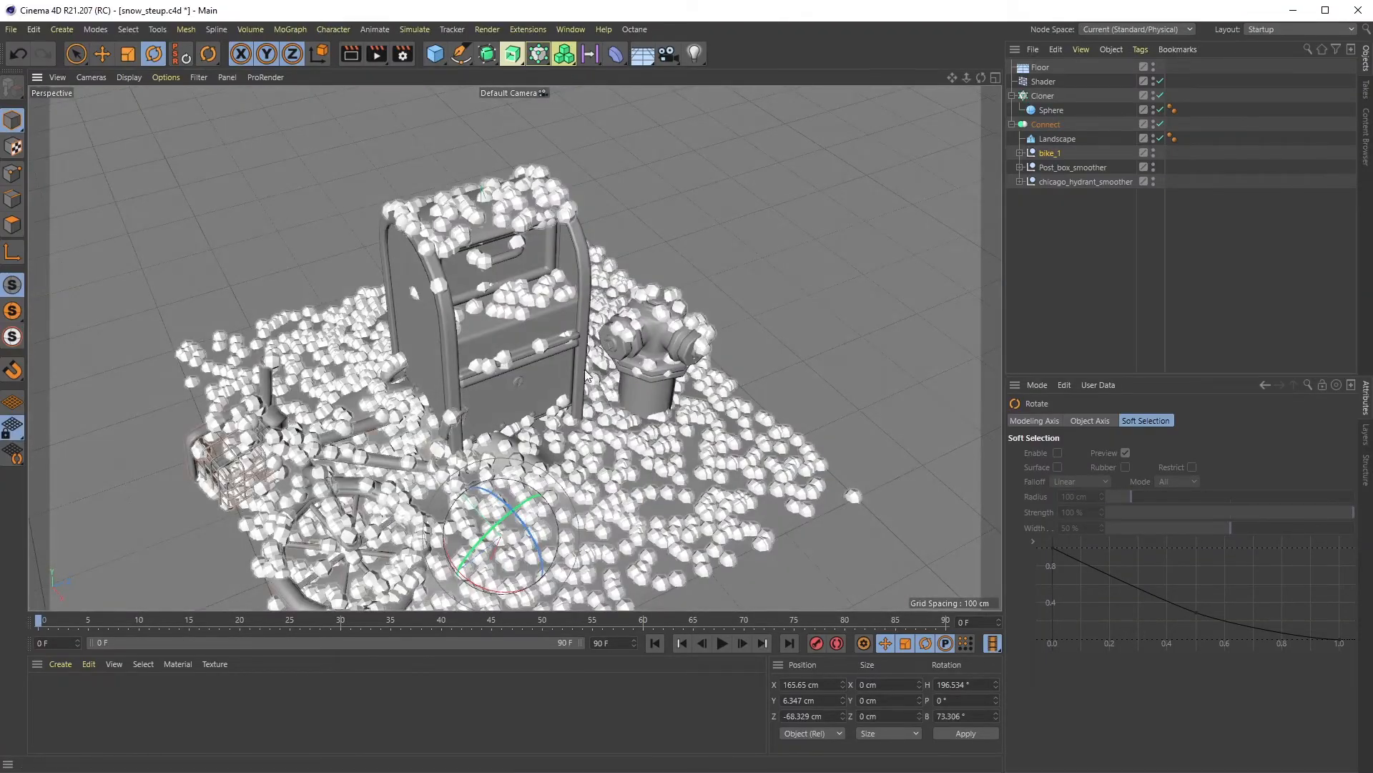
# Tilt the chicago_hydrant_smoother slightly, adjusting its banking, and inspect the snow on it.
pyautogui.click(1086, 181)
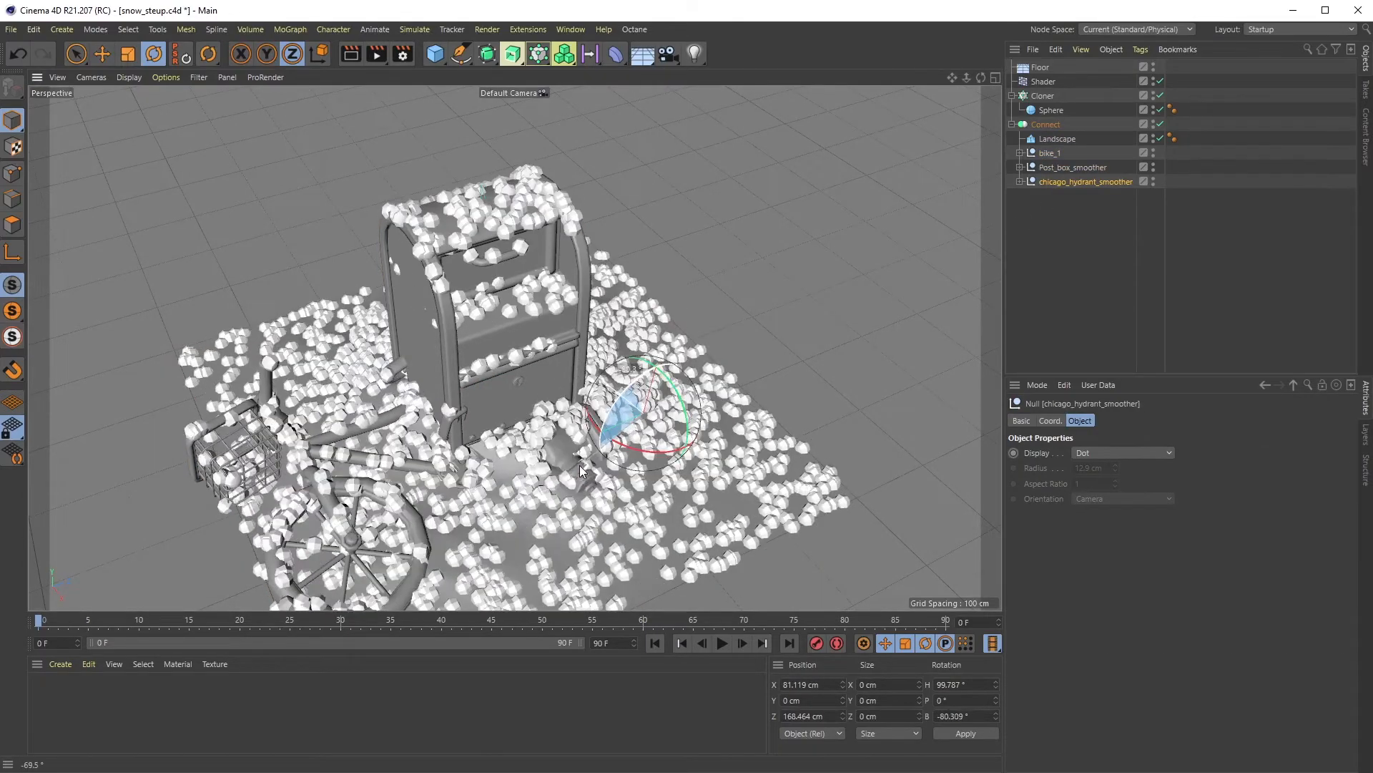
pyautogui.moveTo(603, 469); pyautogui.dragTo(665, 381)
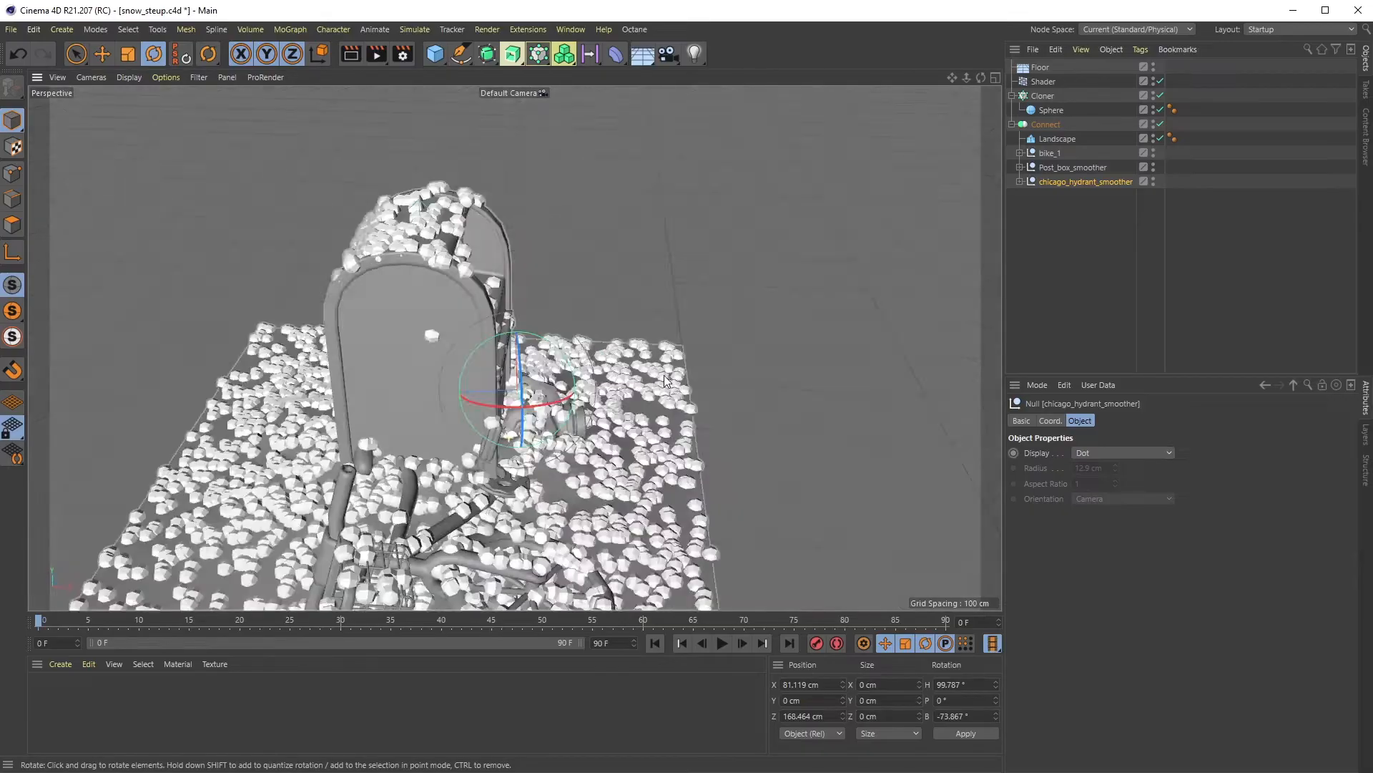
pyautogui.moveTo(666, 381); pyautogui.dragTo(503, 399)
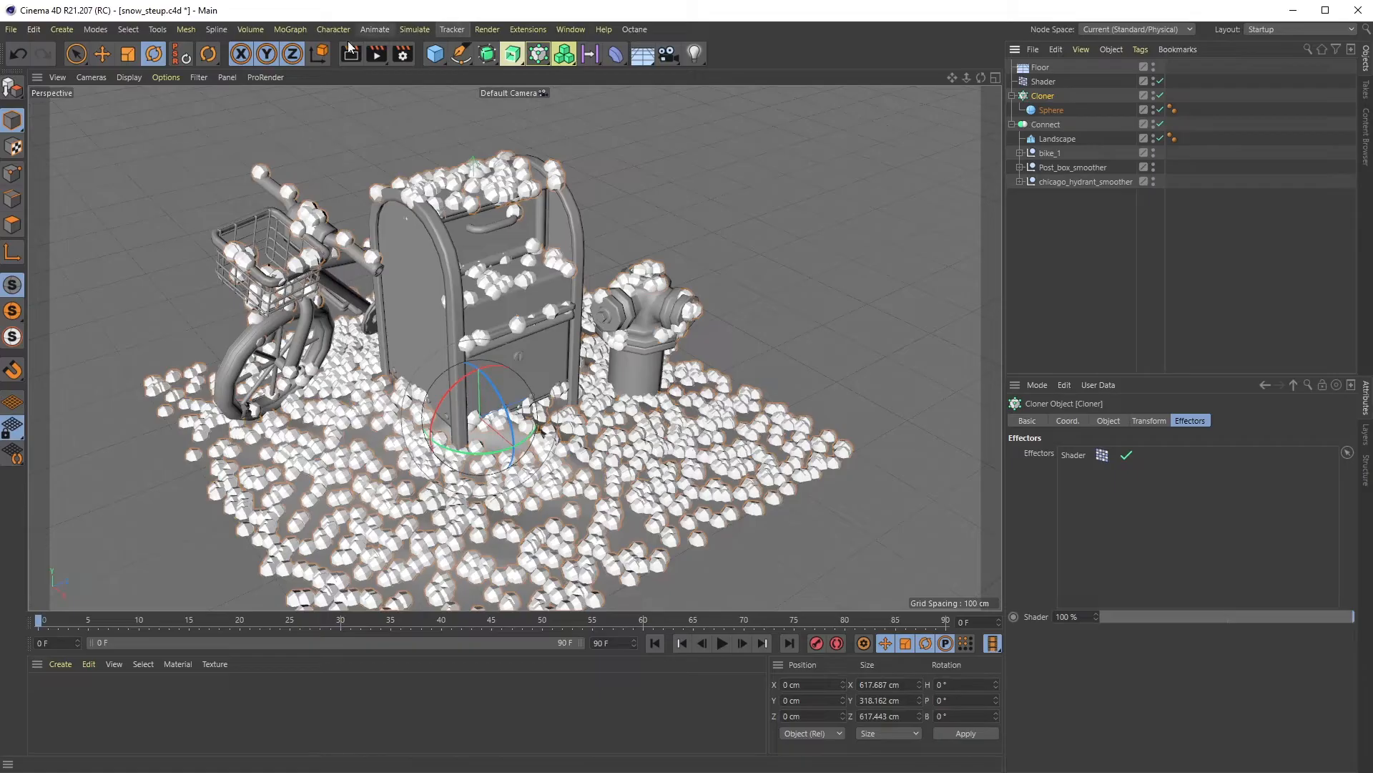
# Add a Random effector to the cloner with uniform Scale 0.5 to vary sphere sizes.
pyautogui.click(290, 29)
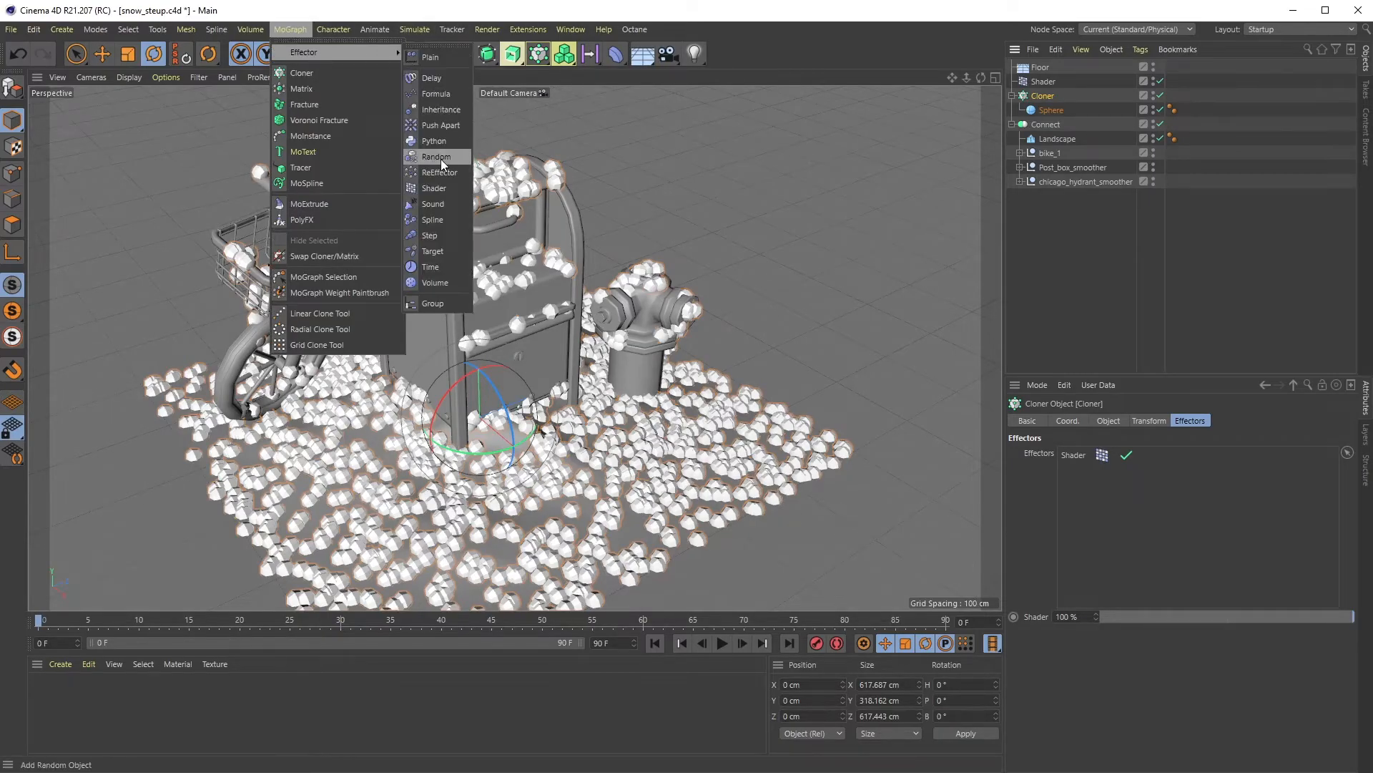
pyautogui.click(436, 155)
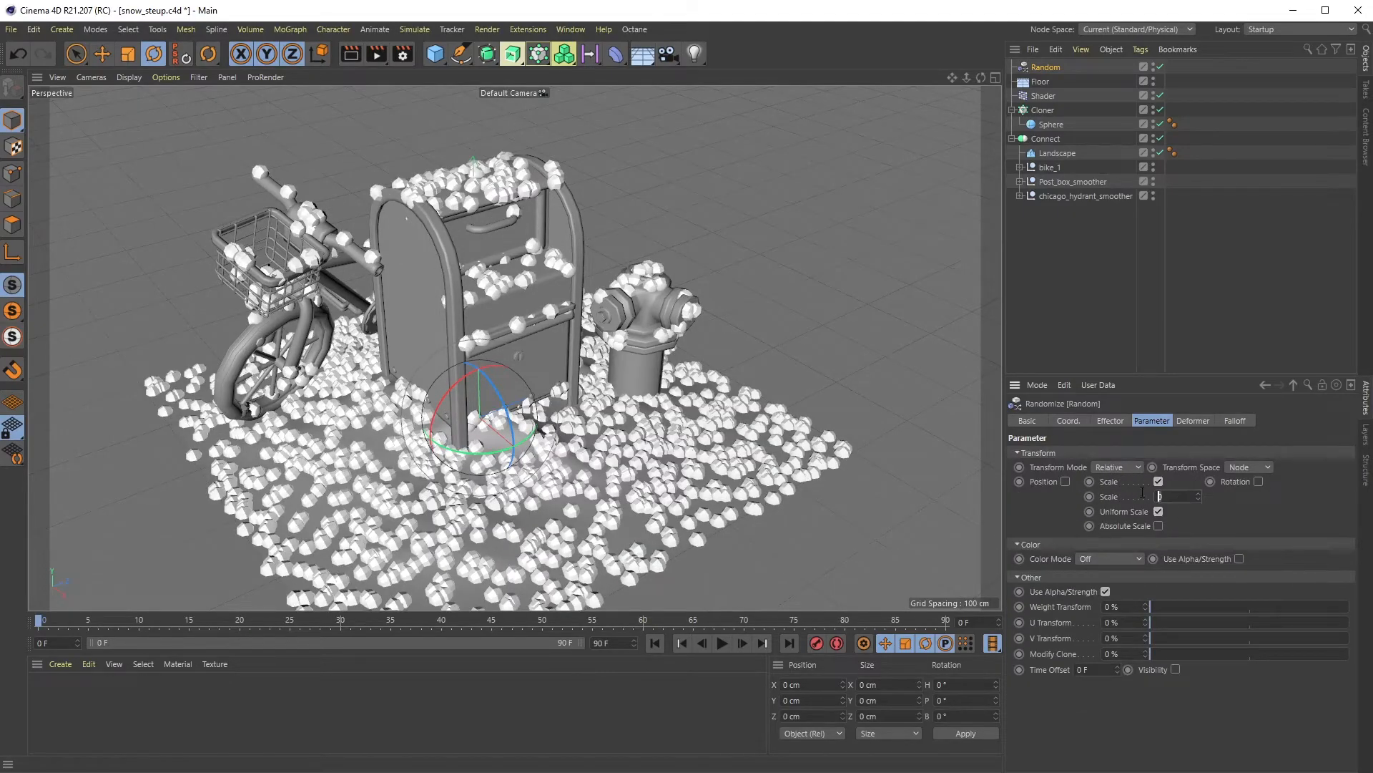
pyautogui.write('0.5')
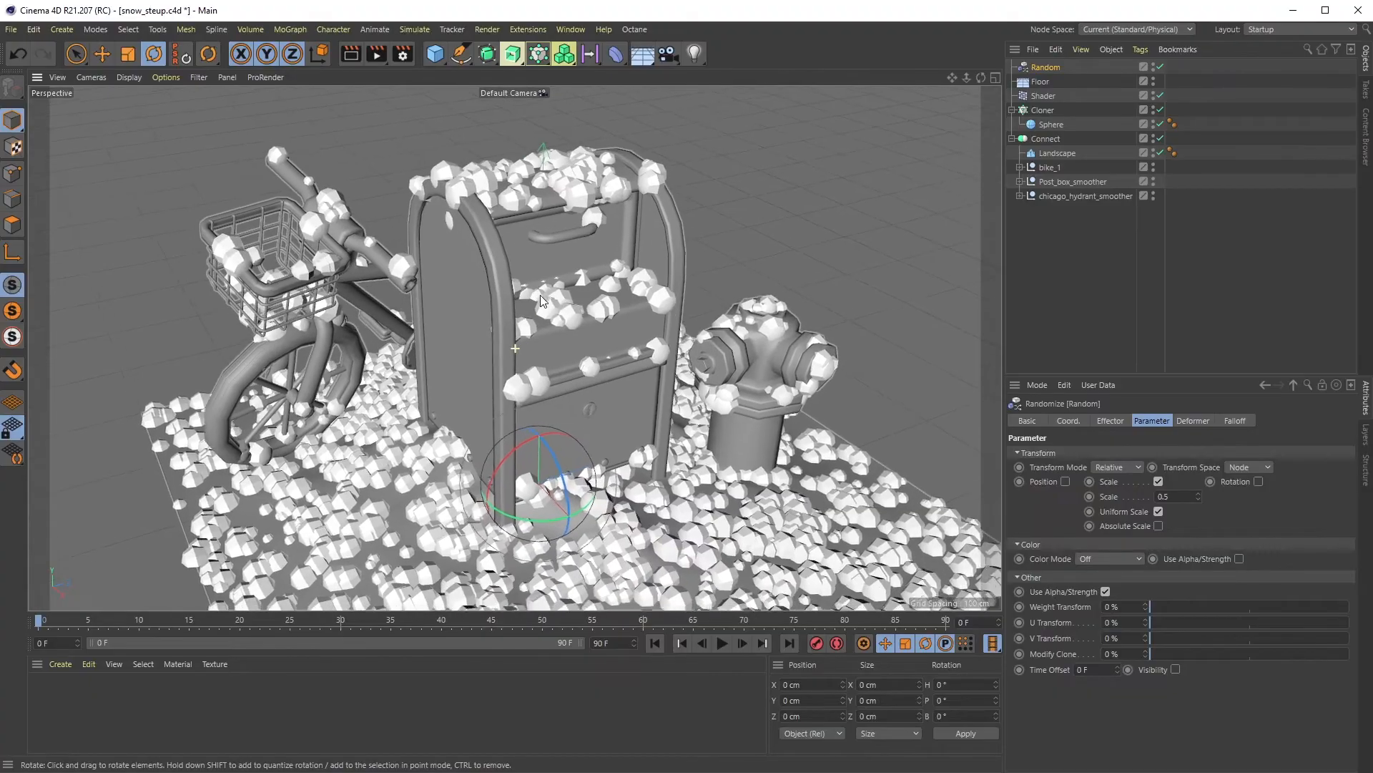
pyautogui.click(1043, 110)
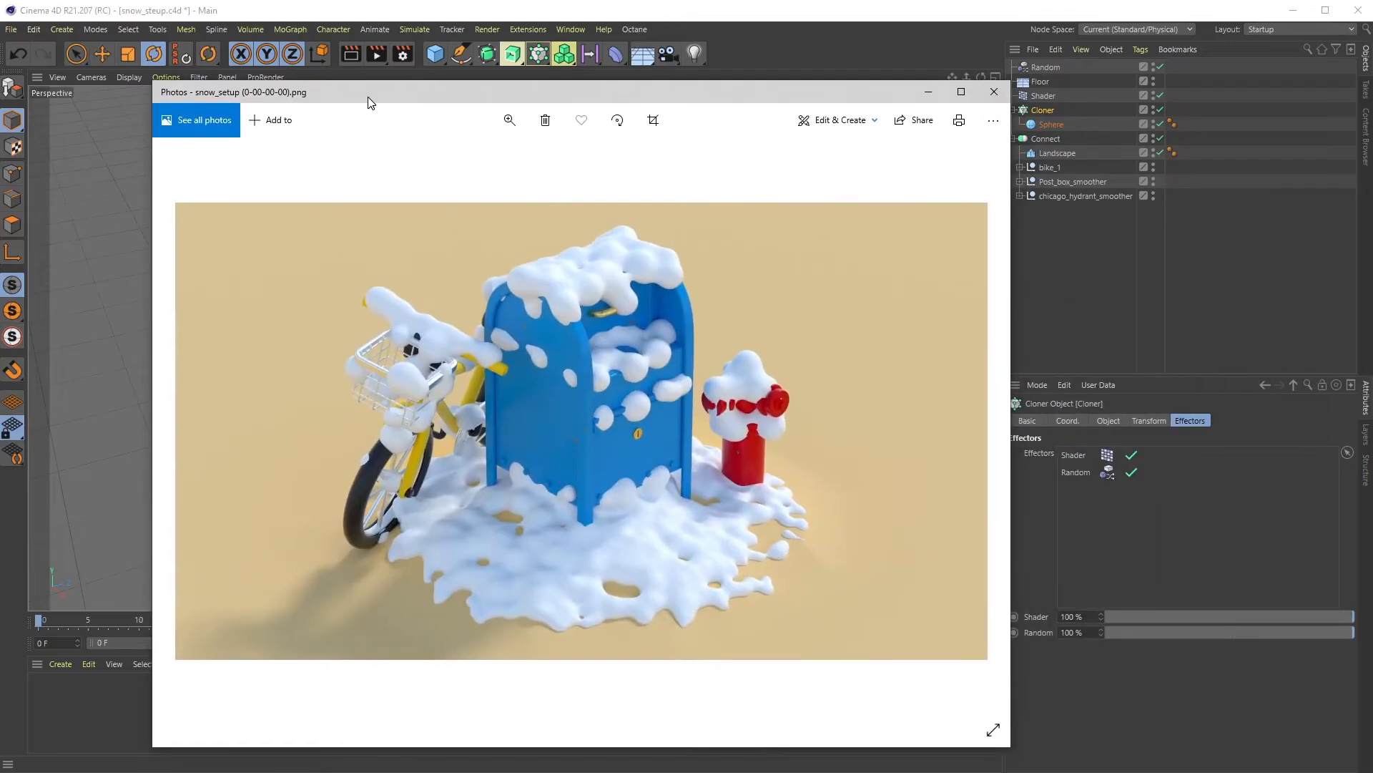
# Close the snow_setup.png render preview to return to the 3D scene.
pyautogui.click(993, 92)
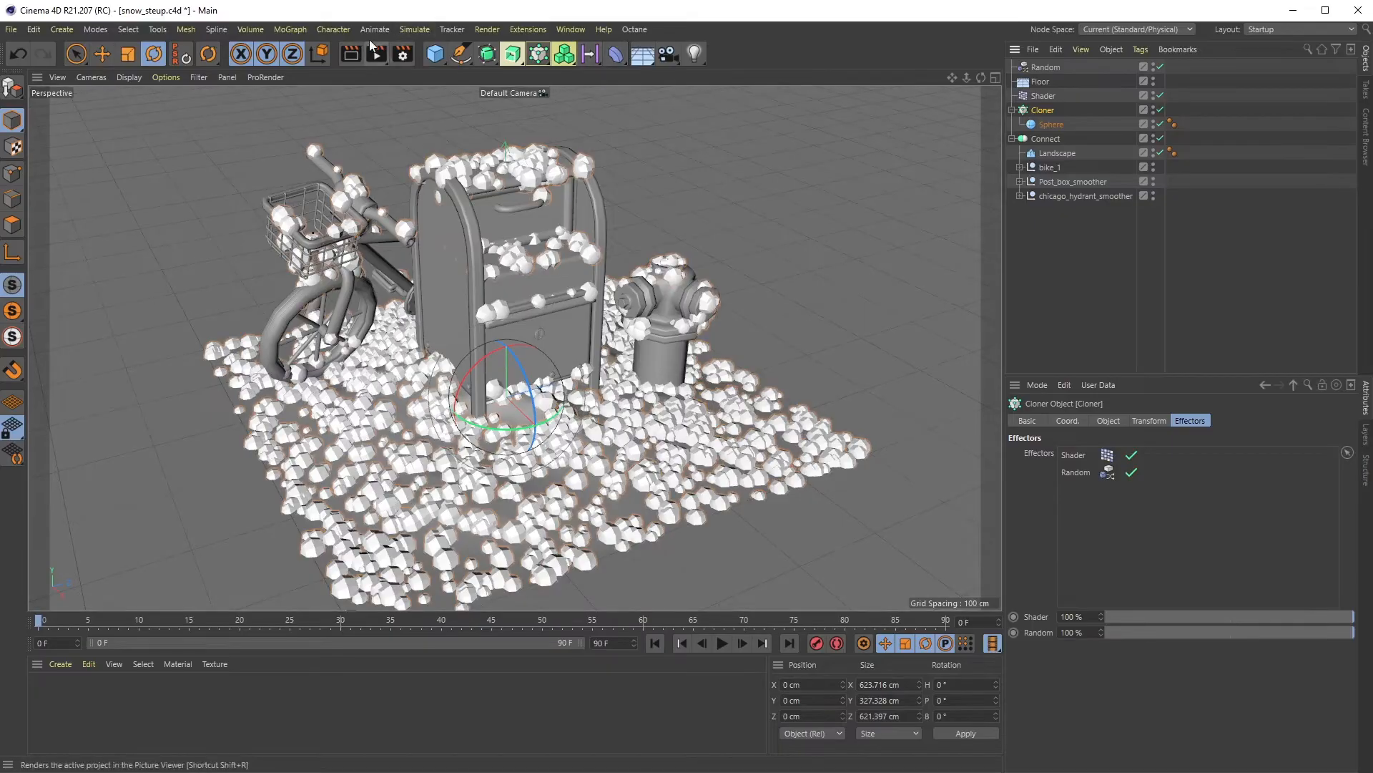
# Add a Plain effector with Scale -1 and an inverted Capsule Field as its falloff.
pyautogui.click(290, 29)
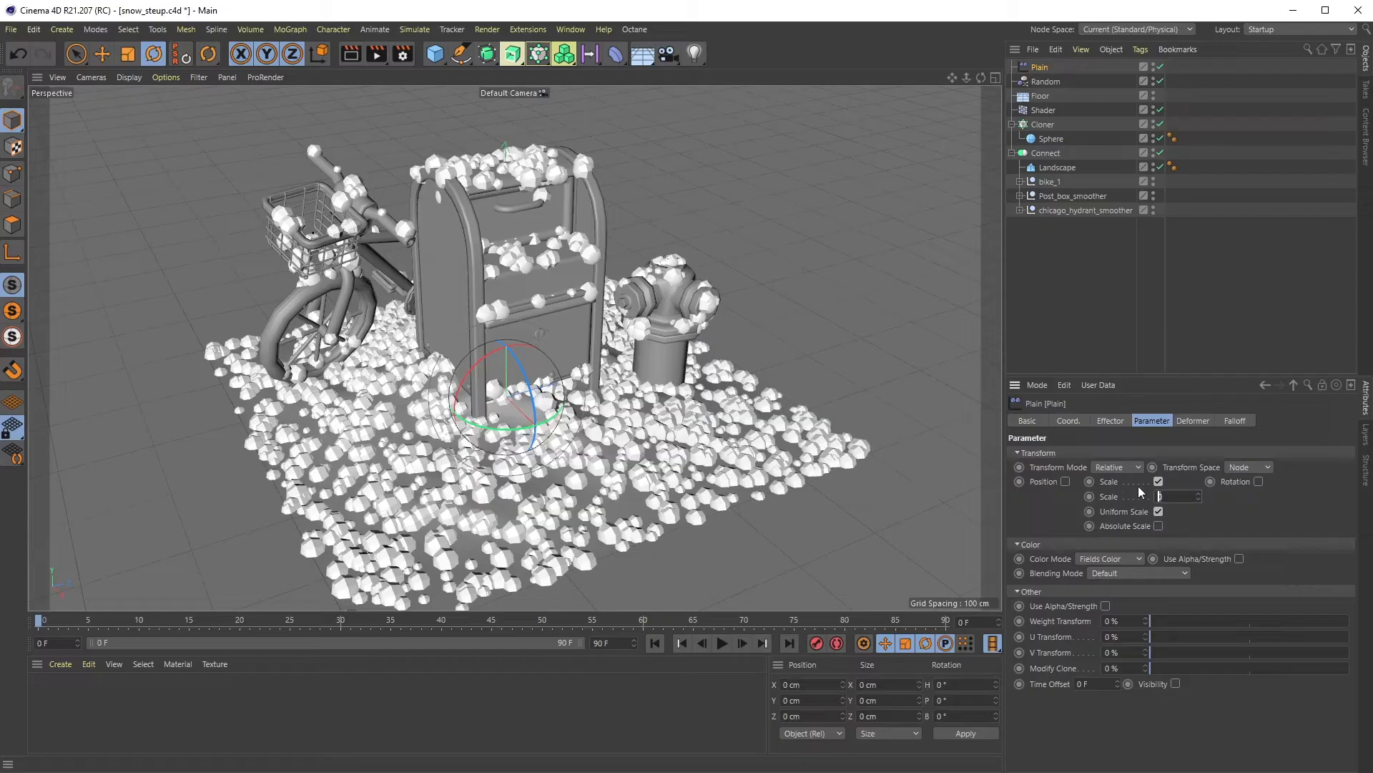
pyautogui.write('-1')
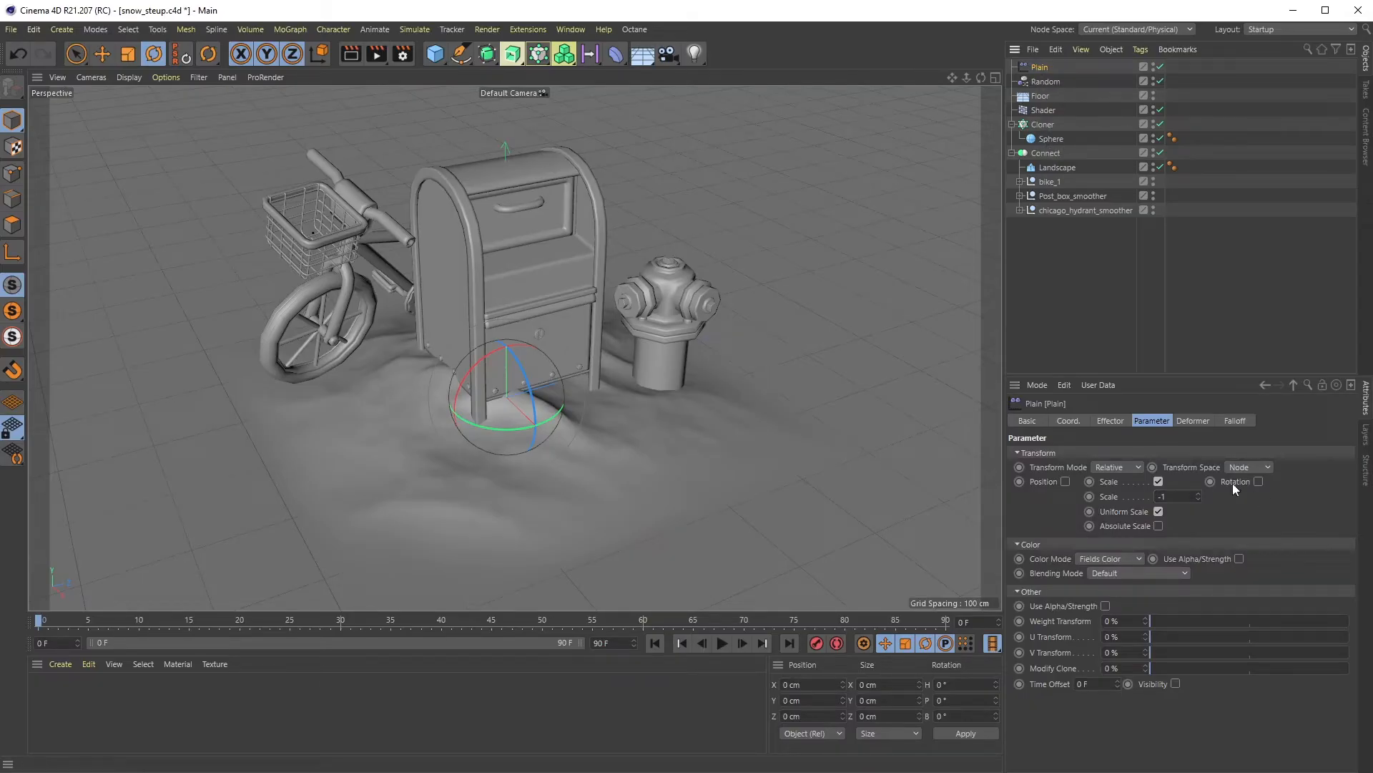
pyautogui.click(1234, 420)
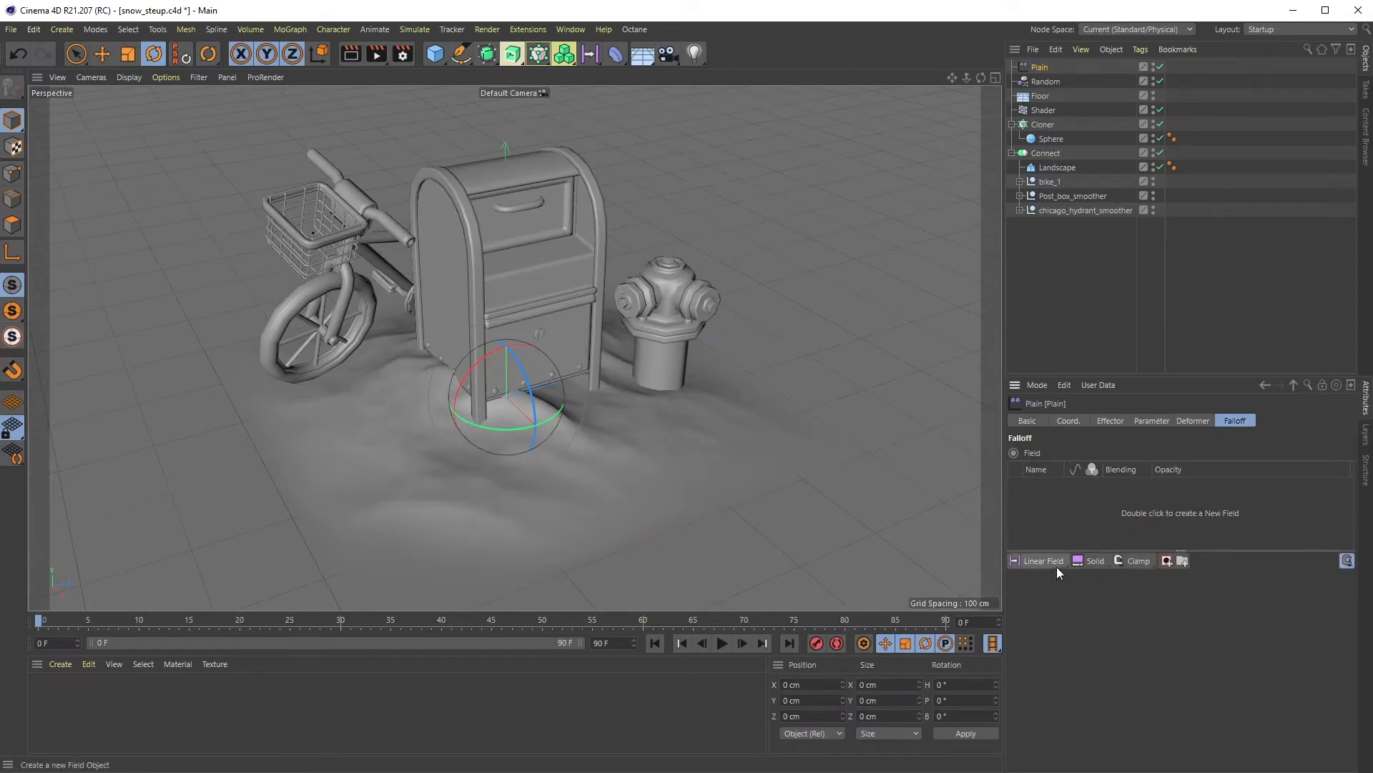
pyautogui.click(1040, 560)
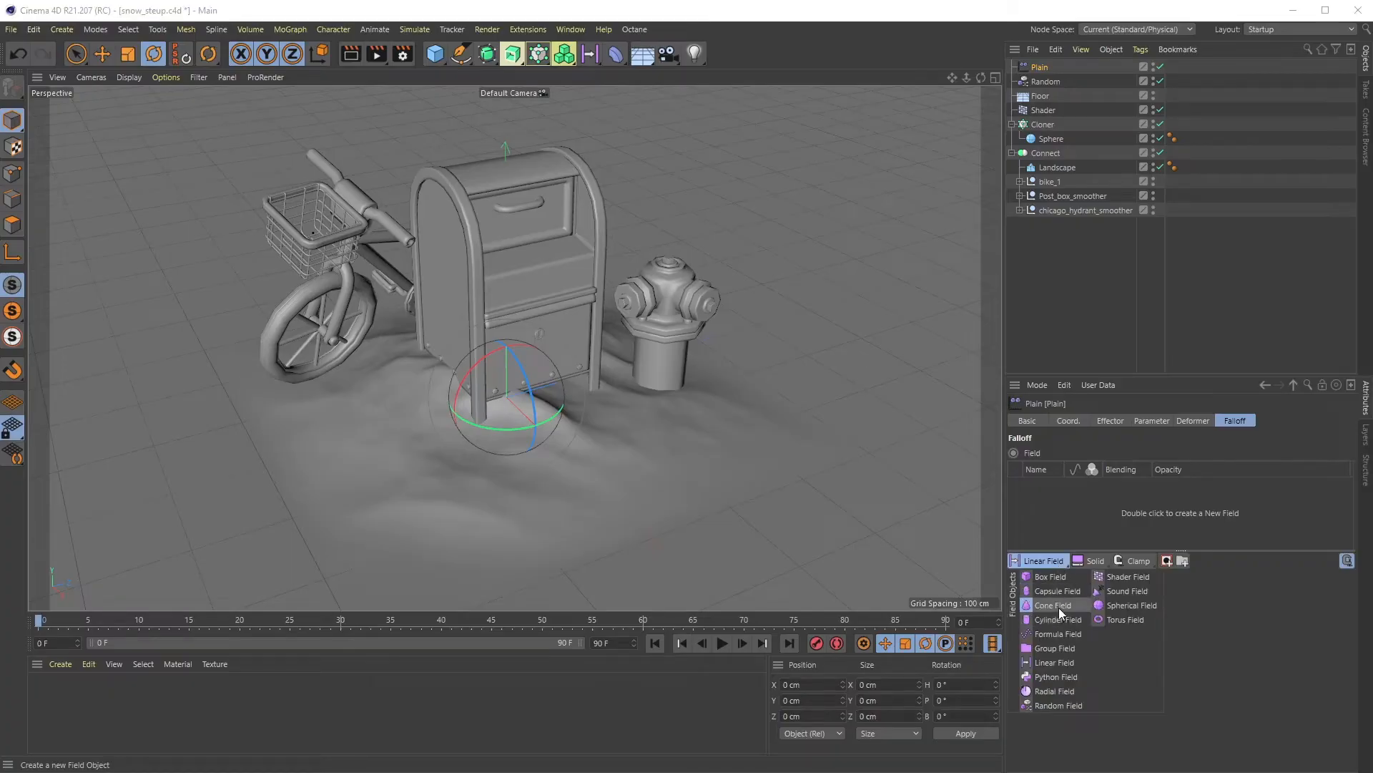
pyautogui.click(1057, 590)
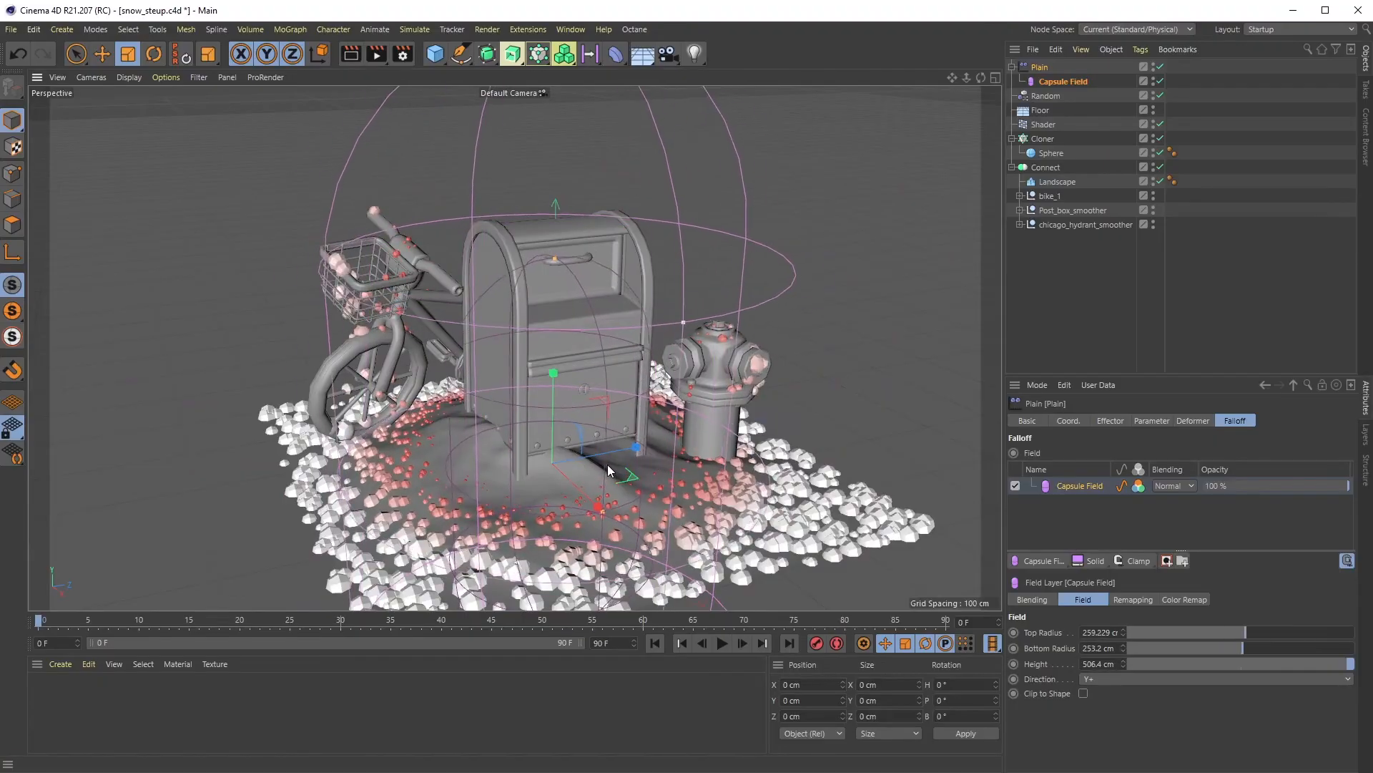
pyautogui.click(1133, 600)
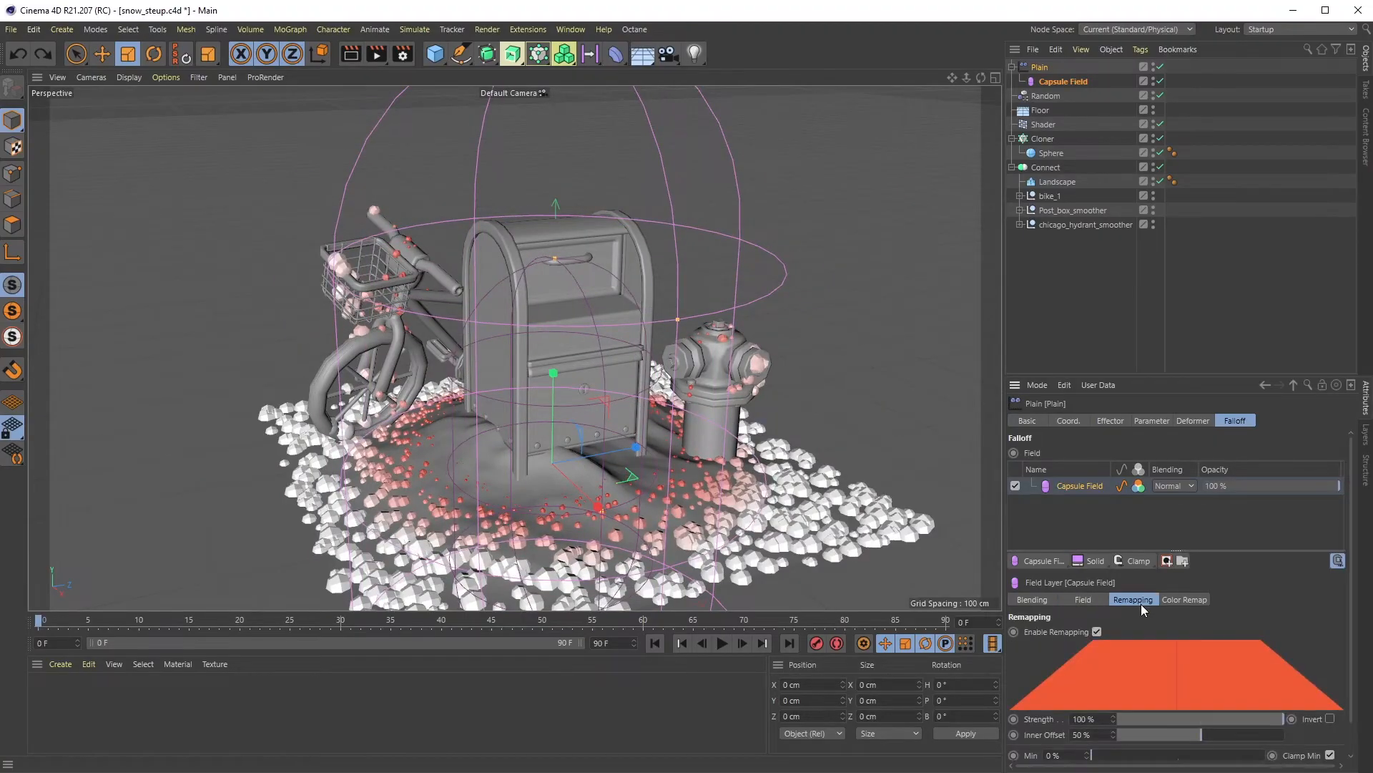
pyautogui.click(1152, 420)
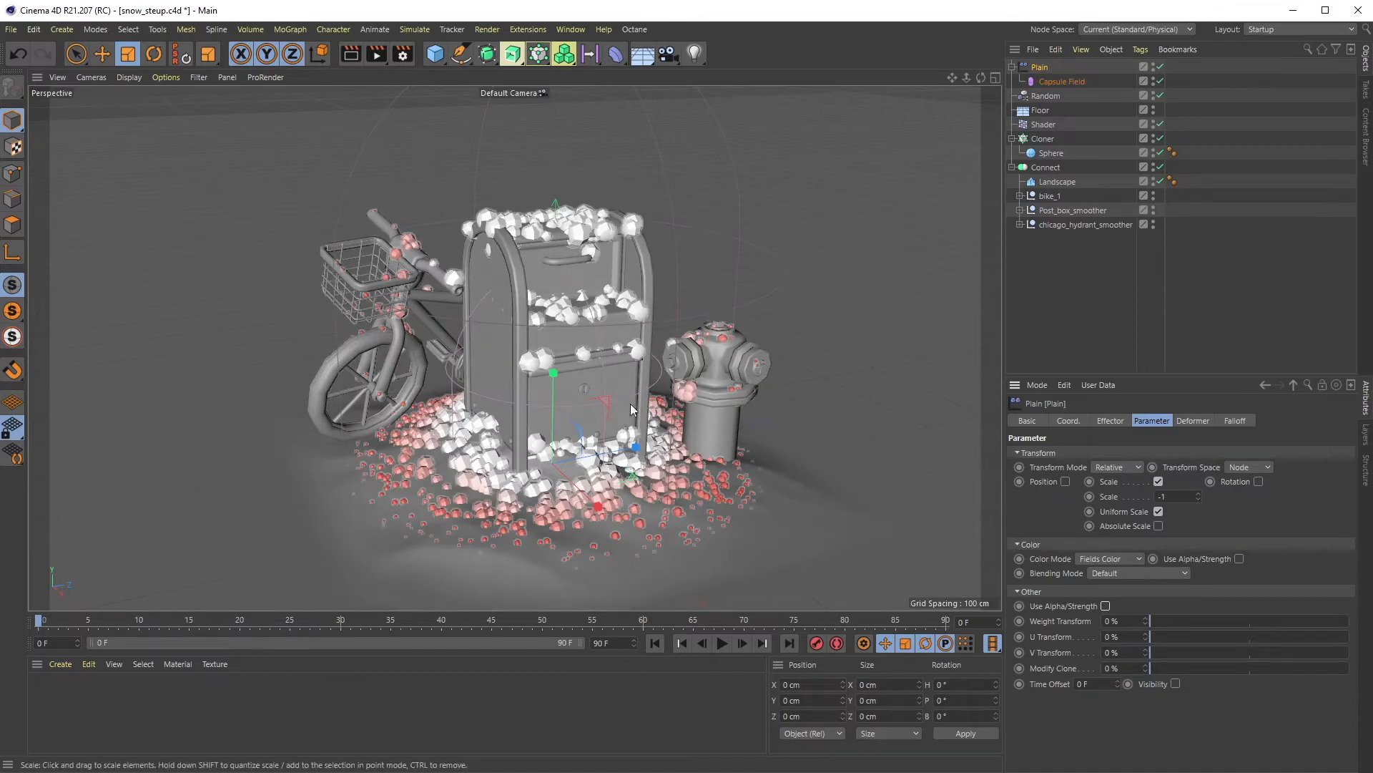
# Resize the Capsule Field's radii and set its Color Remap to No Remap.
pyautogui.click(1060, 80)
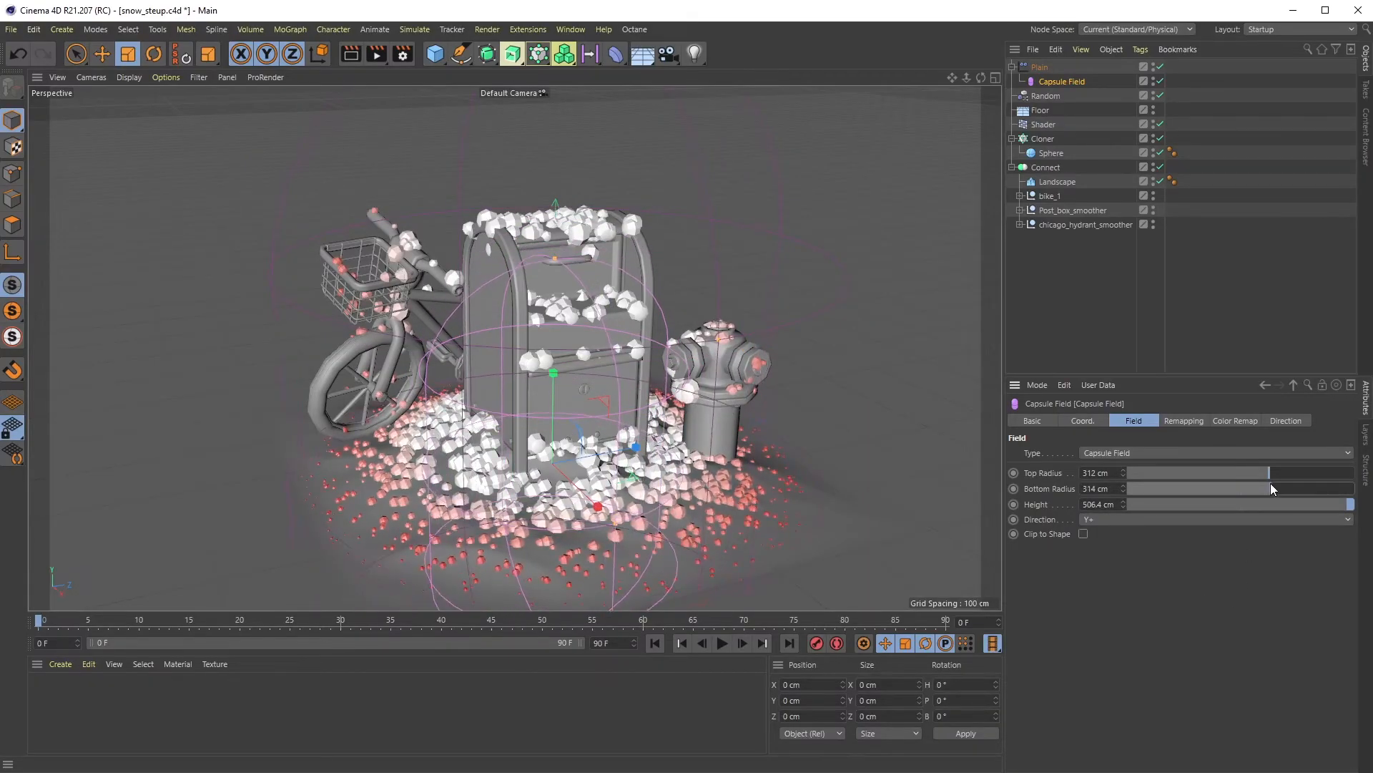
pyautogui.moveTo(1271, 488); pyautogui.dragTo(1258, 488)
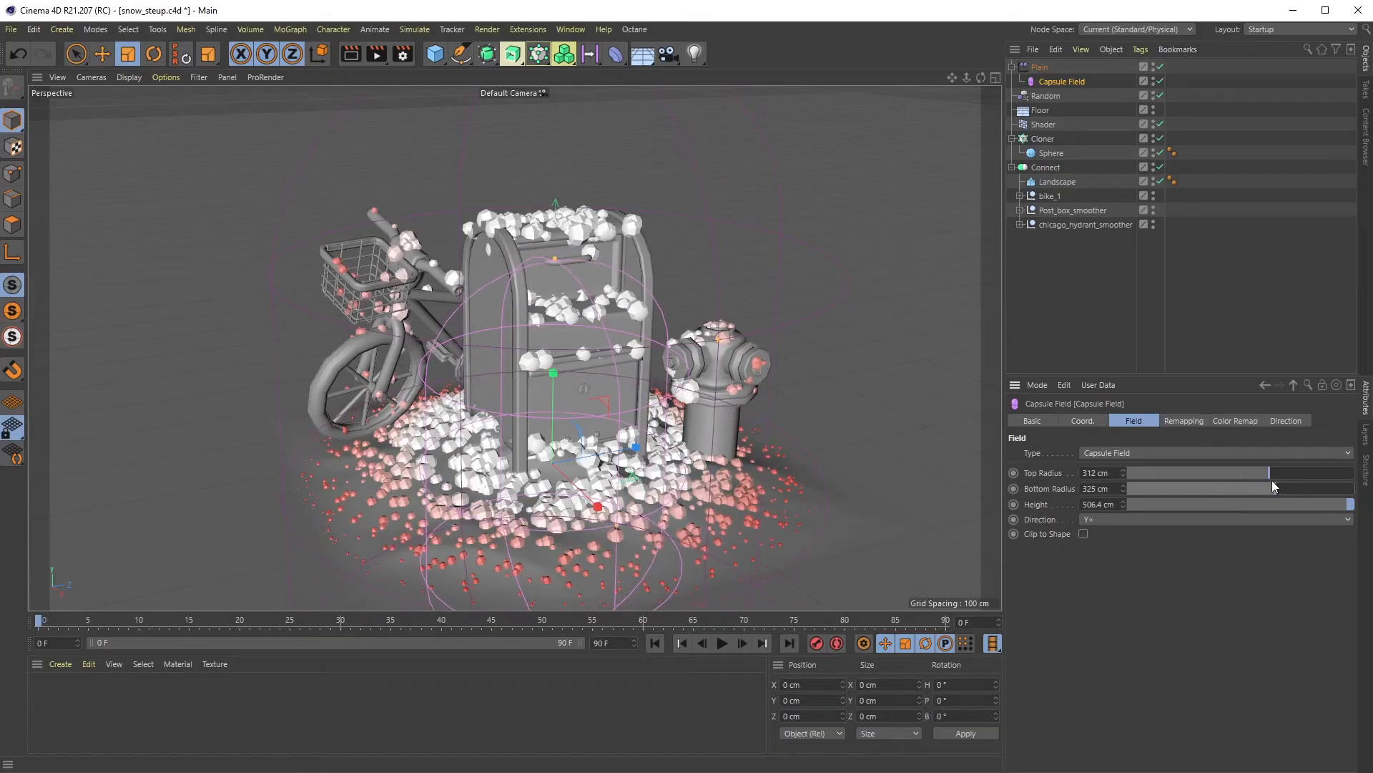
pyautogui.moveTo(1275, 488); pyautogui.dragTo(1238, 488)
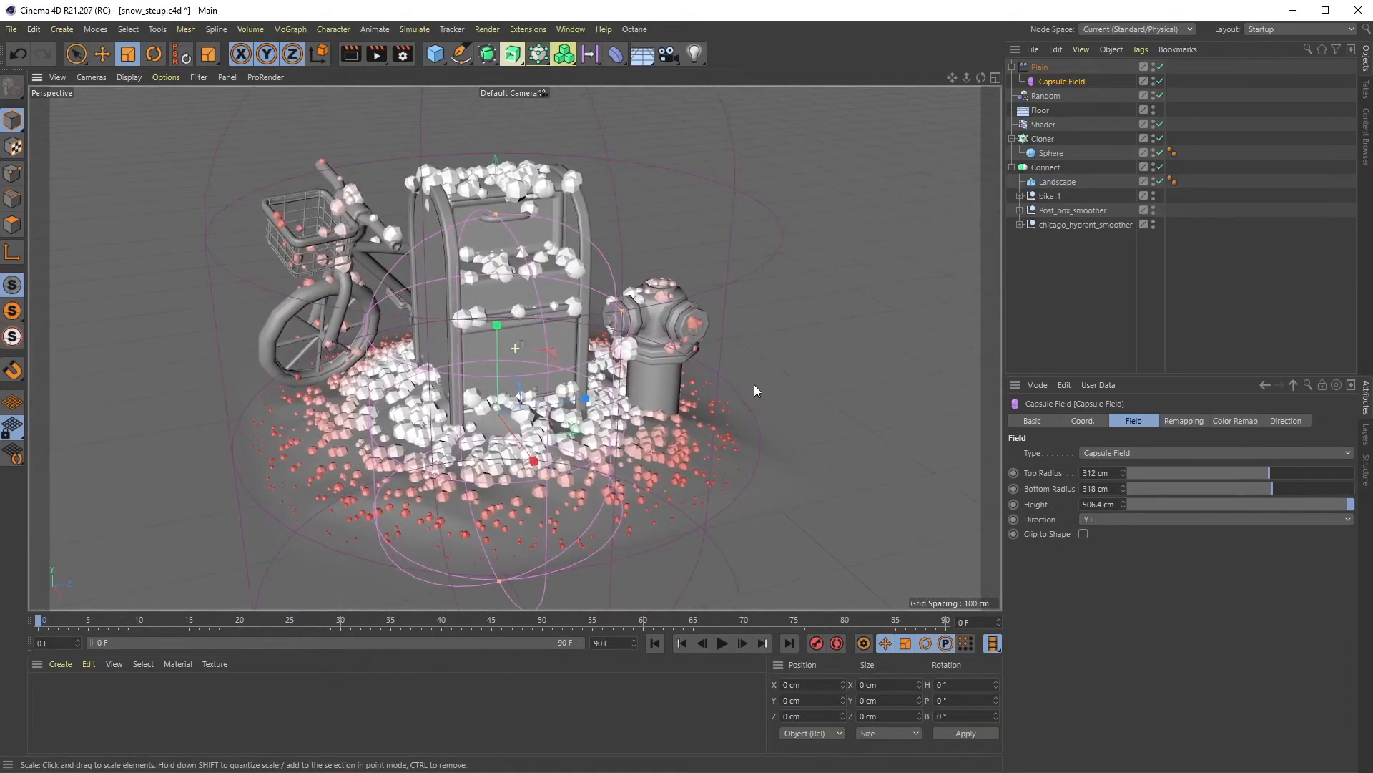
pyautogui.click(1040, 67)
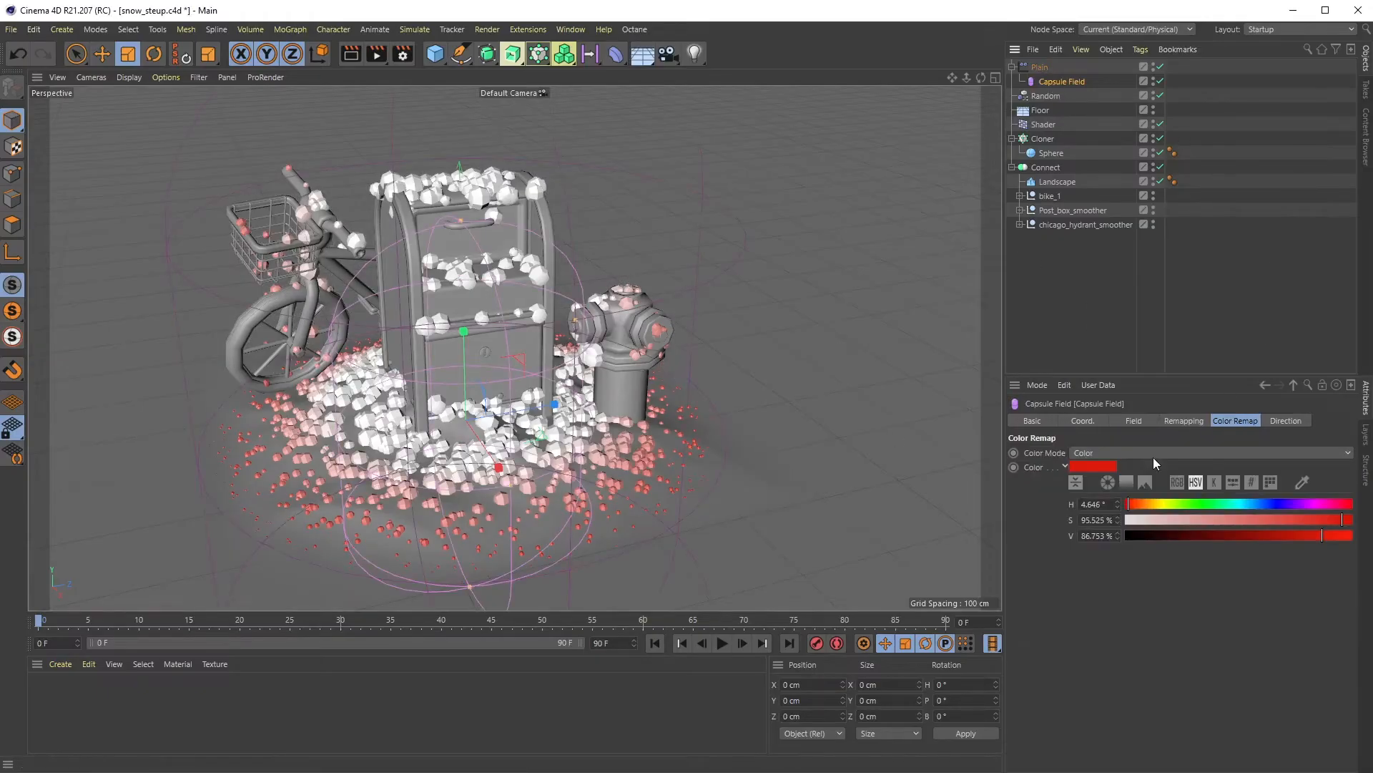
pyautogui.click(1213, 454)
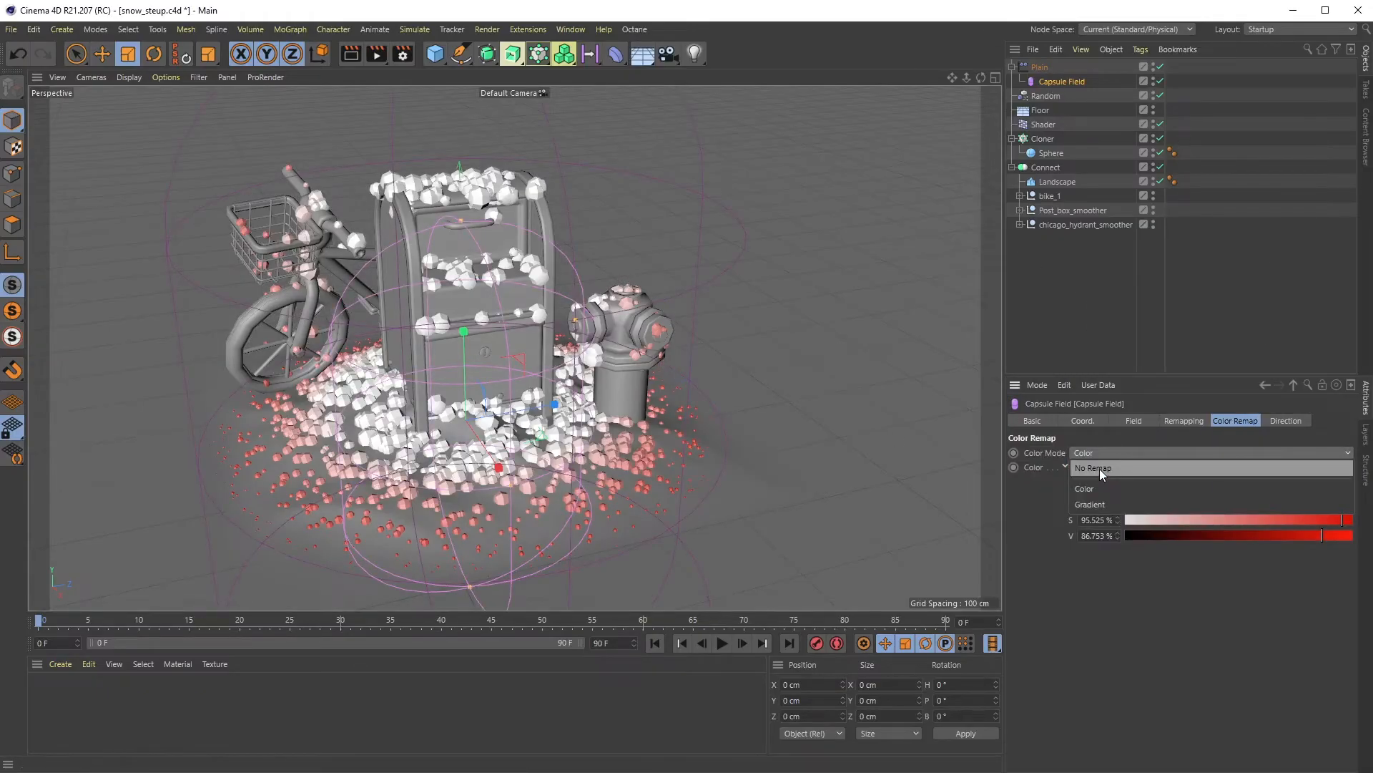
pyautogui.click(1183, 421)
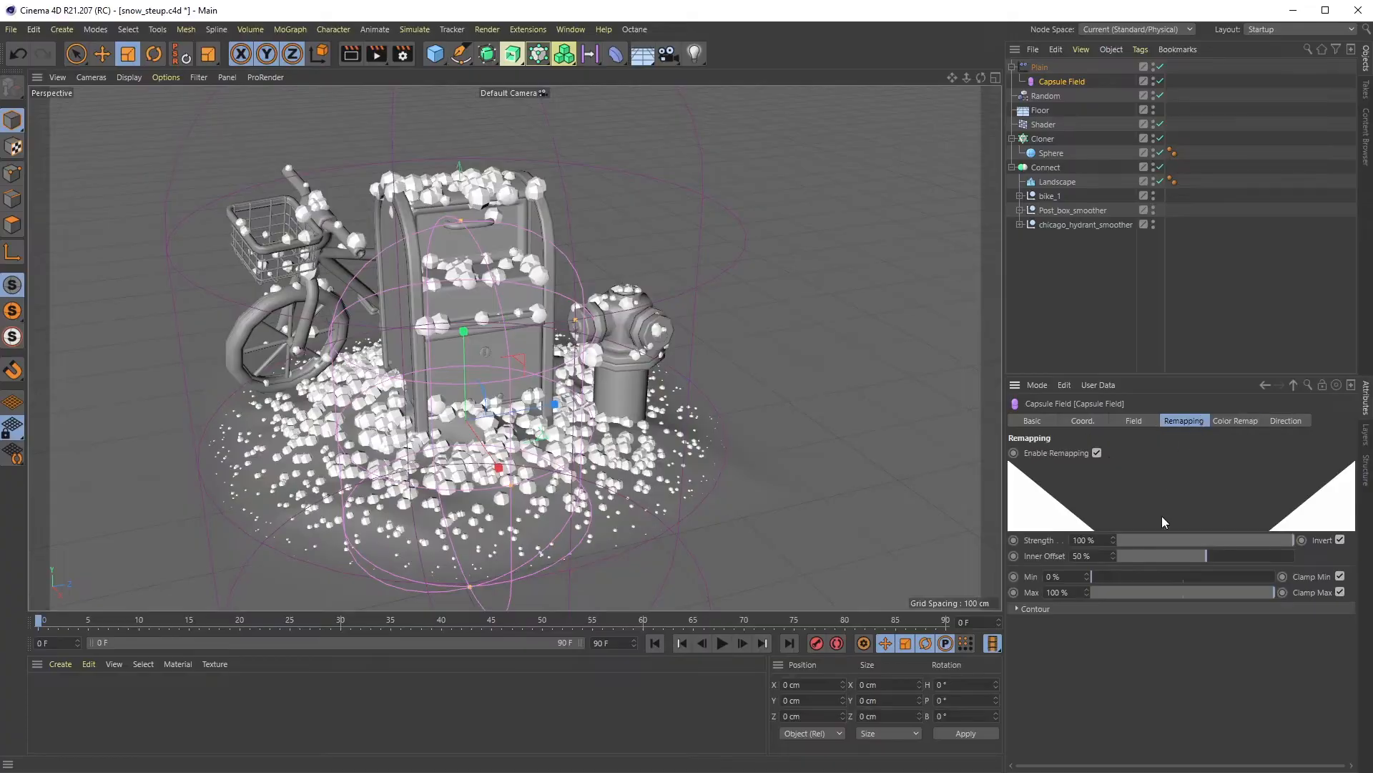
pyautogui.click(1096, 454)
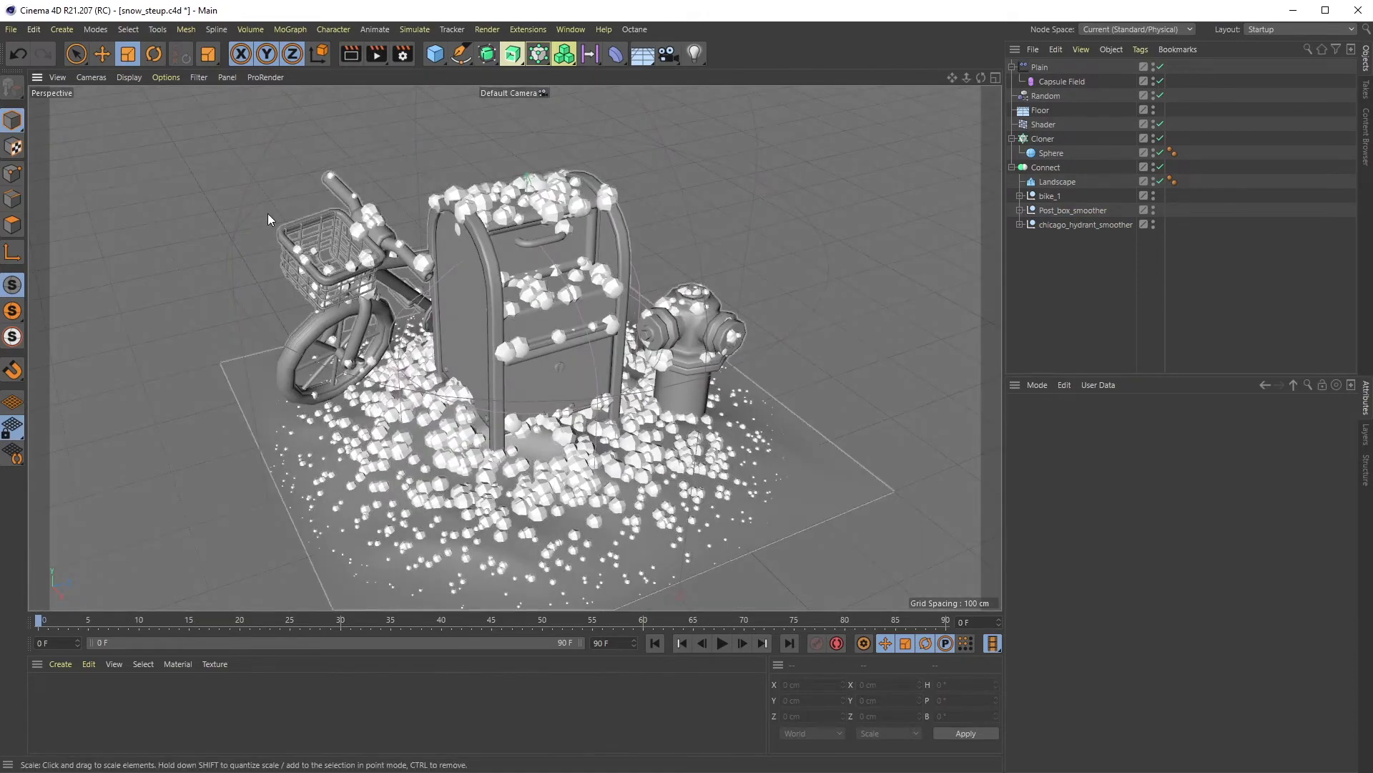
# Place the Cloner inside a new Volume Builder with a 4 cm voxel size.
pyautogui.click(1060, 80)
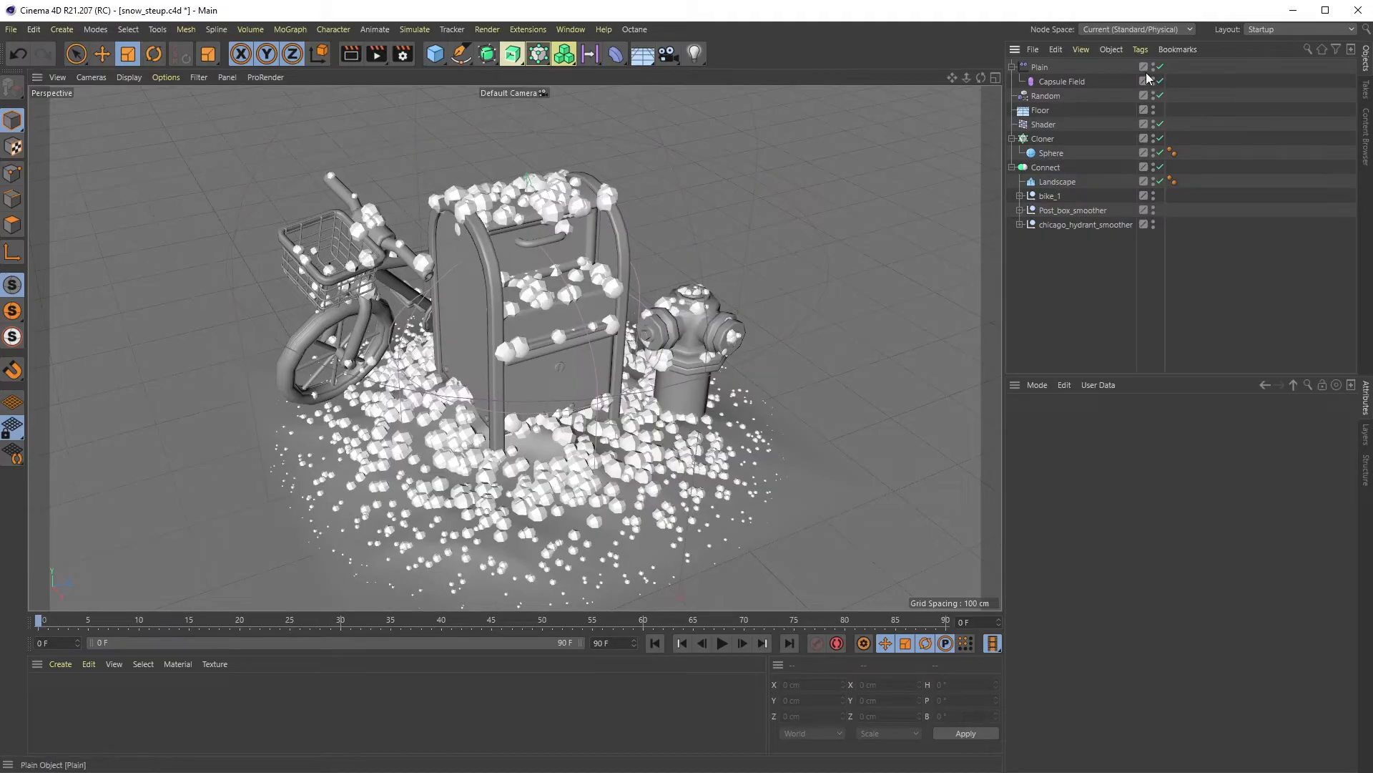
pyautogui.click(1041, 68)
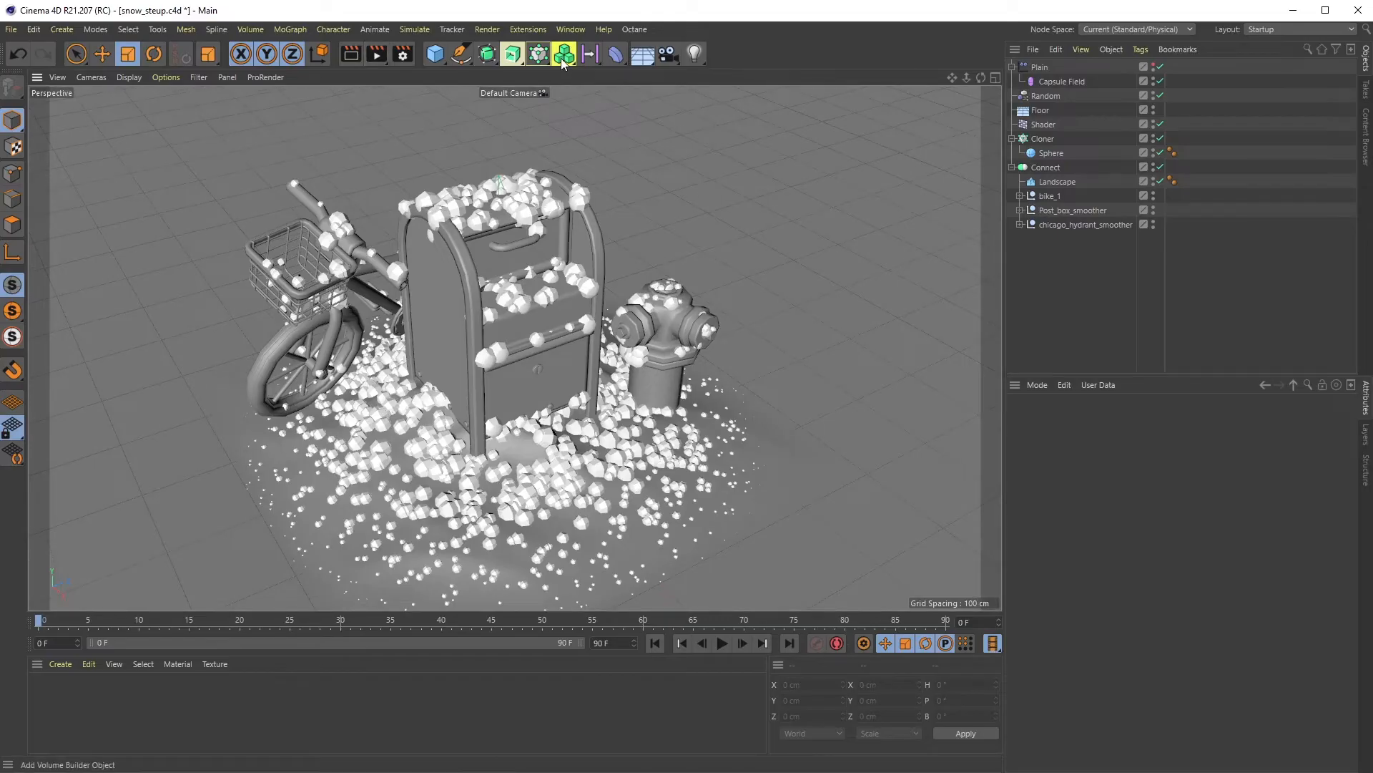
pyautogui.click(564, 53)
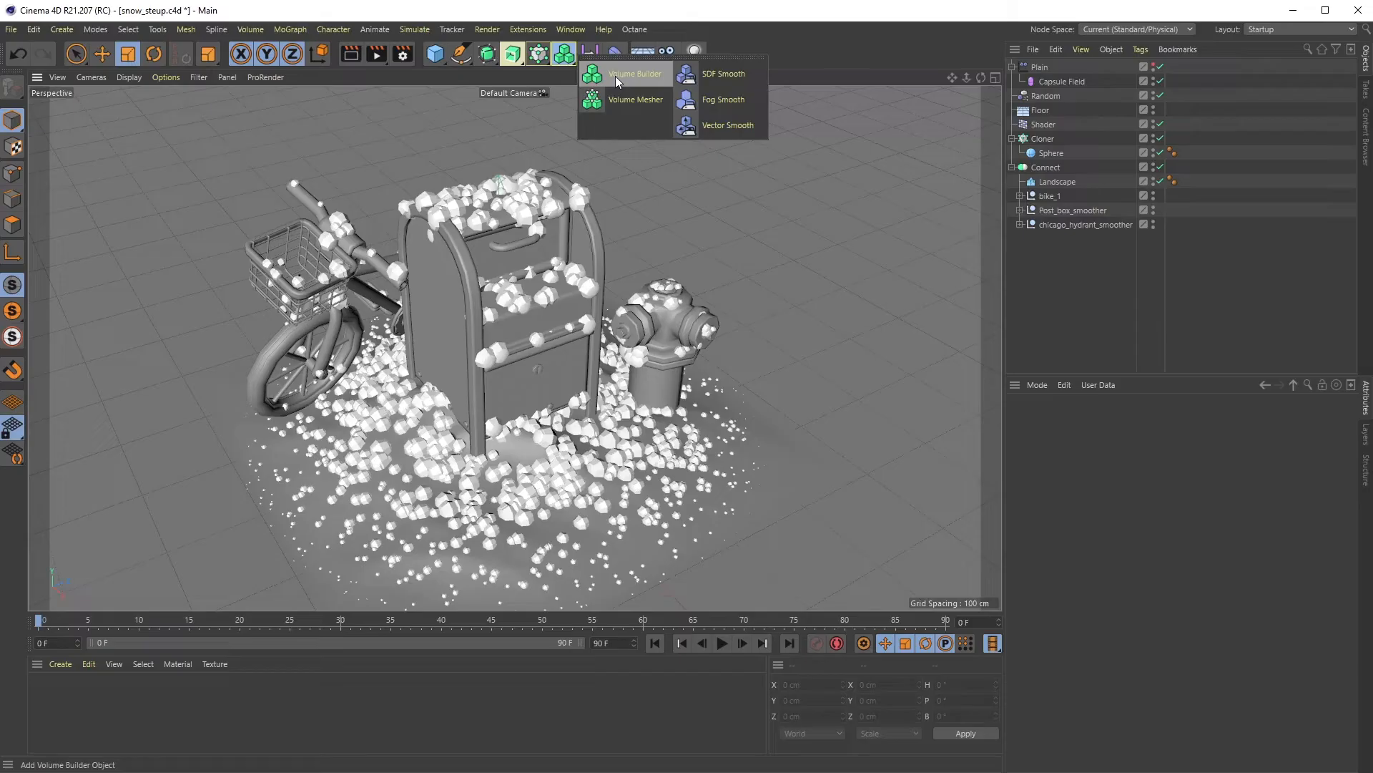
pyautogui.click(634, 73)
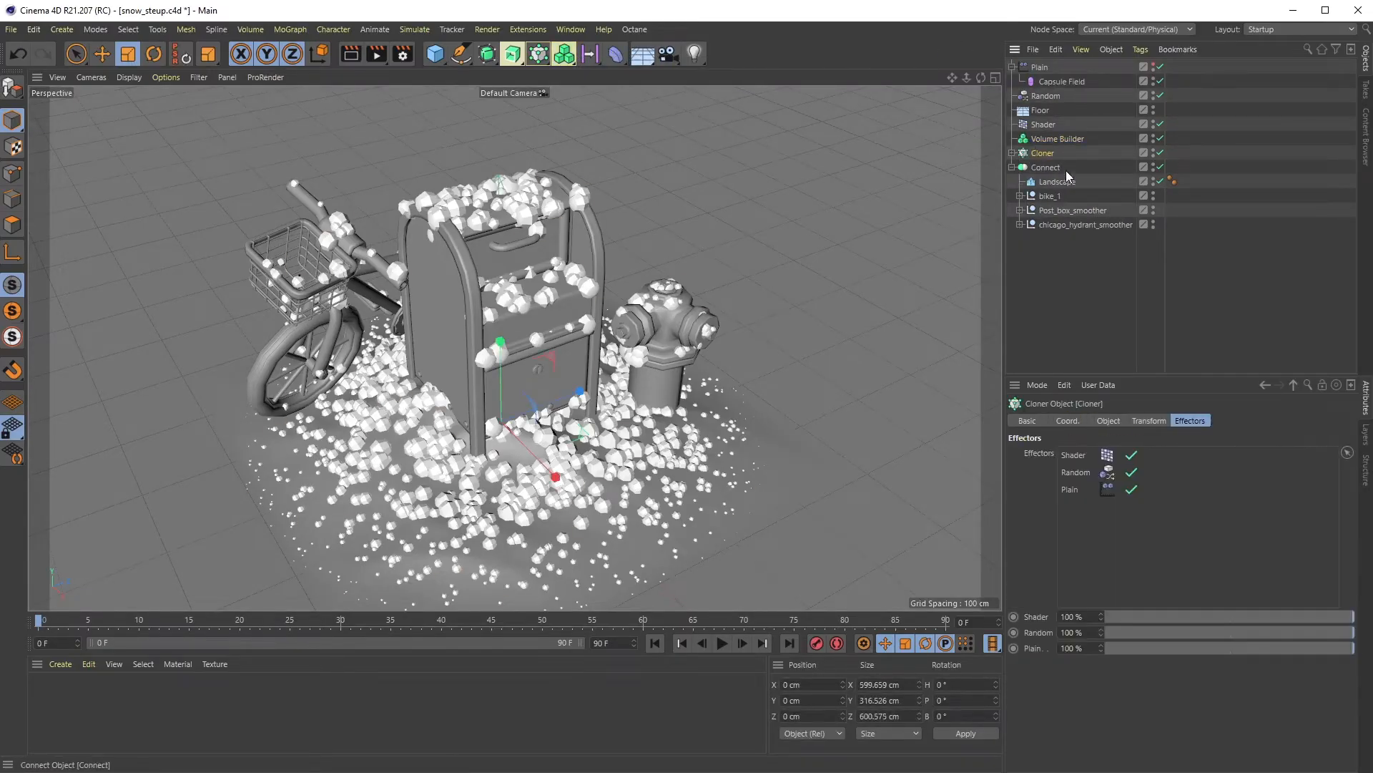
pyautogui.click(1058, 139)
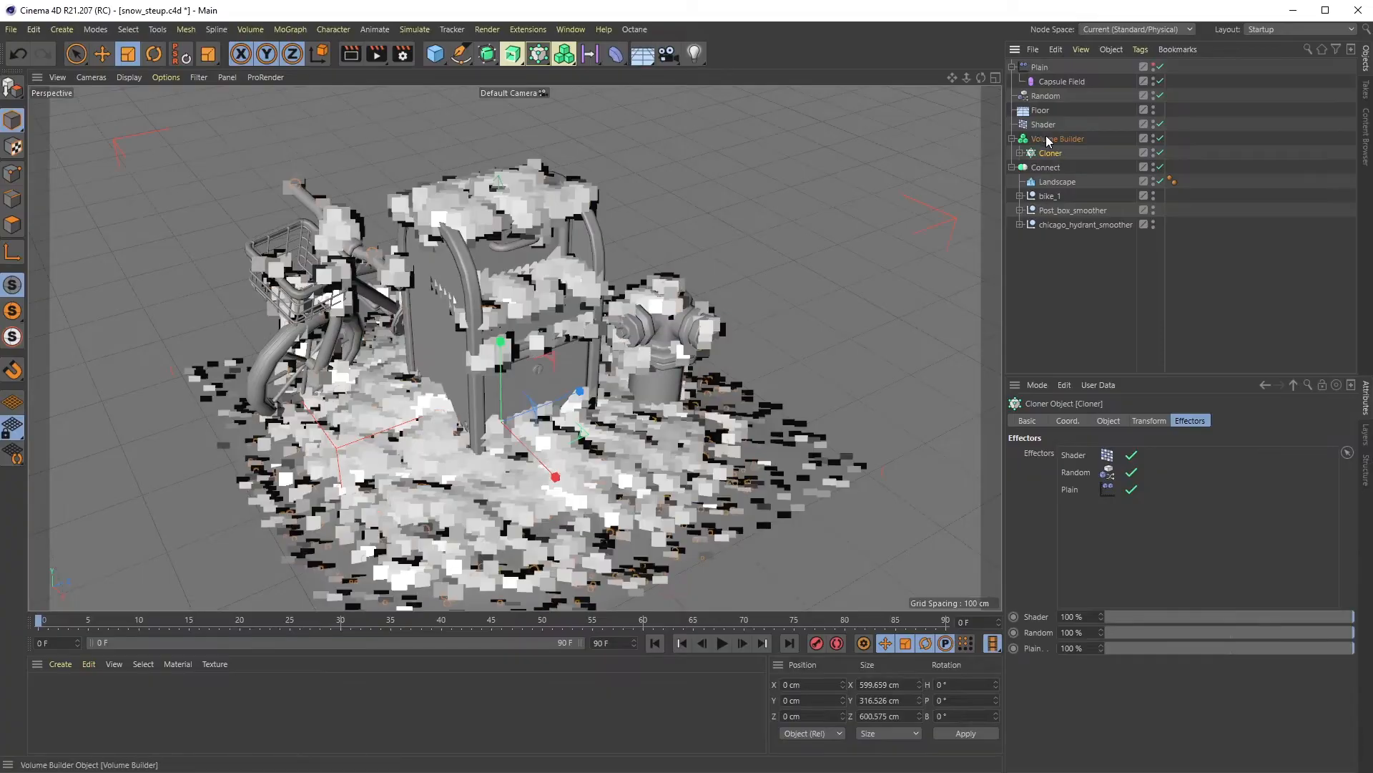
pyautogui.click(1058, 138)
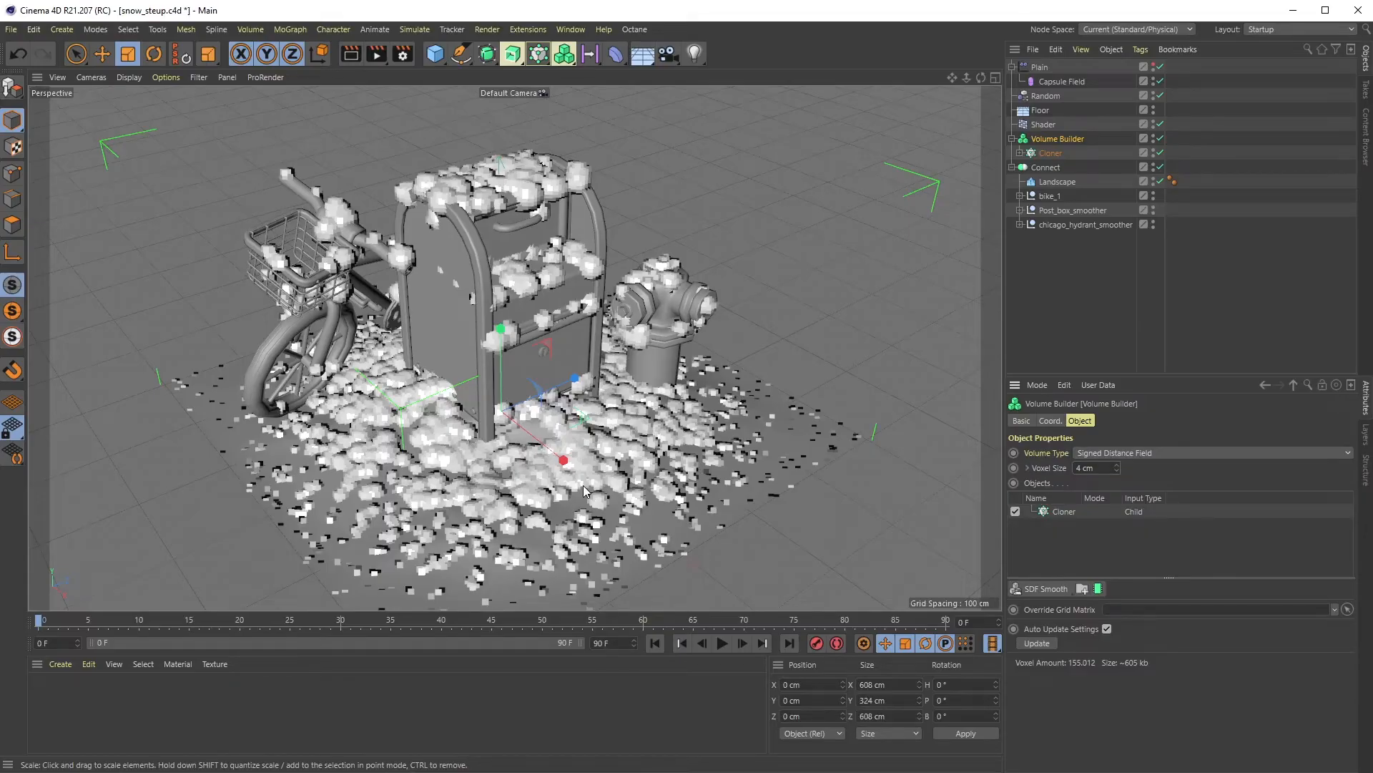
pyautogui.moveTo(716, 138)
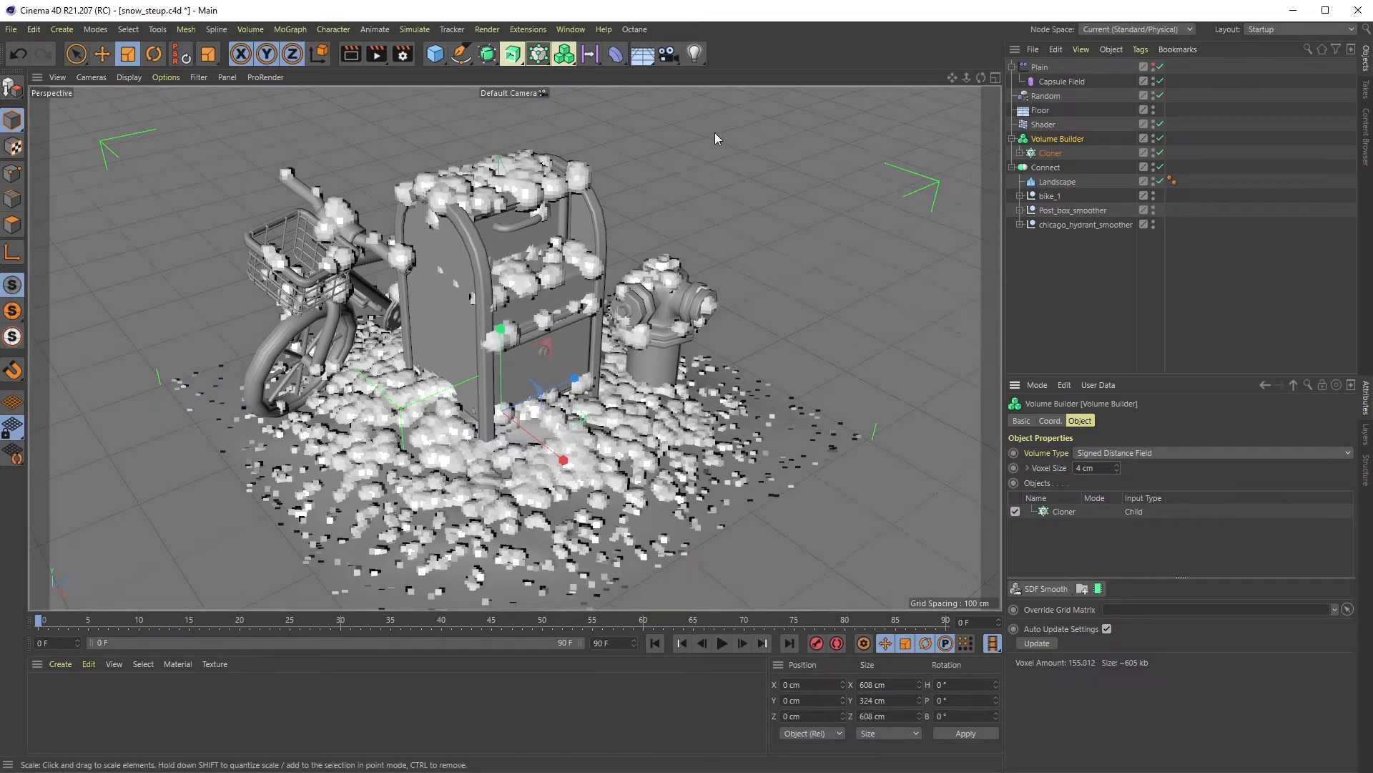
pyautogui.click(538, 53)
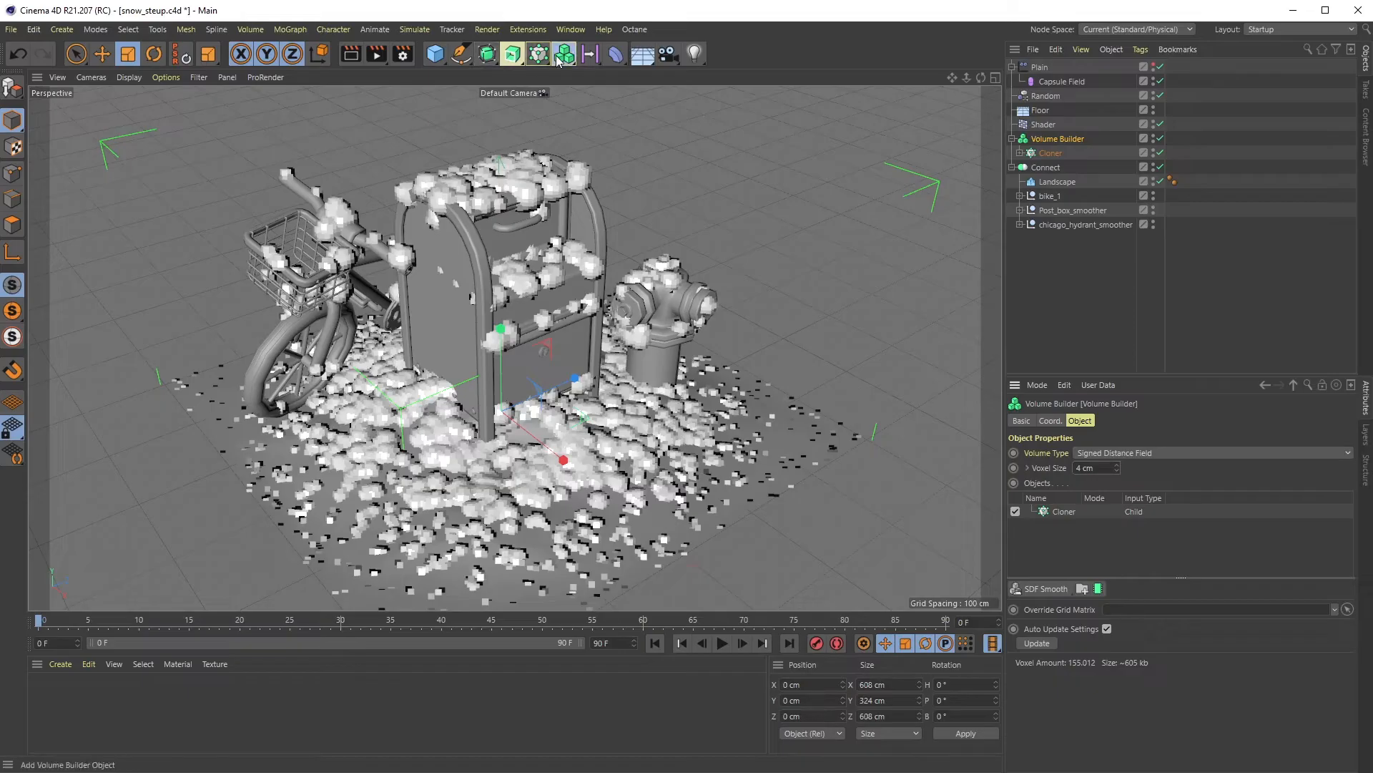
# Add a Volume Mesher and parent the Volume Builder under it.
pyautogui.click(509, 53)
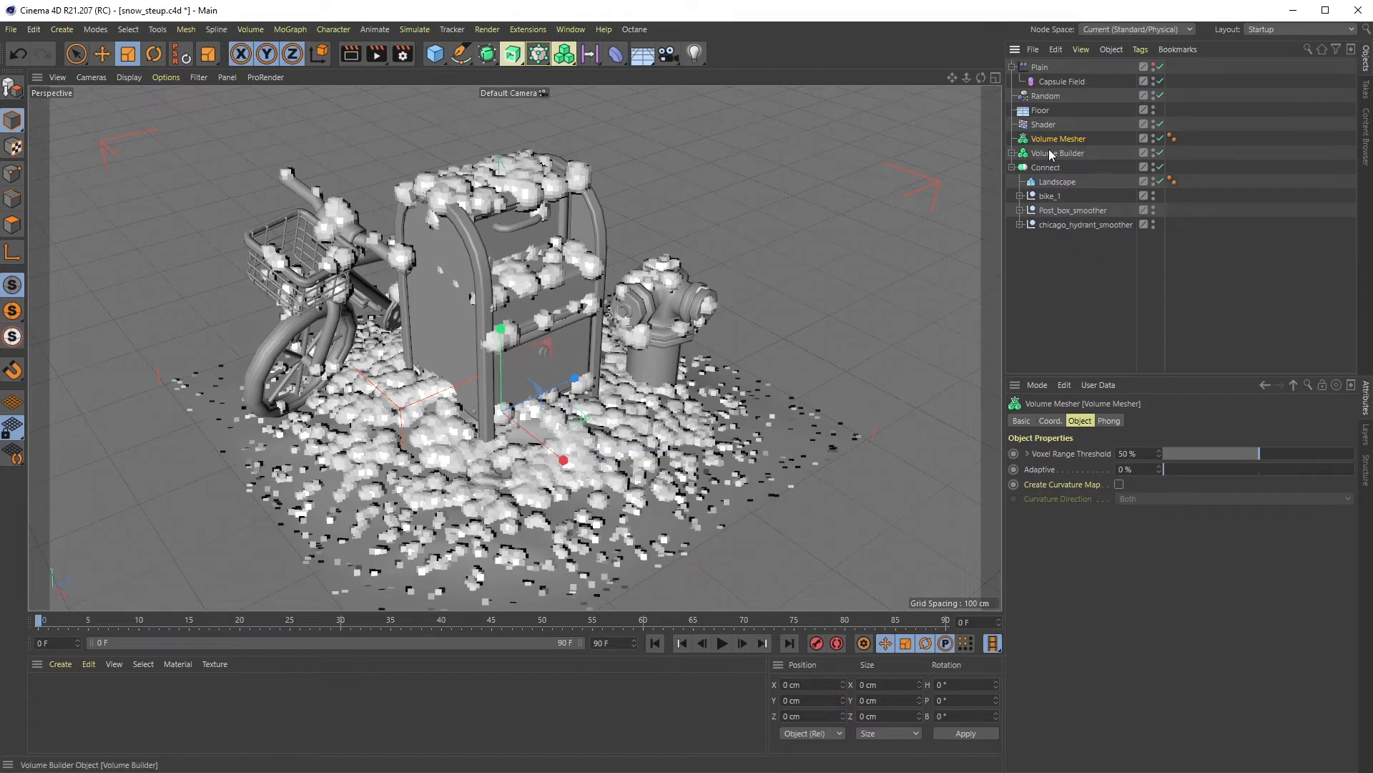
pyautogui.click(1059, 153)
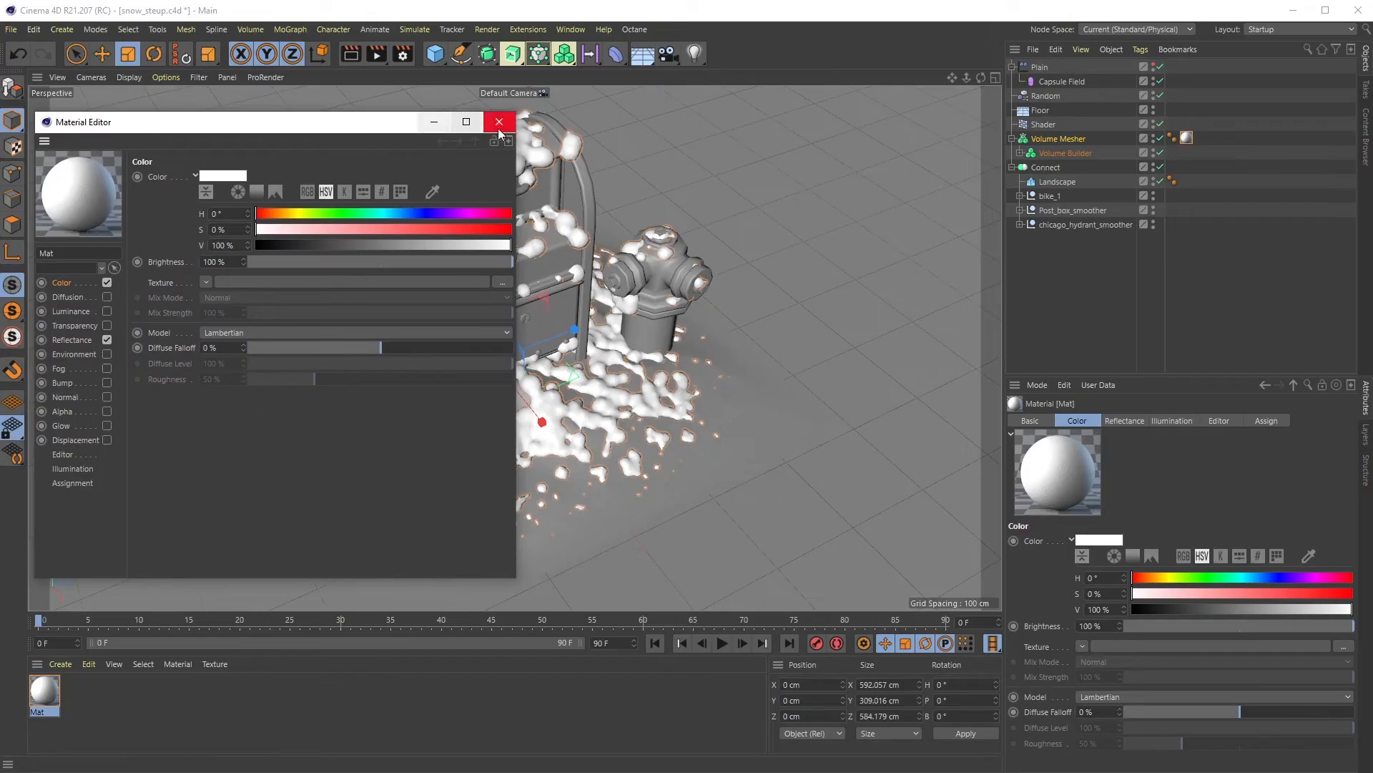
# Close the Material Editor and expand the Volume Mesher hierarchy to inspect the Cloner, Sphere and Capsule Field.
pyautogui.click(498, 122)
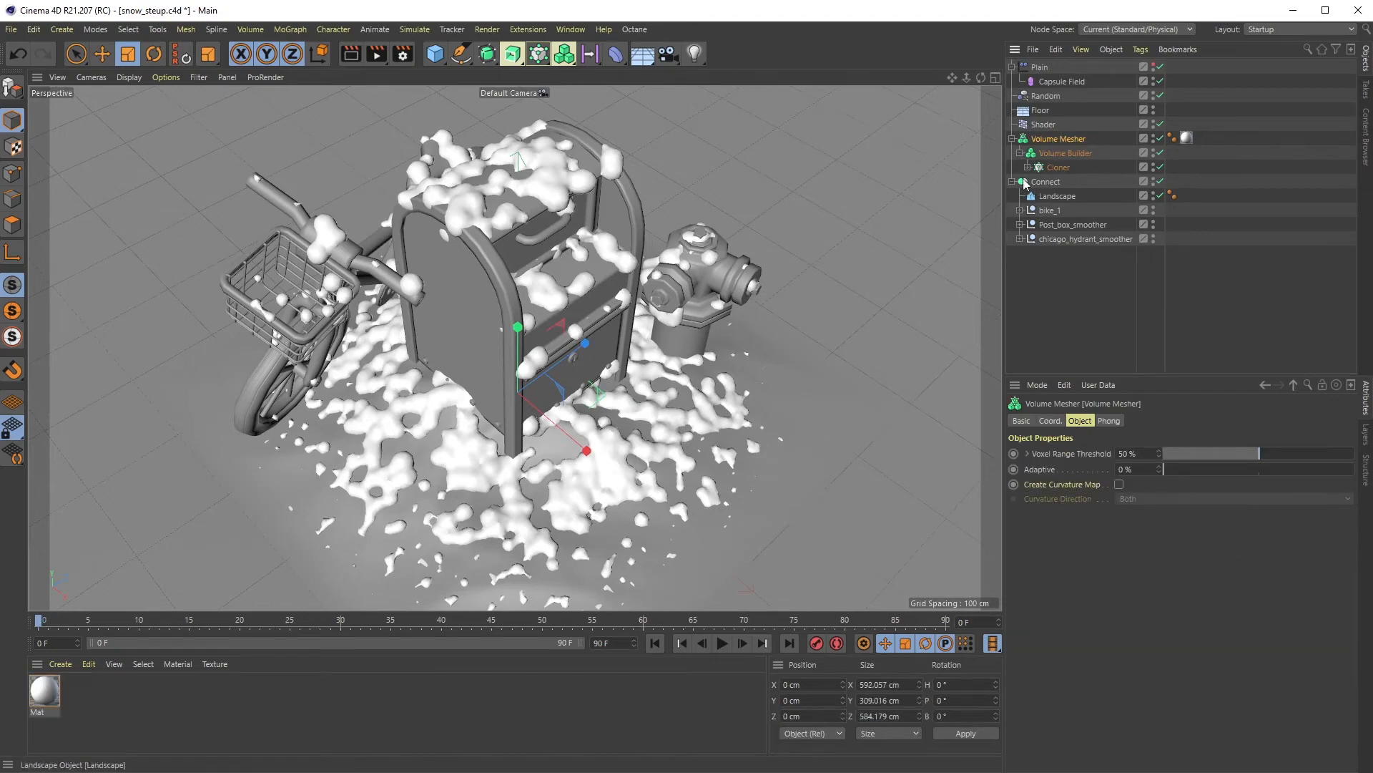
pyautogui.click(1057, 166)
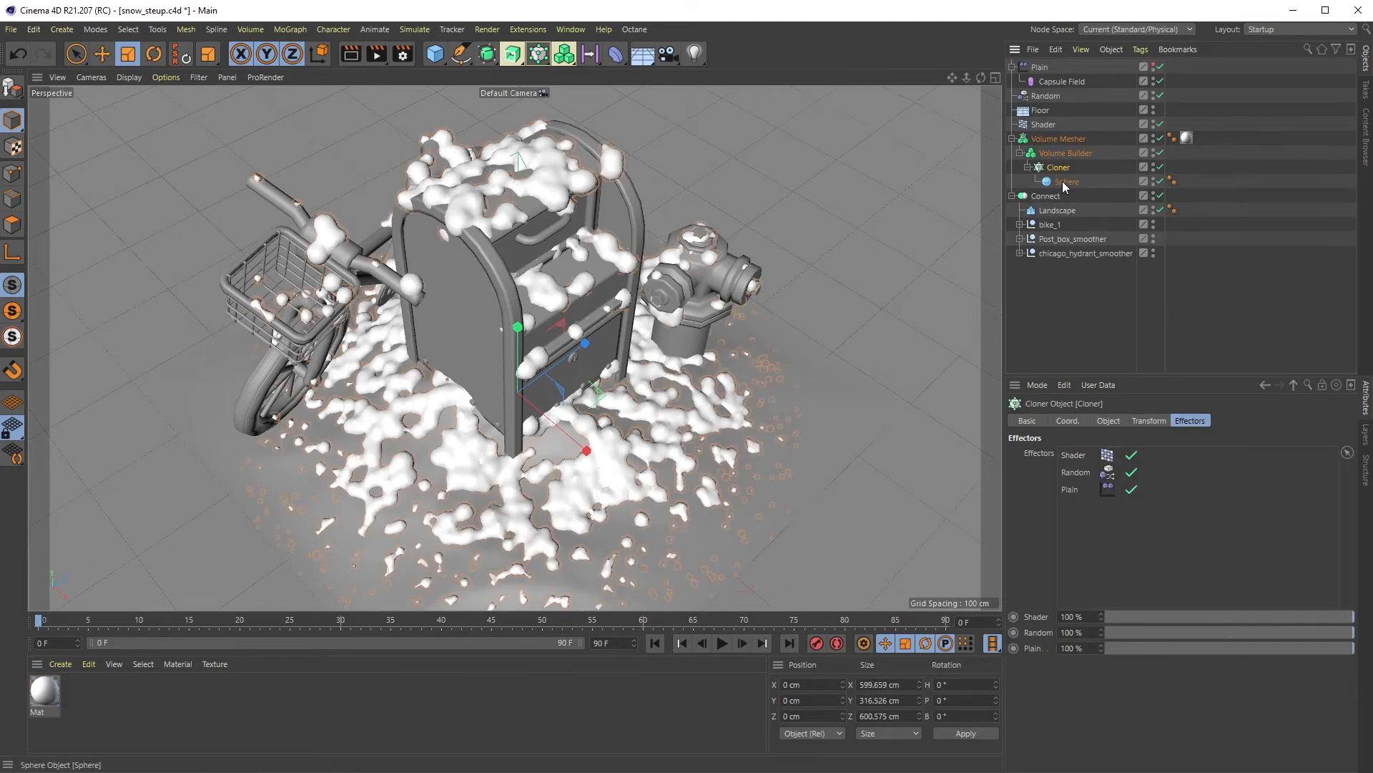
pyautogui.click(1060, 82)
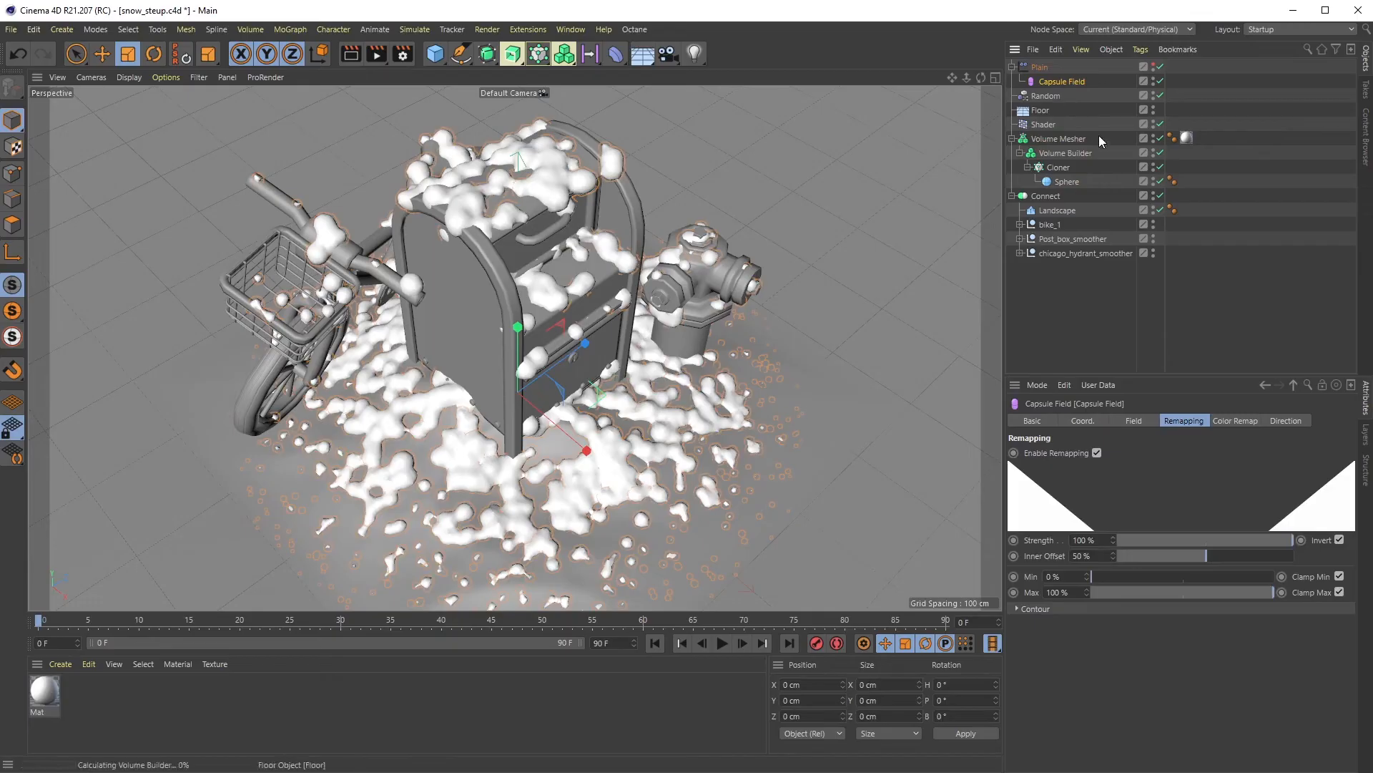
pyautogui.click(1044, 196)
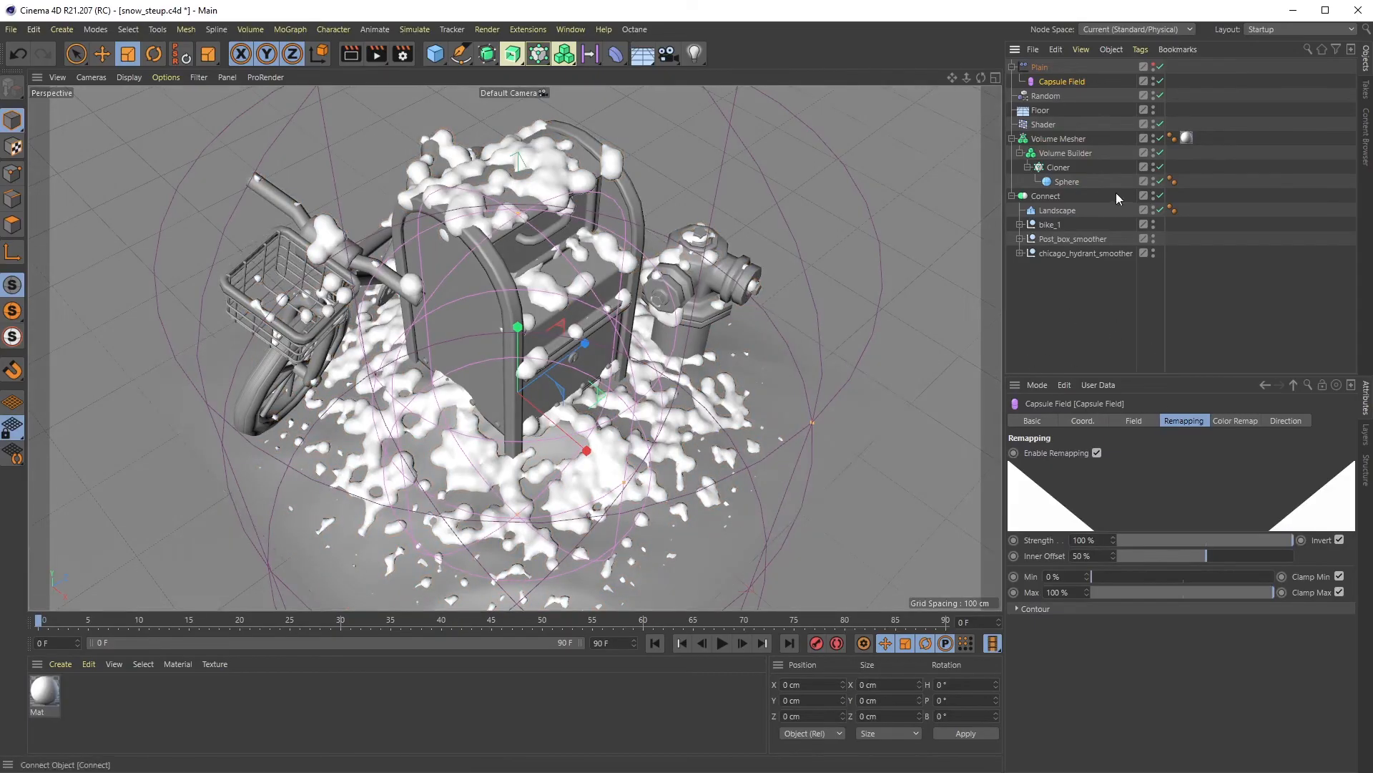
pyautogui.click(1072, 239)
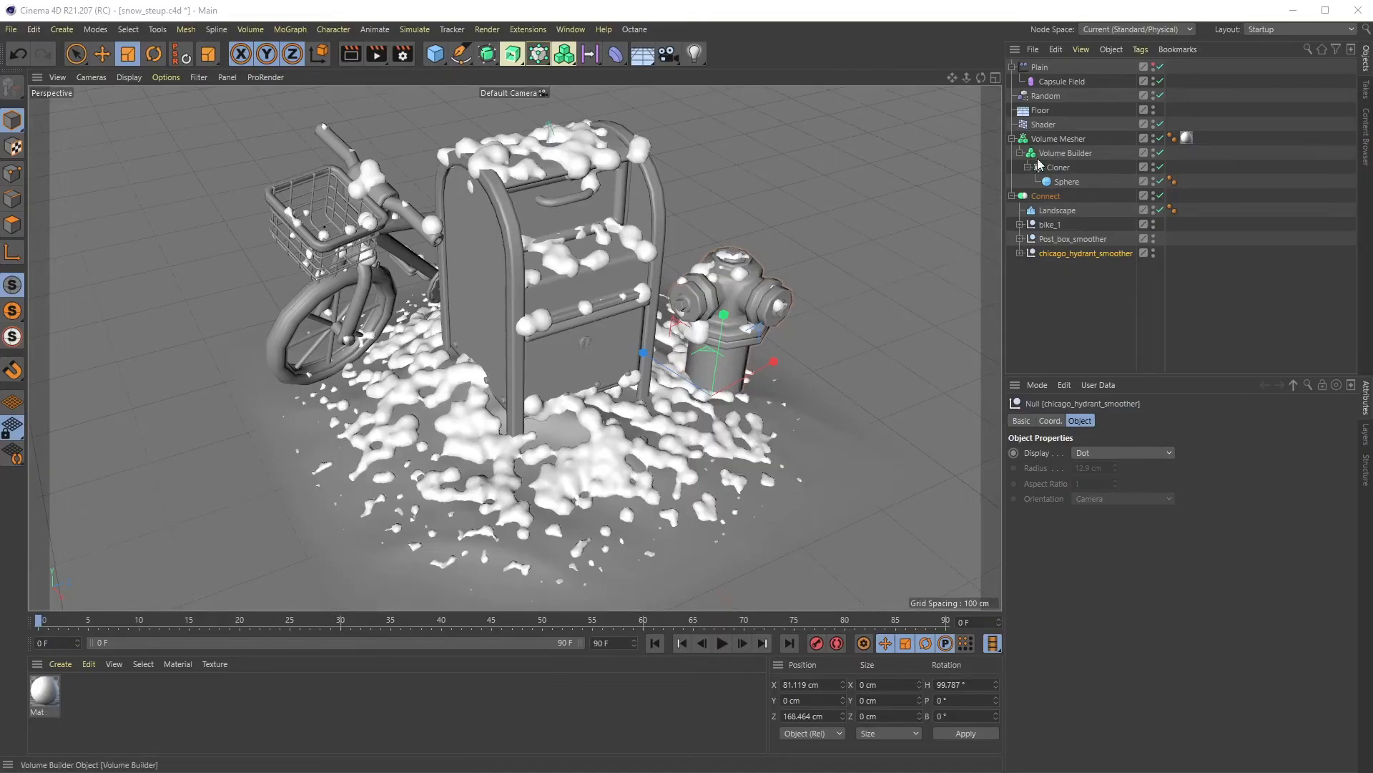
# Add an SDF Smooth filter layer to the Volume Builder and set its Strength to 52%.
pyautogui.click(1066, 153)
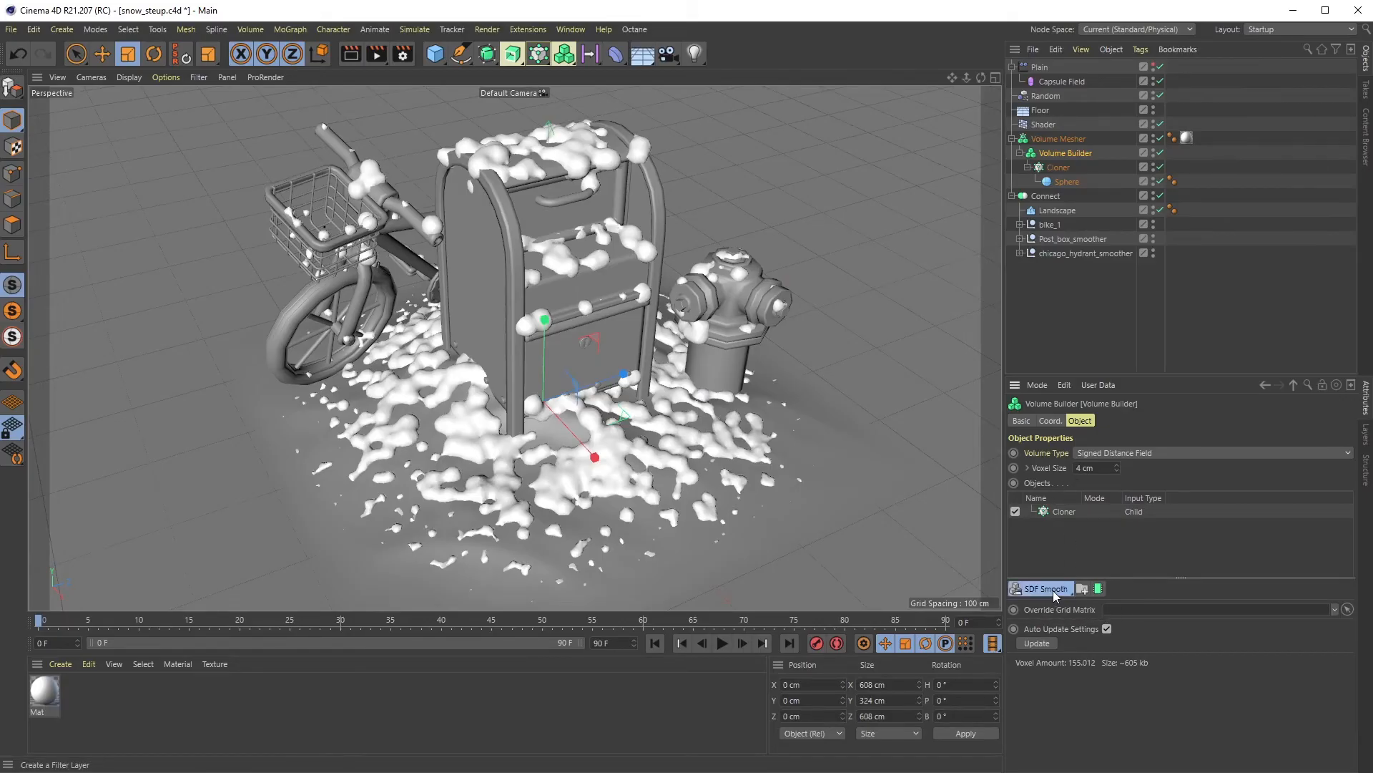
pyautogui.click(1042, 588)
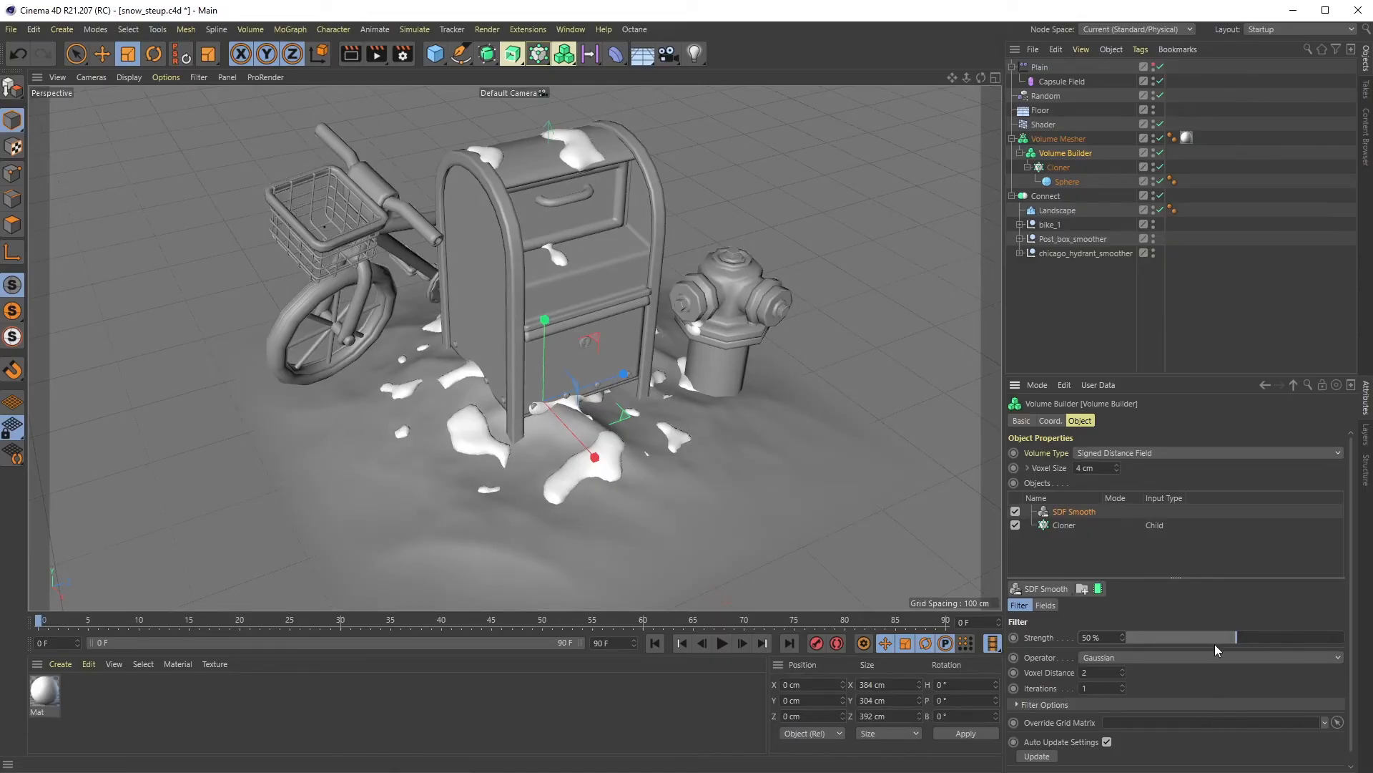
pyautogui.moveTo(1243, 637); pyautogui.dragTo(1181, 637)
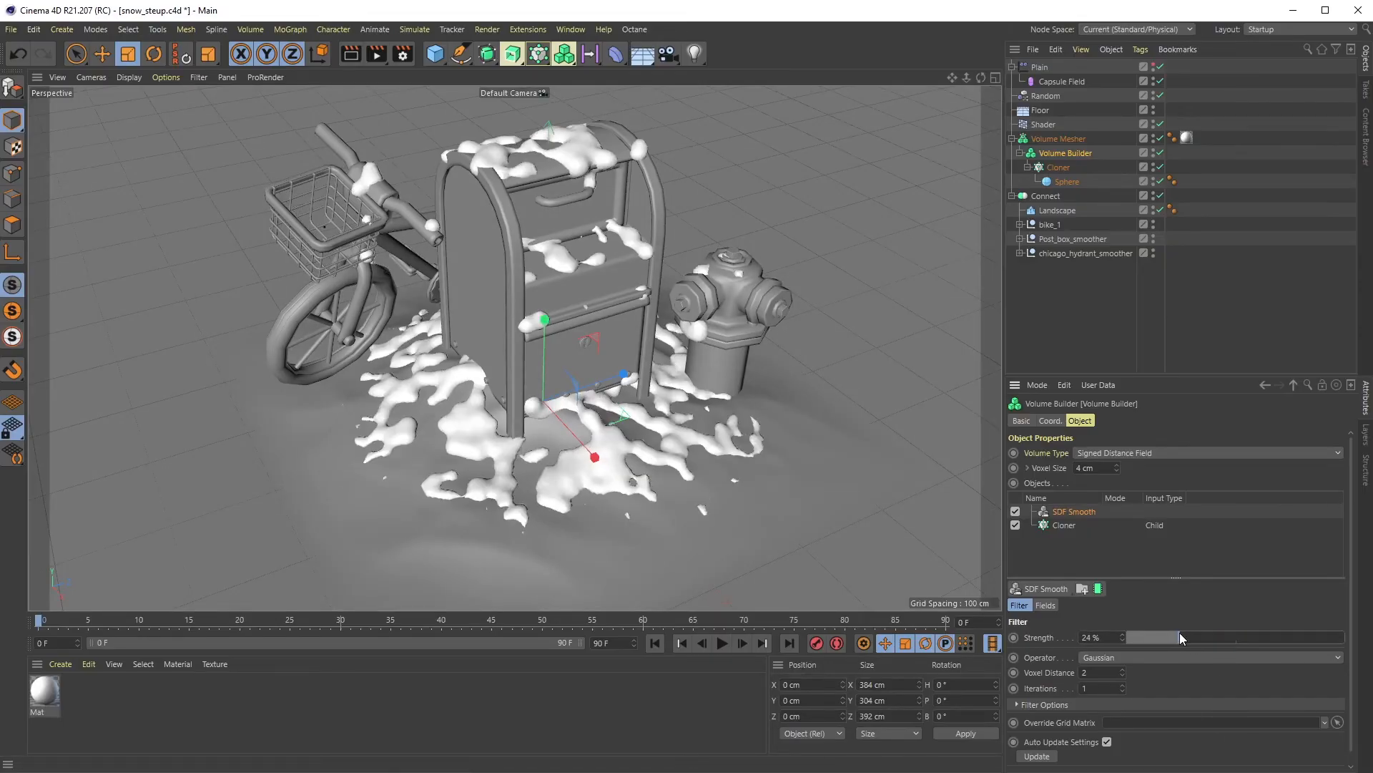
pyautogui.moveTo(1178, 637); pyautogui.dragTo(1217, 652)
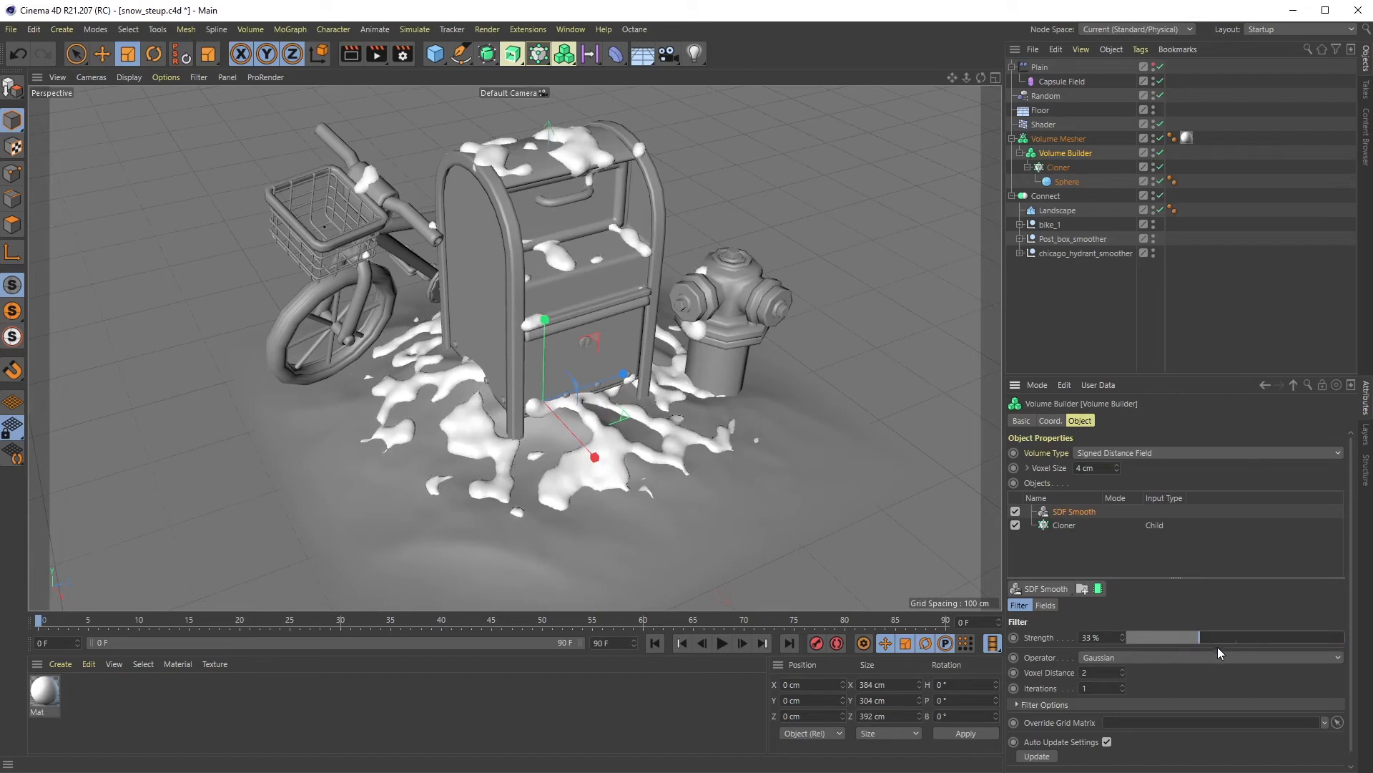
pyautogui.moveTo(1139, 636); pyautogui.dragTo(1208, 637)
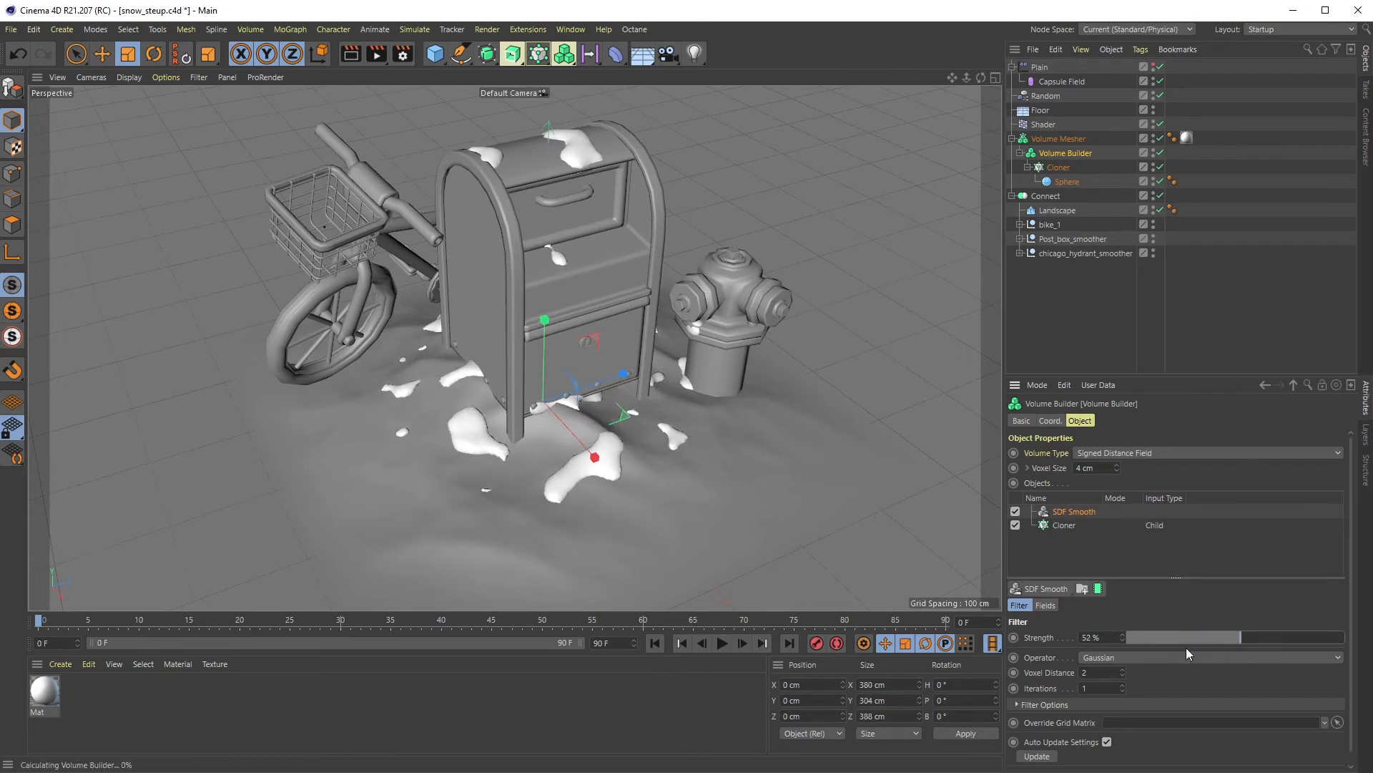
pyautogui.click(1067, 182)
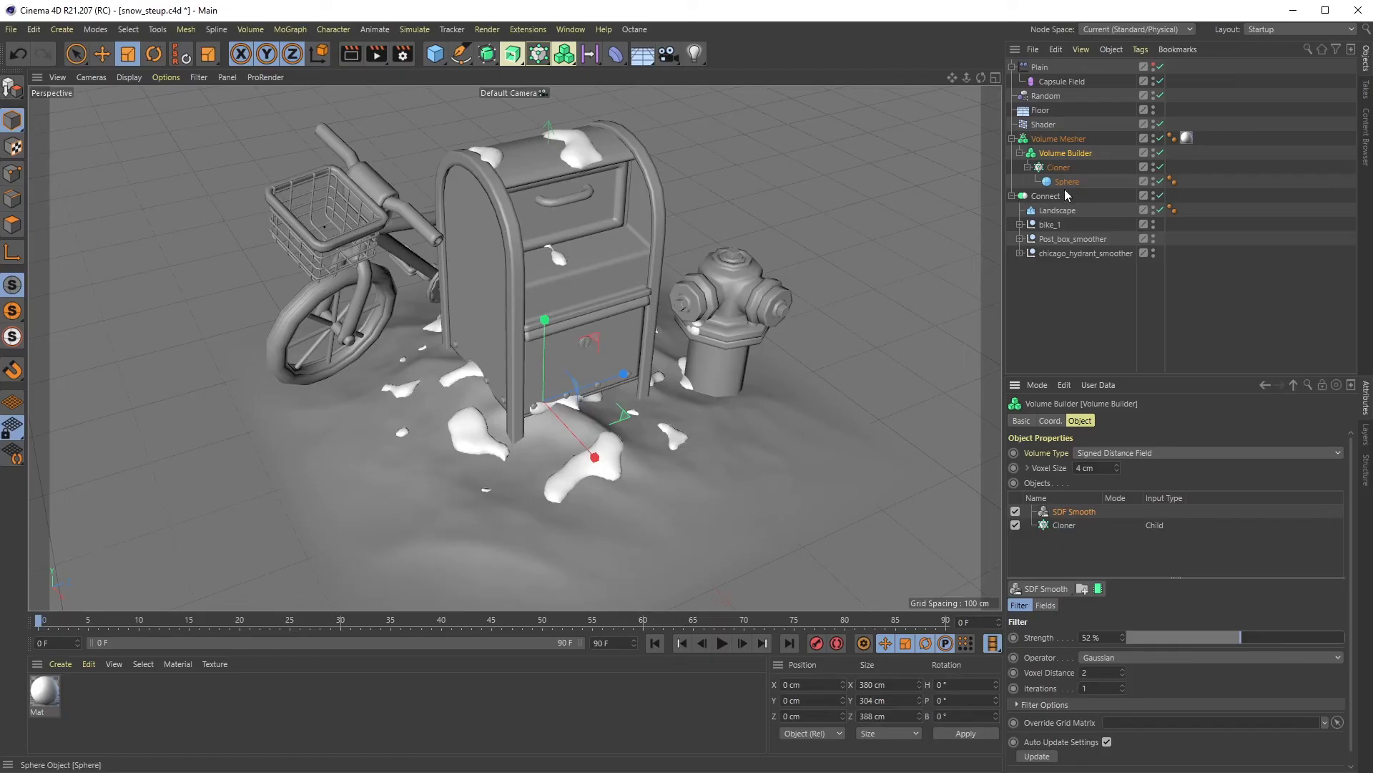
# Enlarge the cloned Sphere so the volume merges into thick, continuous snow drifts.
pyautogui.click(1058, 167)
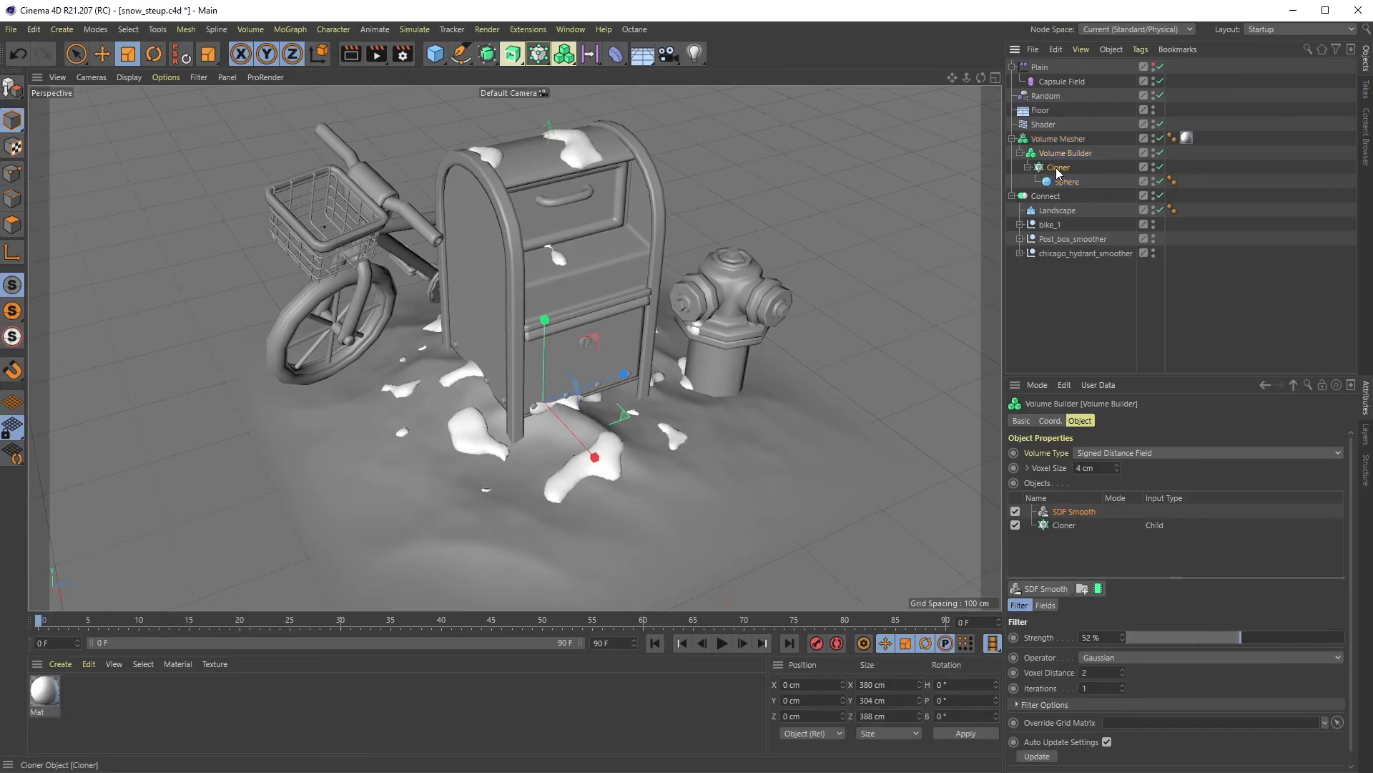
pyautogui.click(1057, 167)
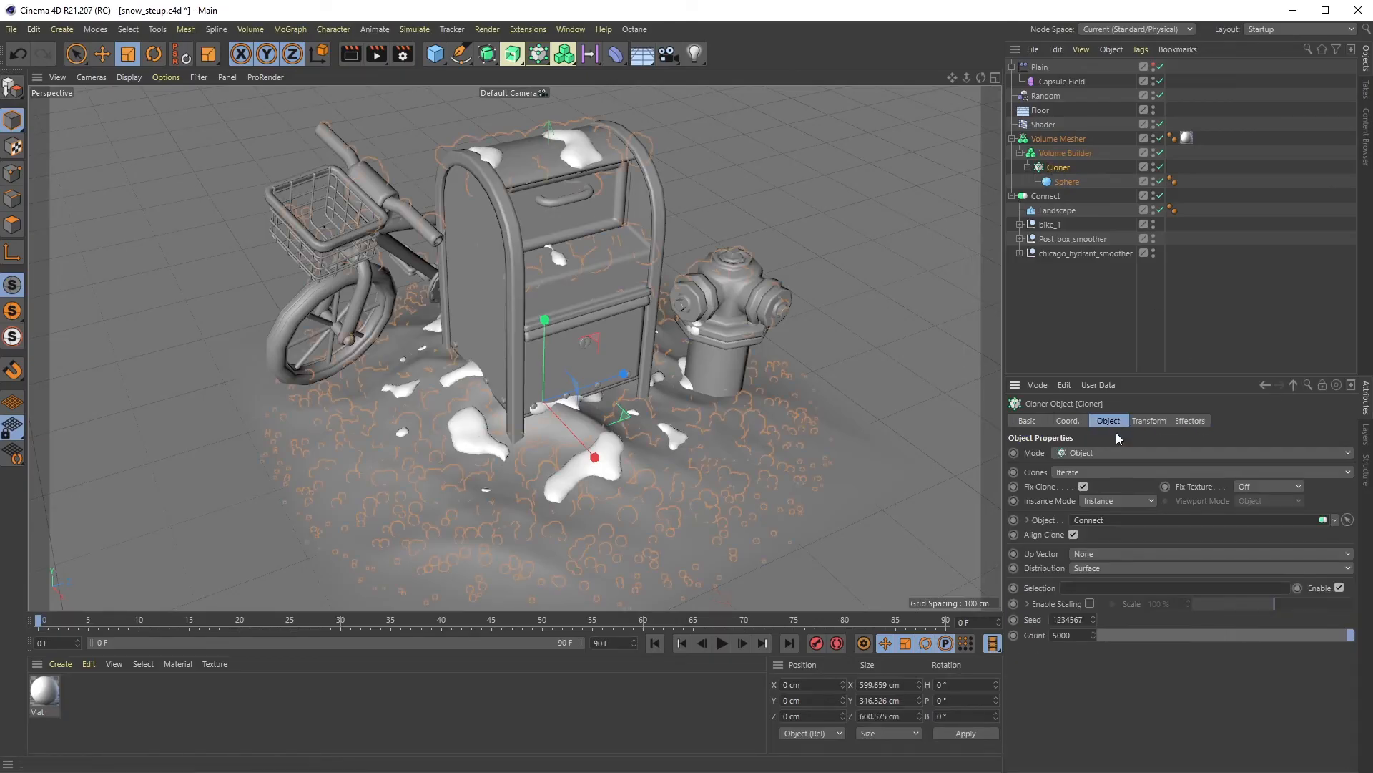
pyautogui.click(1067, 182)
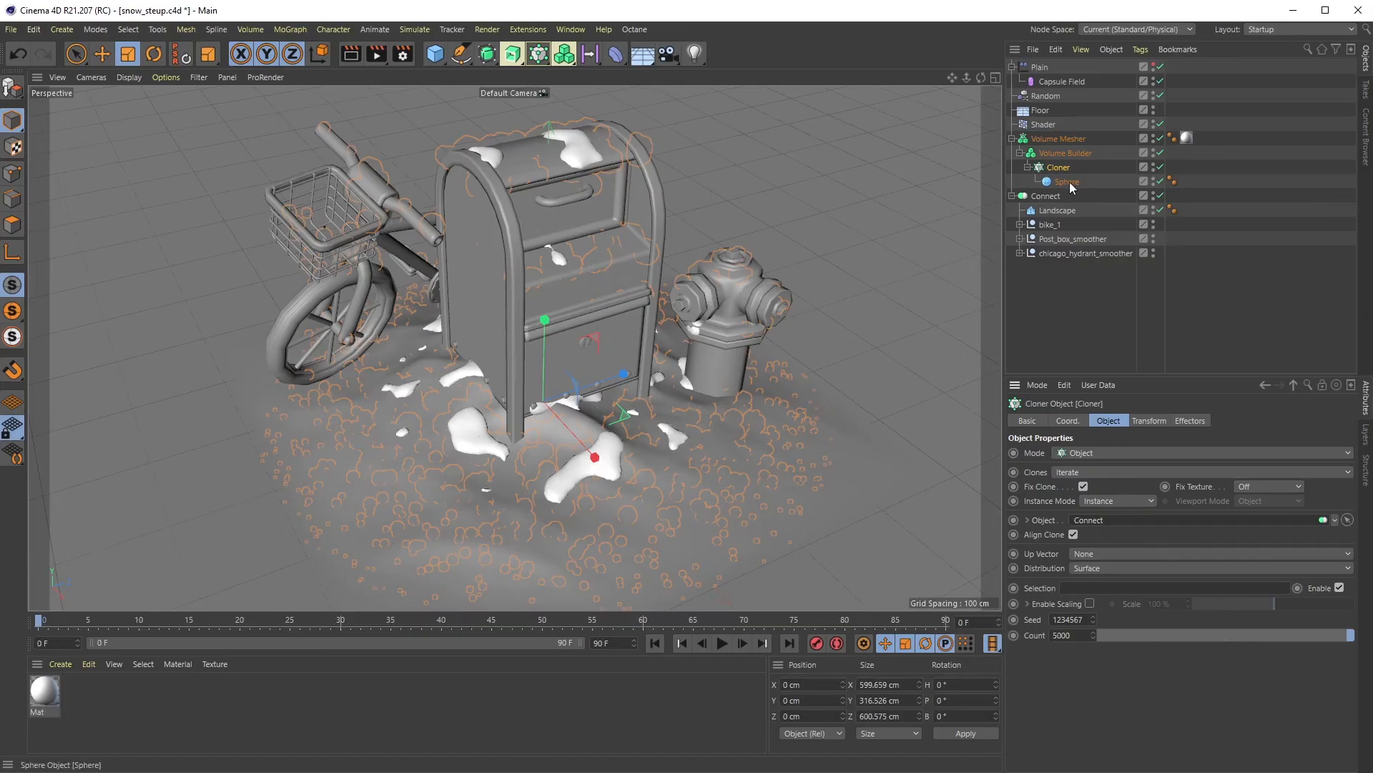
pyautogui.click(1066, 182)
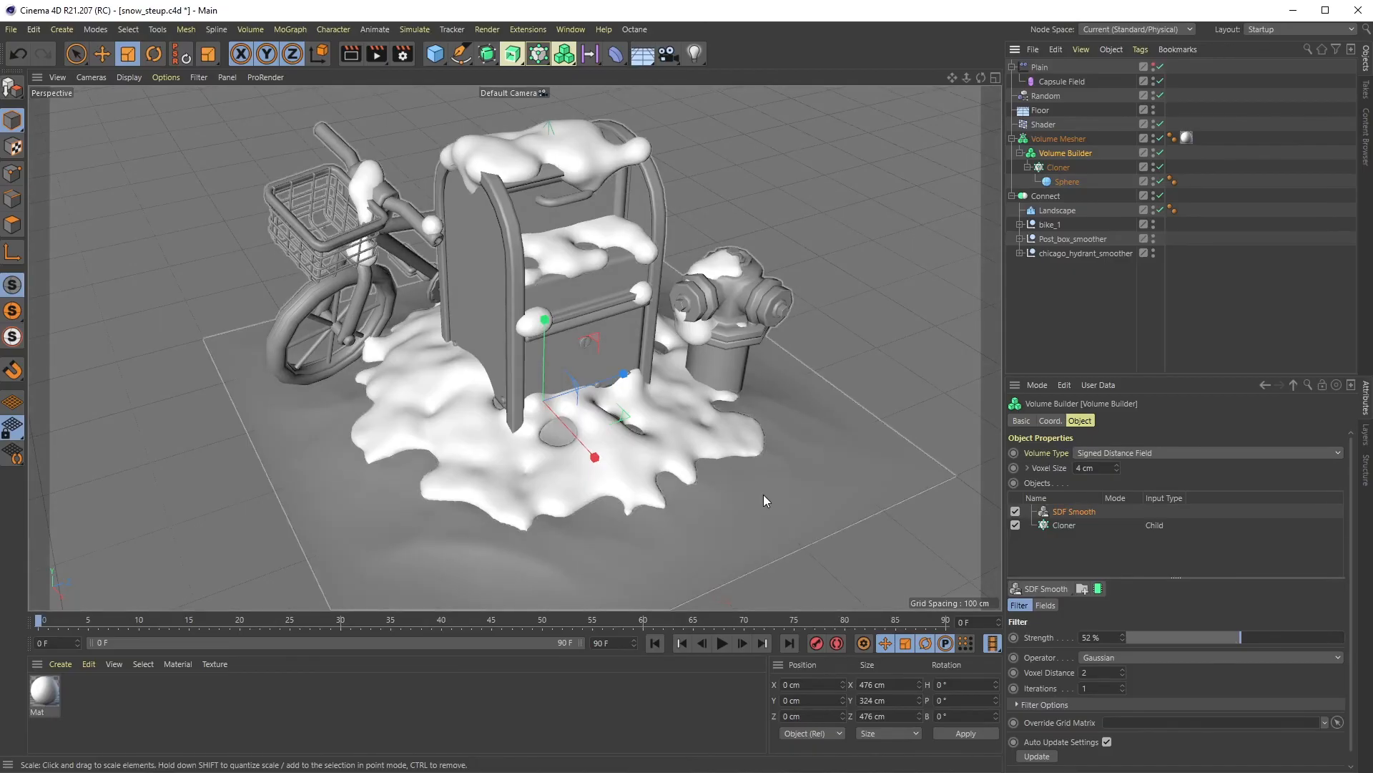
pyautogui.moveTo(470, 381)
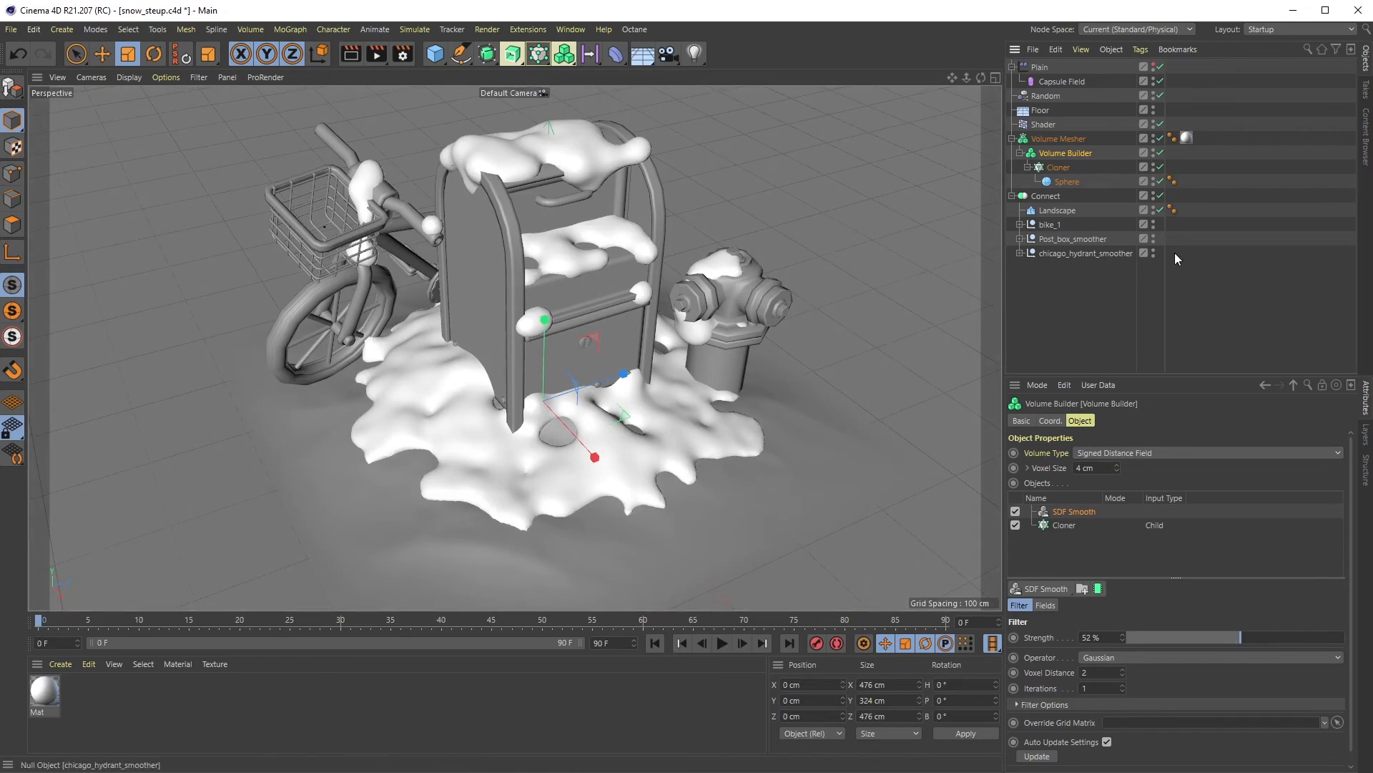
pyautogui.moveTo(1160, 140)
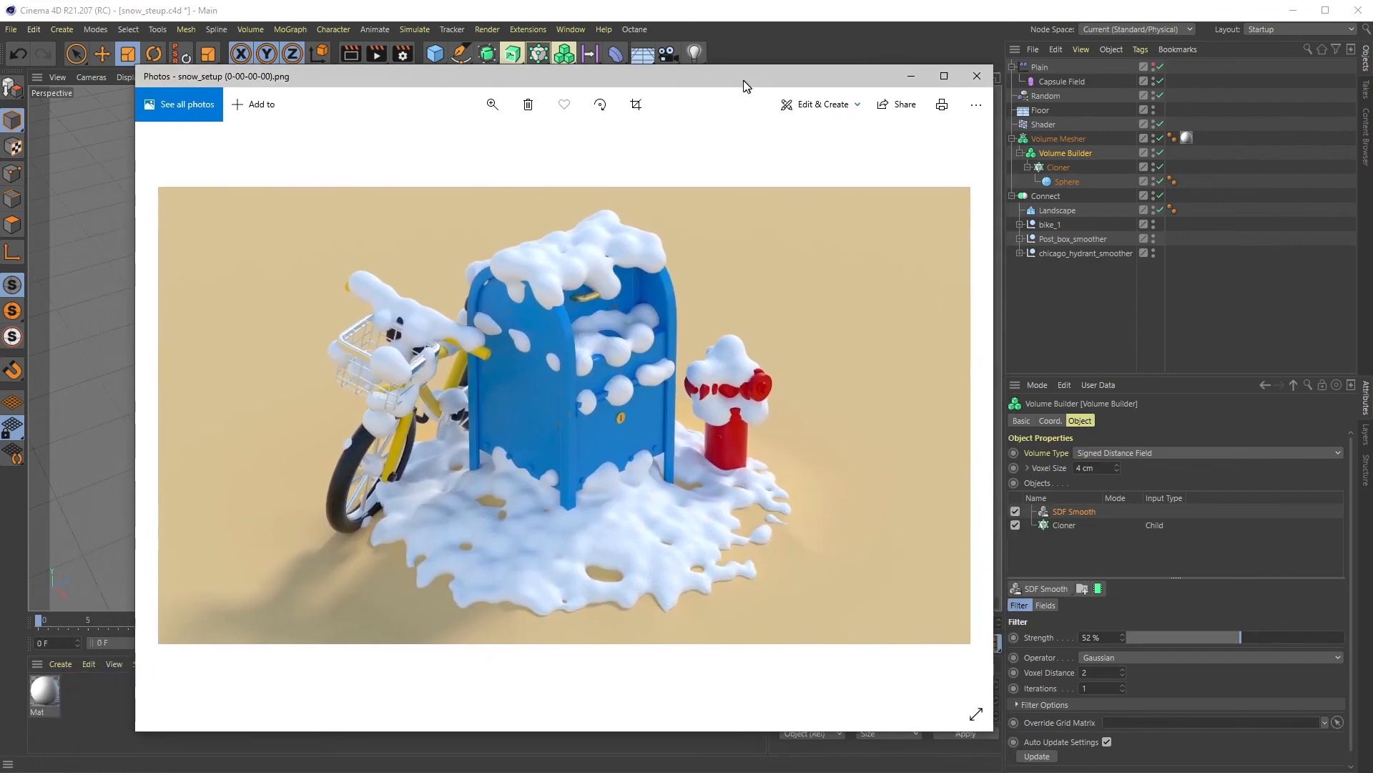
# View the final coloured snow render in Photos, then close the preview.
pyautogui.moveTo(744, 75); pyautogui.dragTo(710, 67)
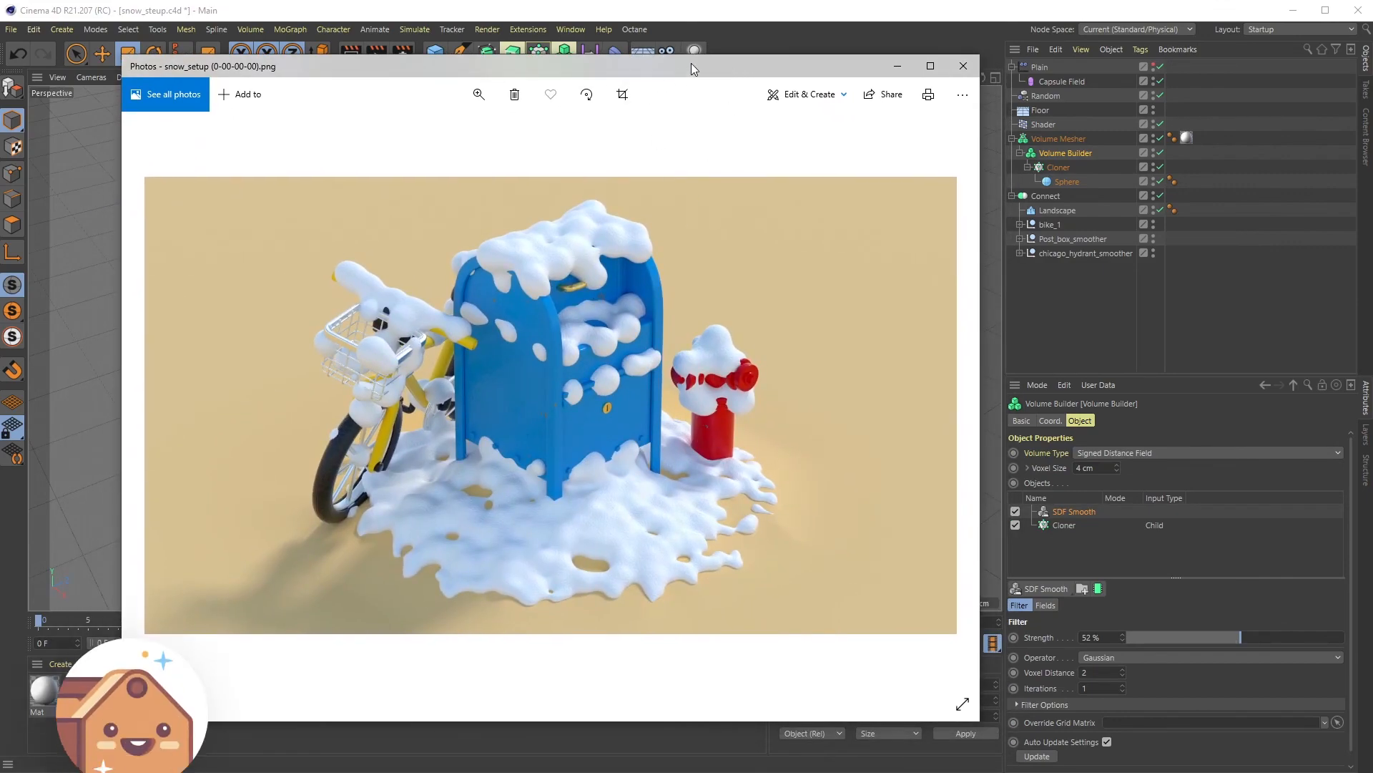
pyautogui.click(963, 65)
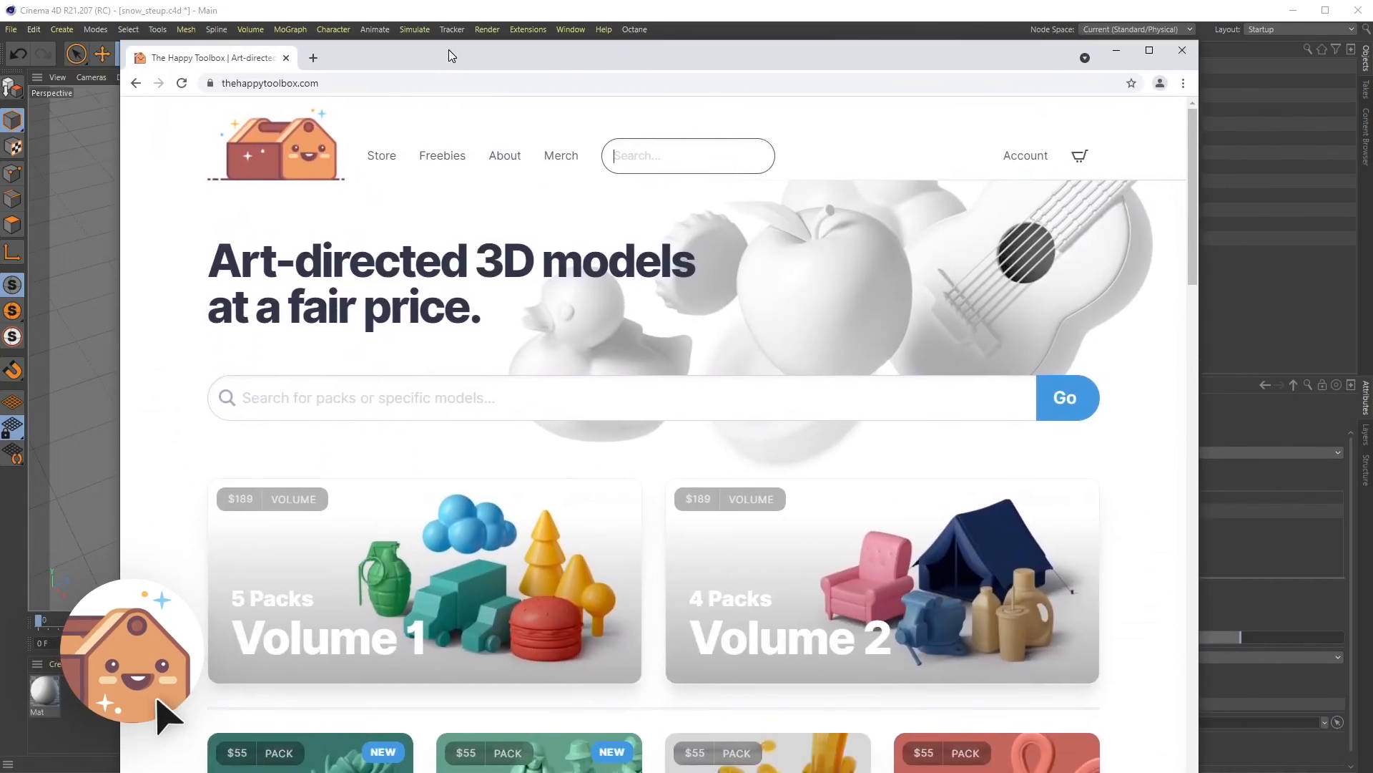
pyautogui.moveTo(521, 350)
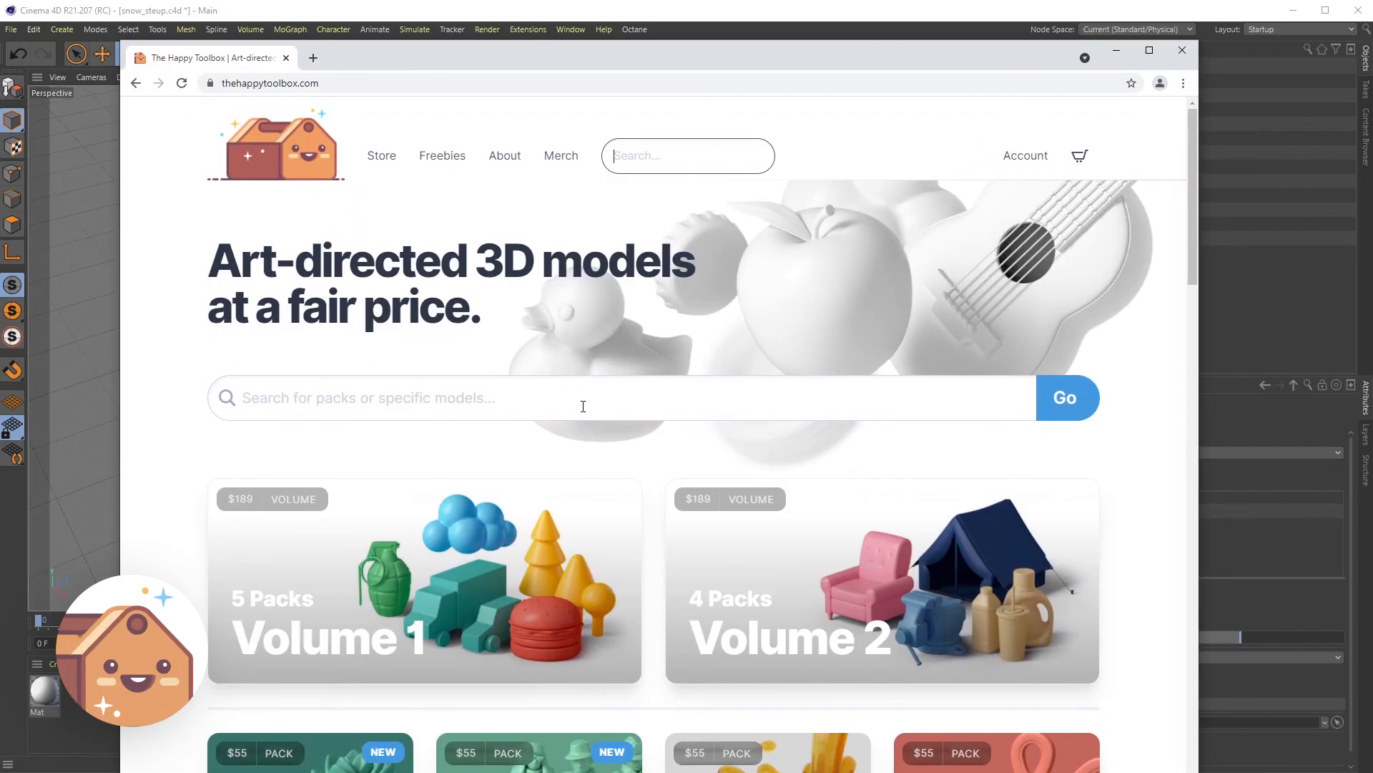
# Open the Freebies page of free sample models on thehappytoolbox.com.
pyautogui.scroll(-3)
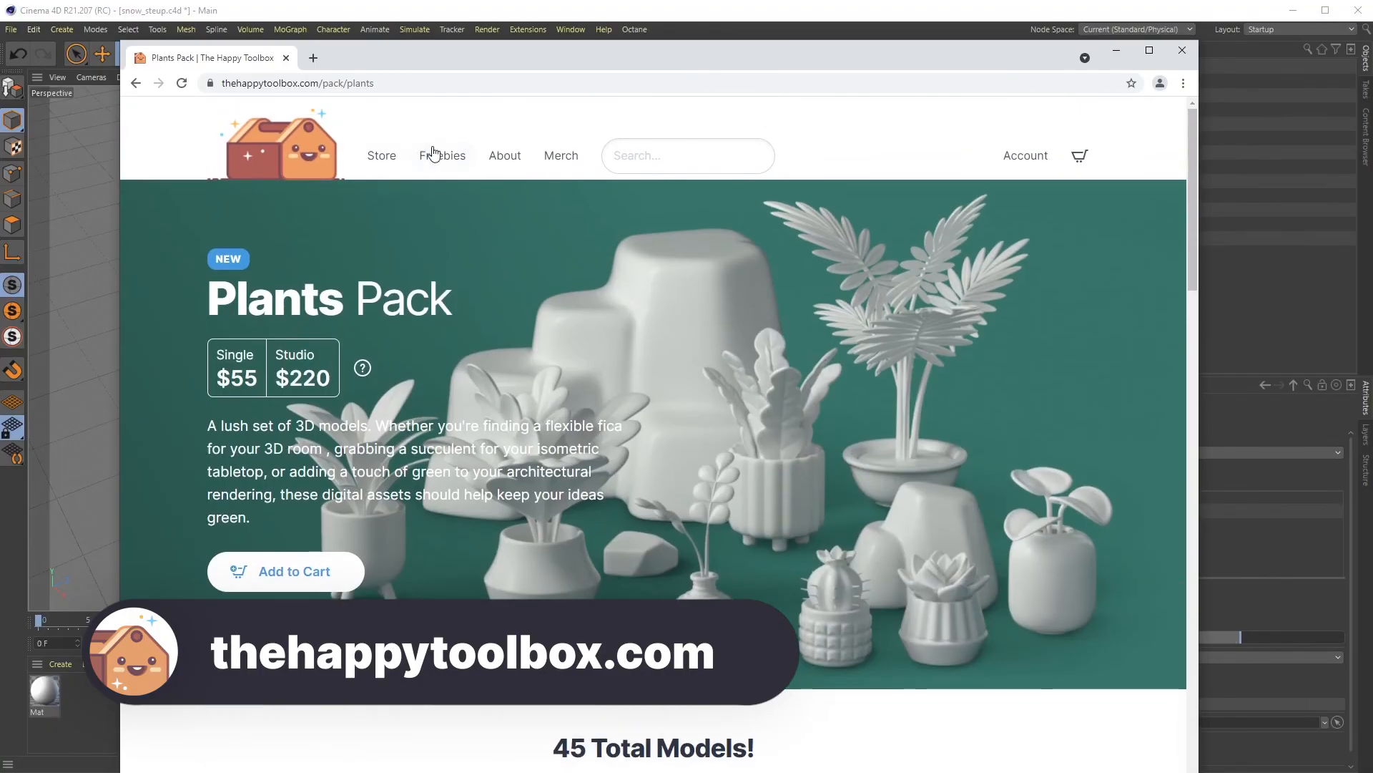
pyautogui.click(442, 155)
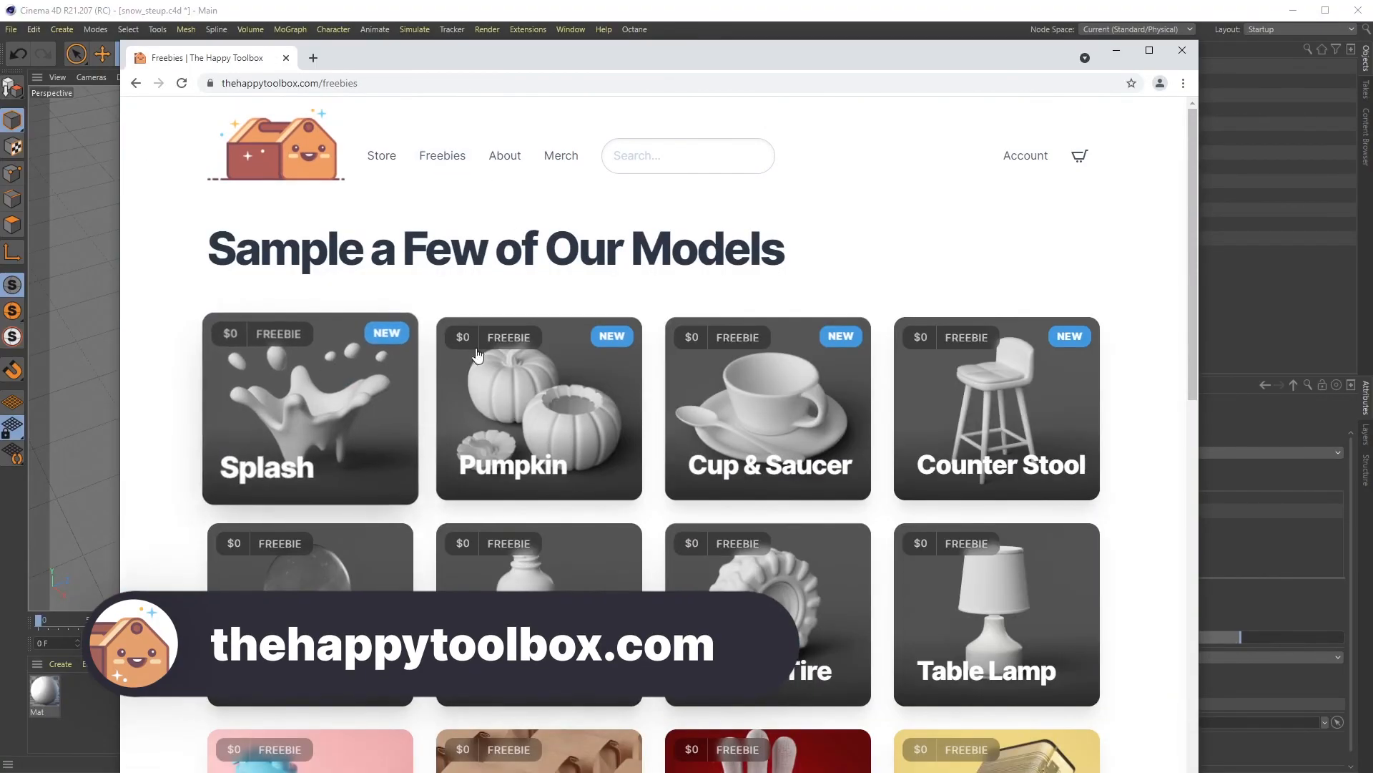